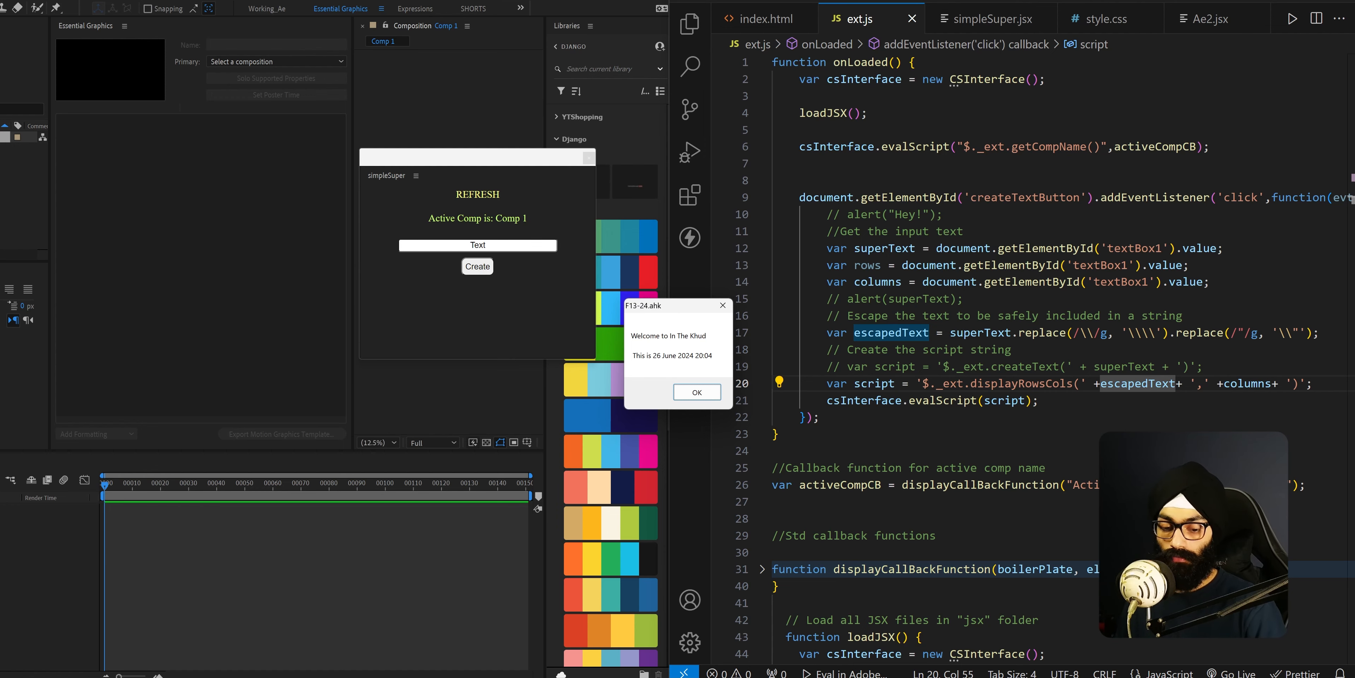
# Scrub the main composition to the company logo slates, then return to the test project
pyautogui.press('alt+tab')
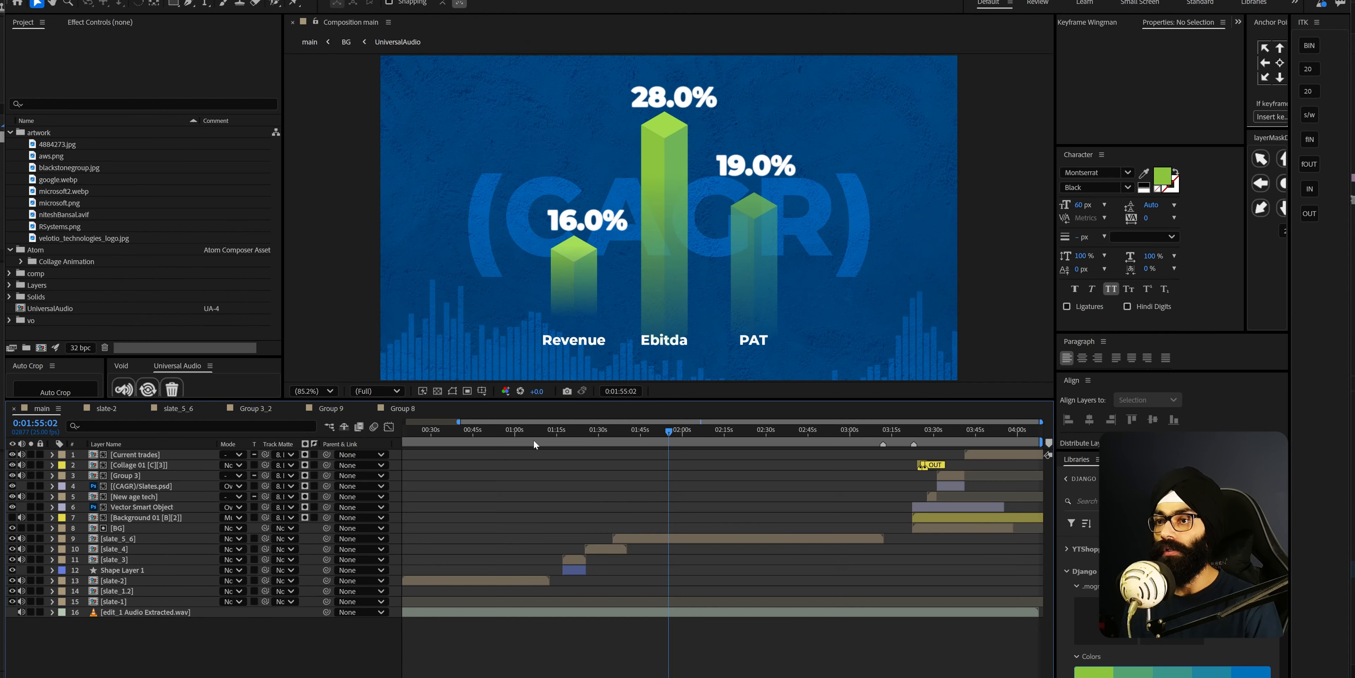
pyautogui.click(483, 440)
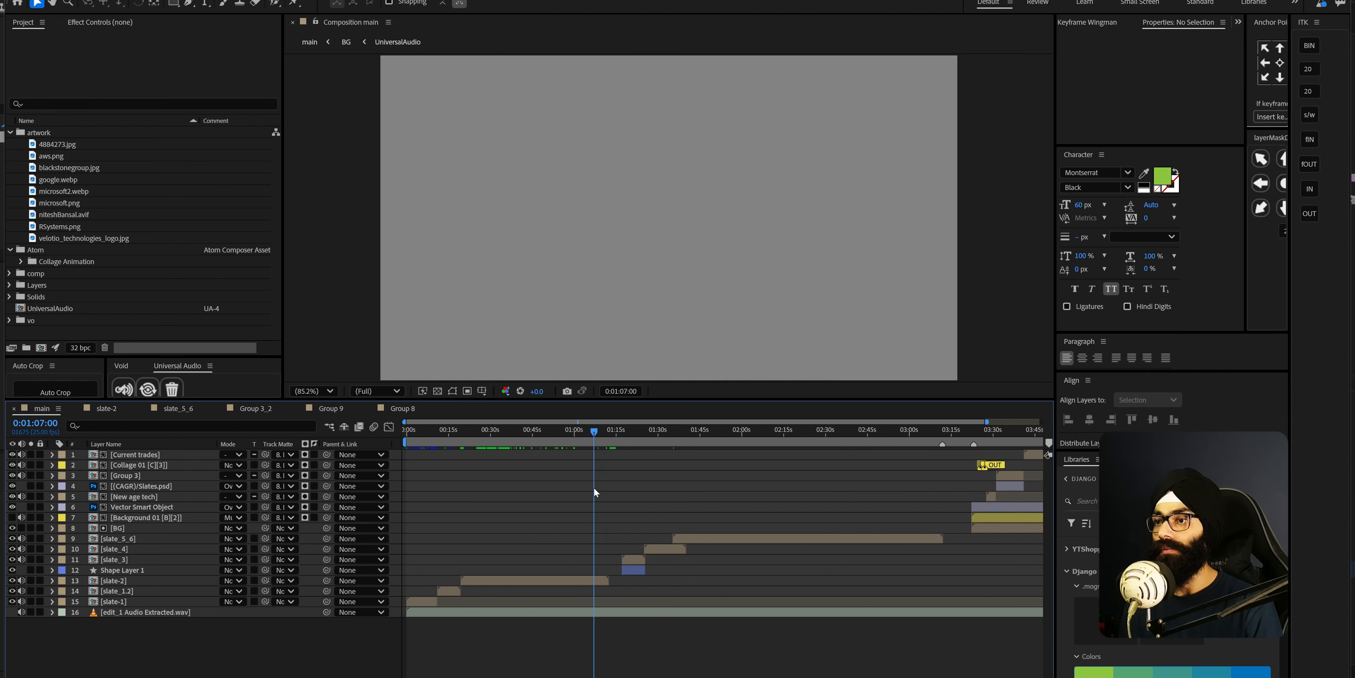
pyautogui.click(600, 433)
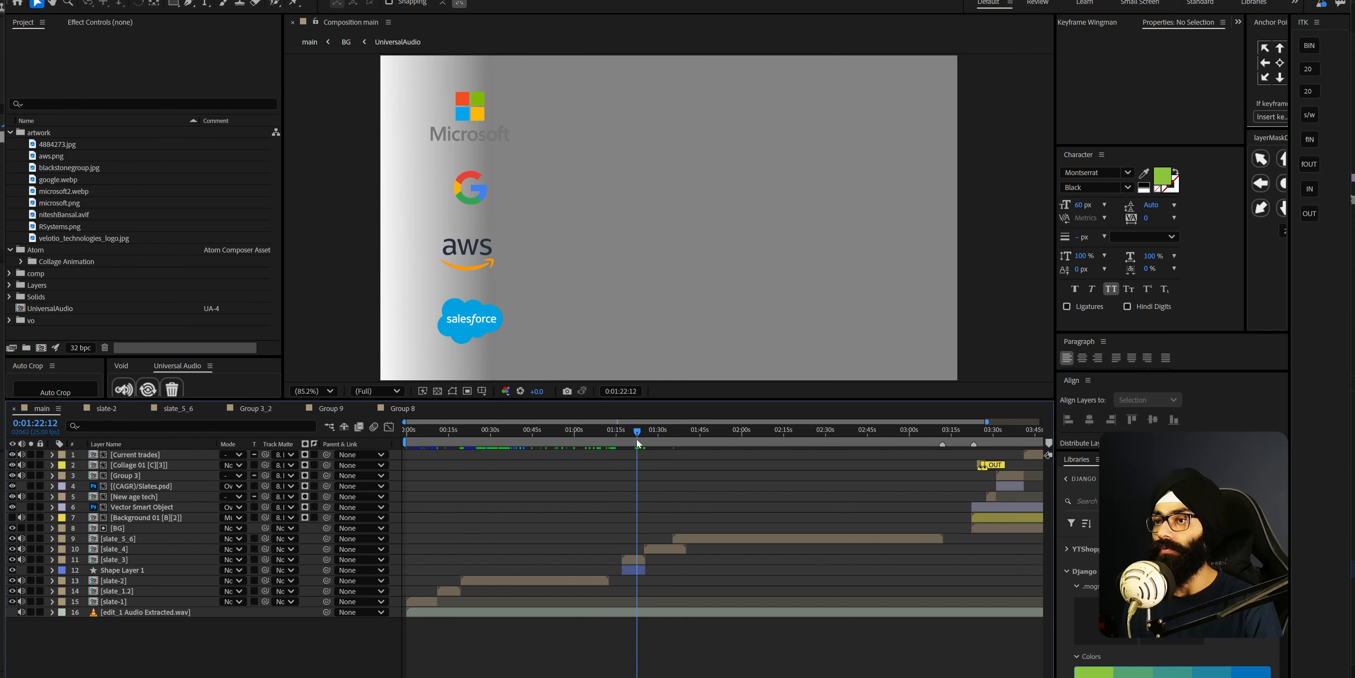
pyautogui.press('alt+tab')
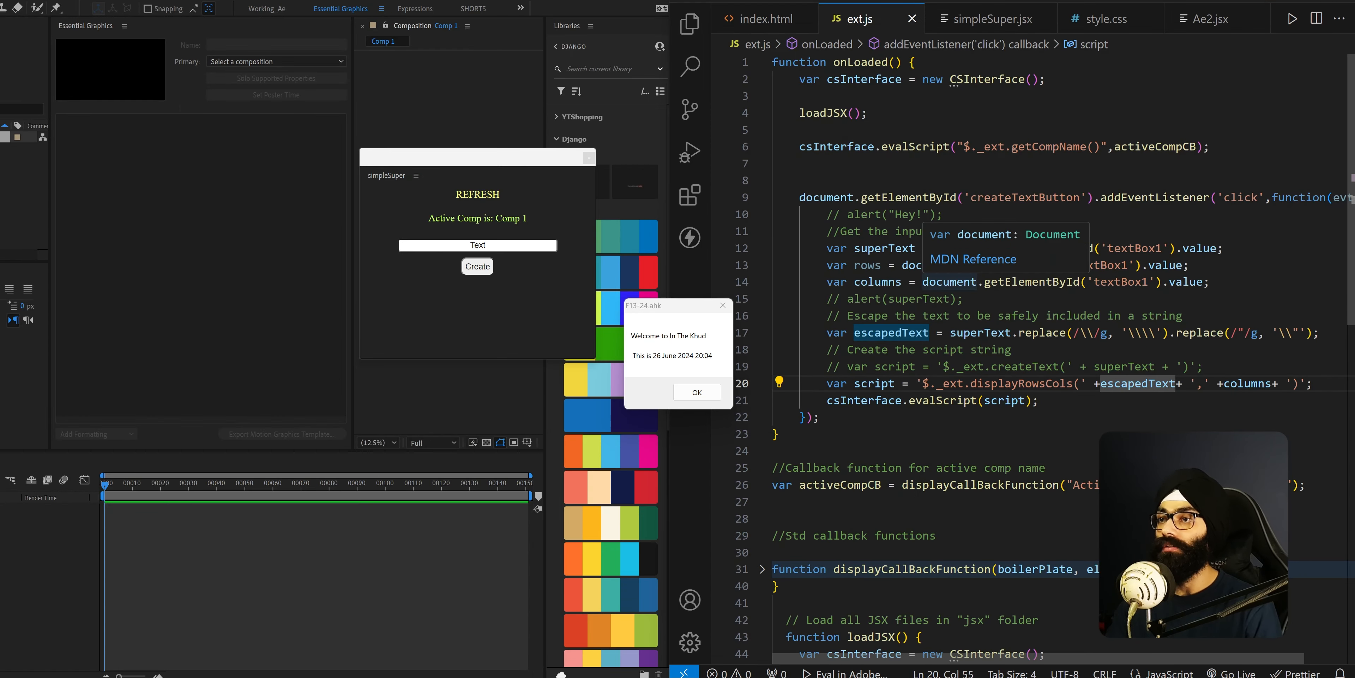
# Reopen the simpleSuper panel via Window > Extensions, then bring up index.html and manifest.xml
pyautogui.click(698, 392)
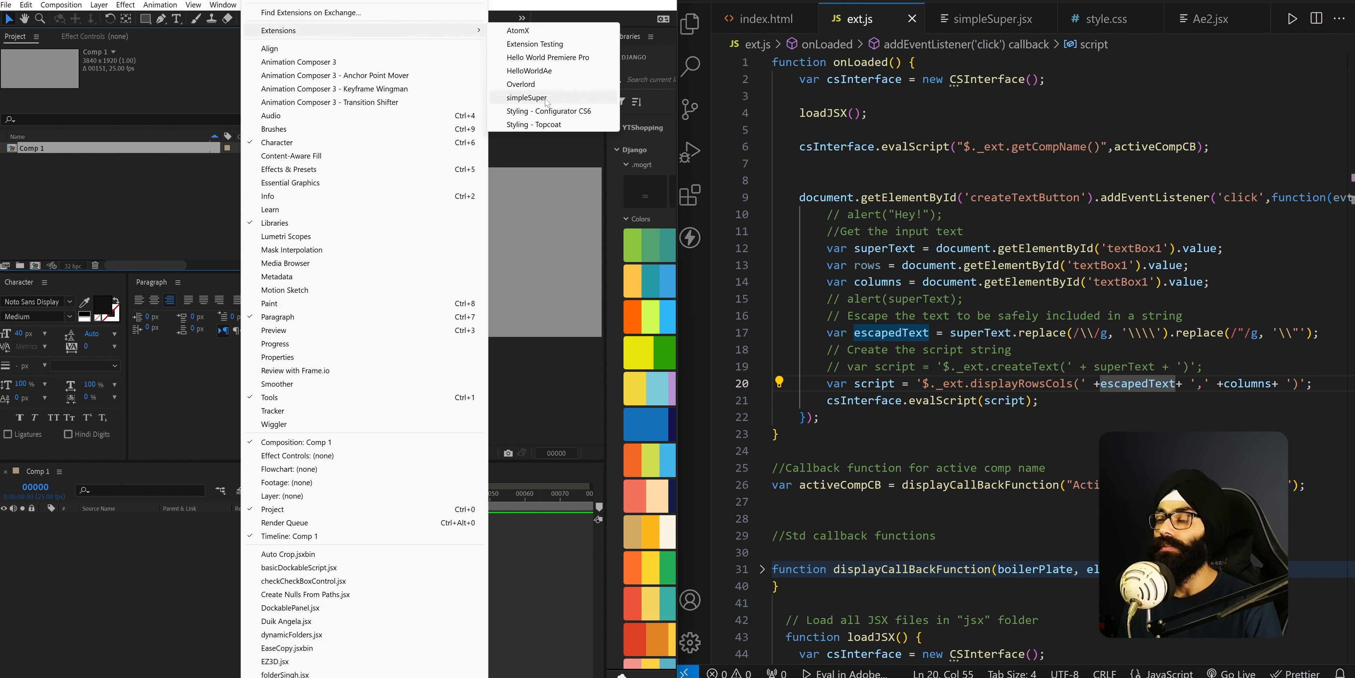
pyautogui.click(528, 97)
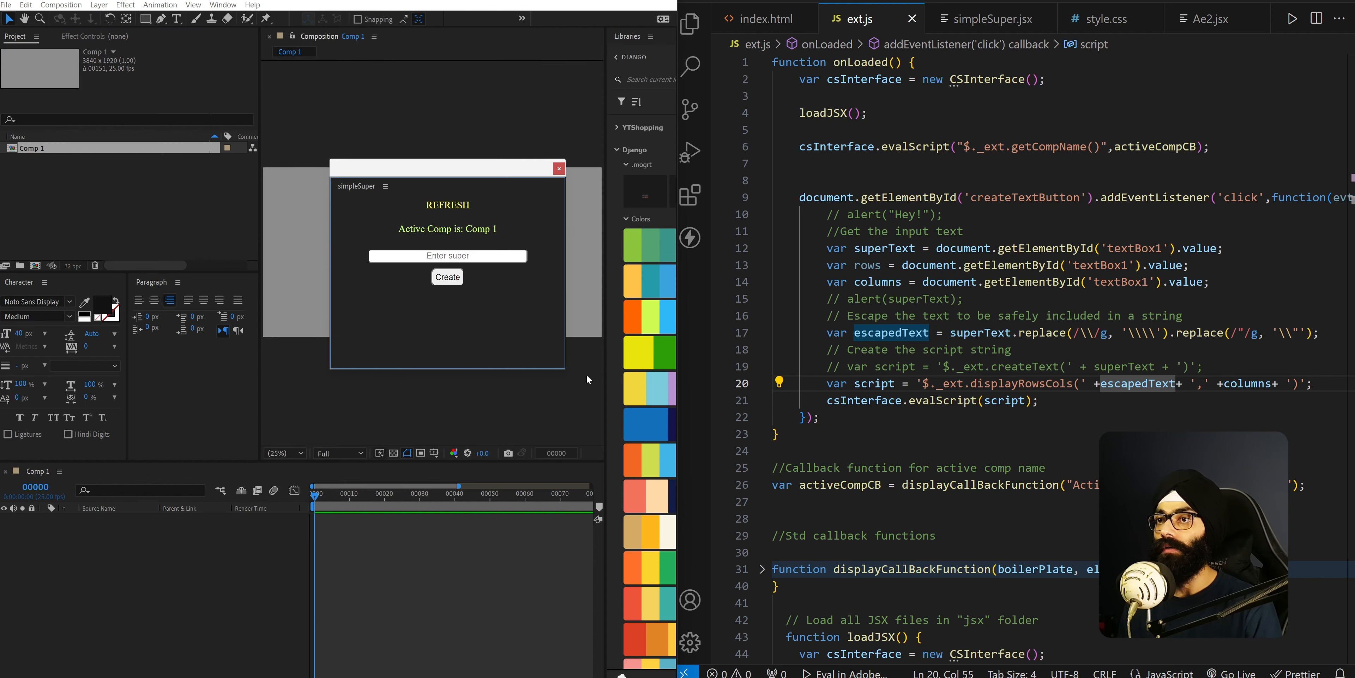
pyautogui.click(764, 18)
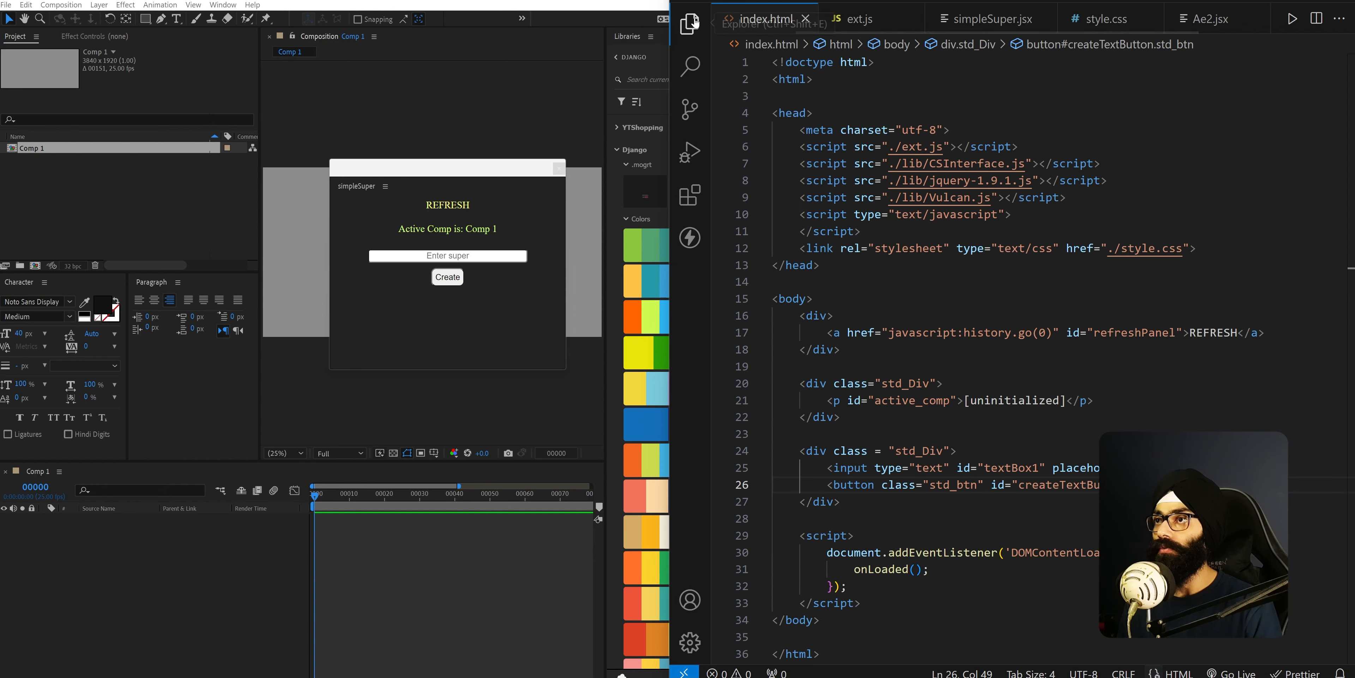
pyautogui.click(690, 22)
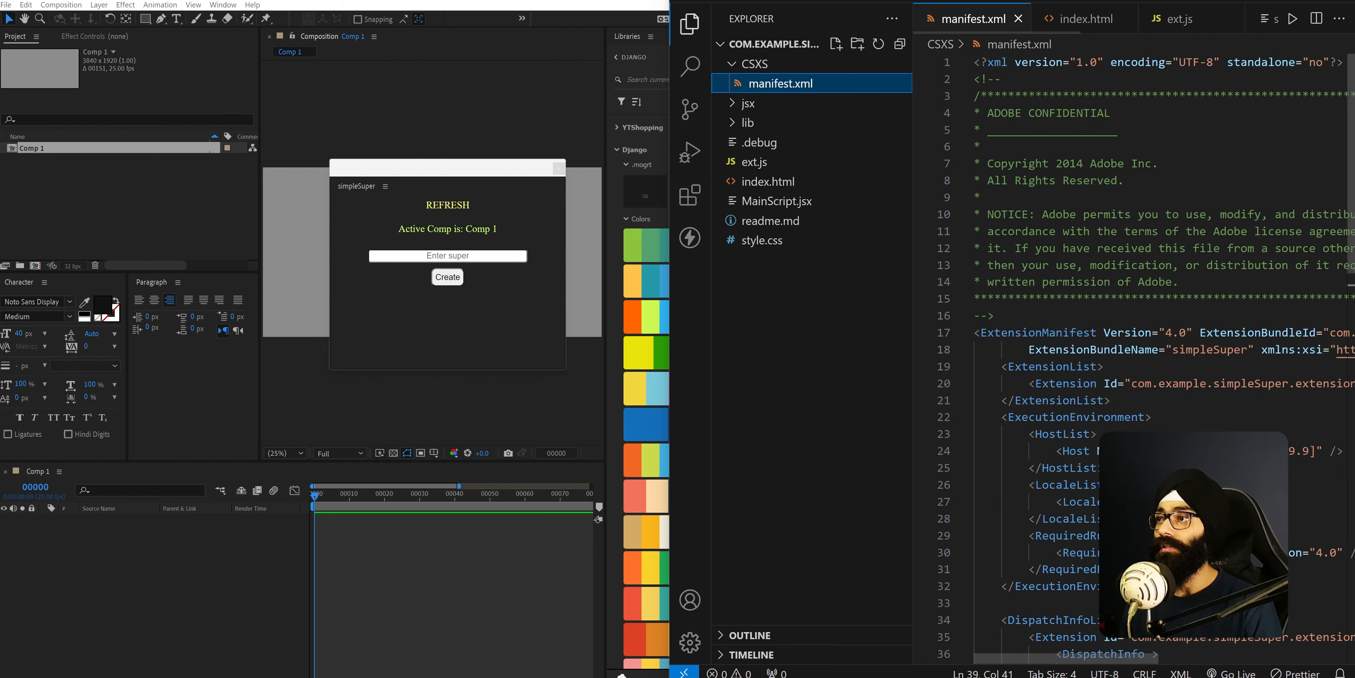
pyautogui.scroll(-3)
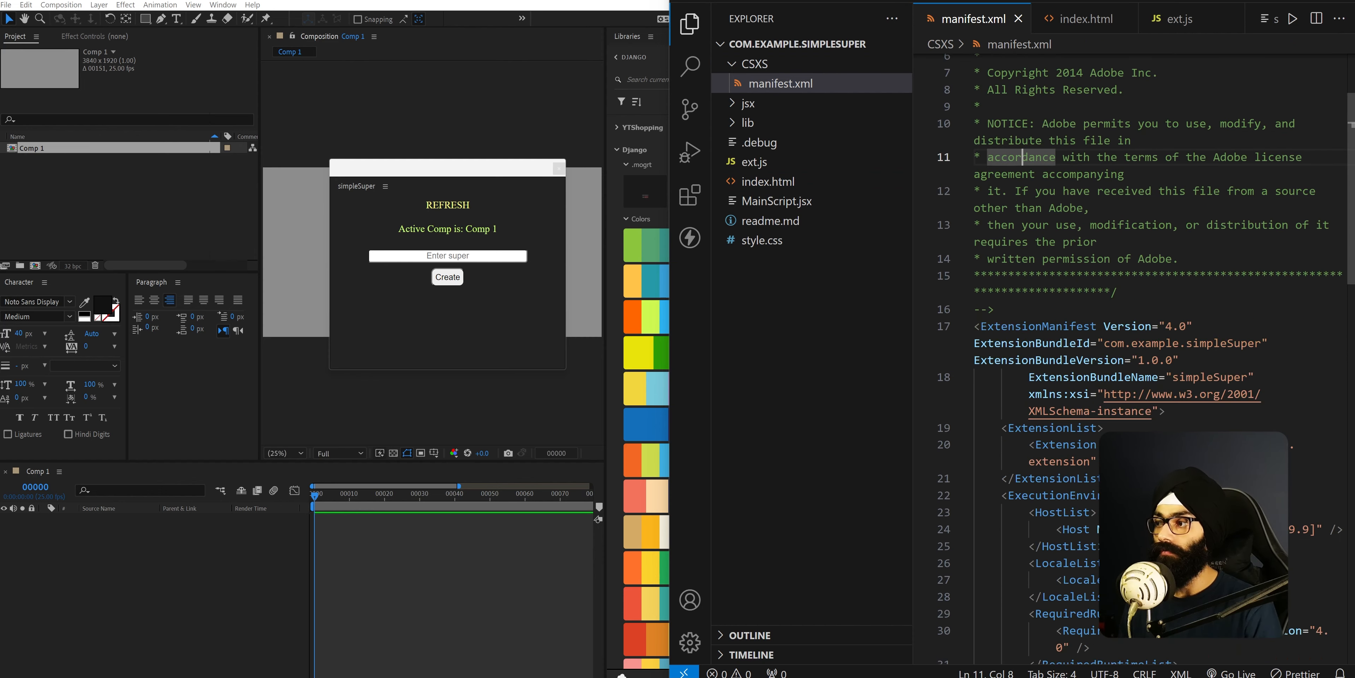
pyautogui.scroll(-3)
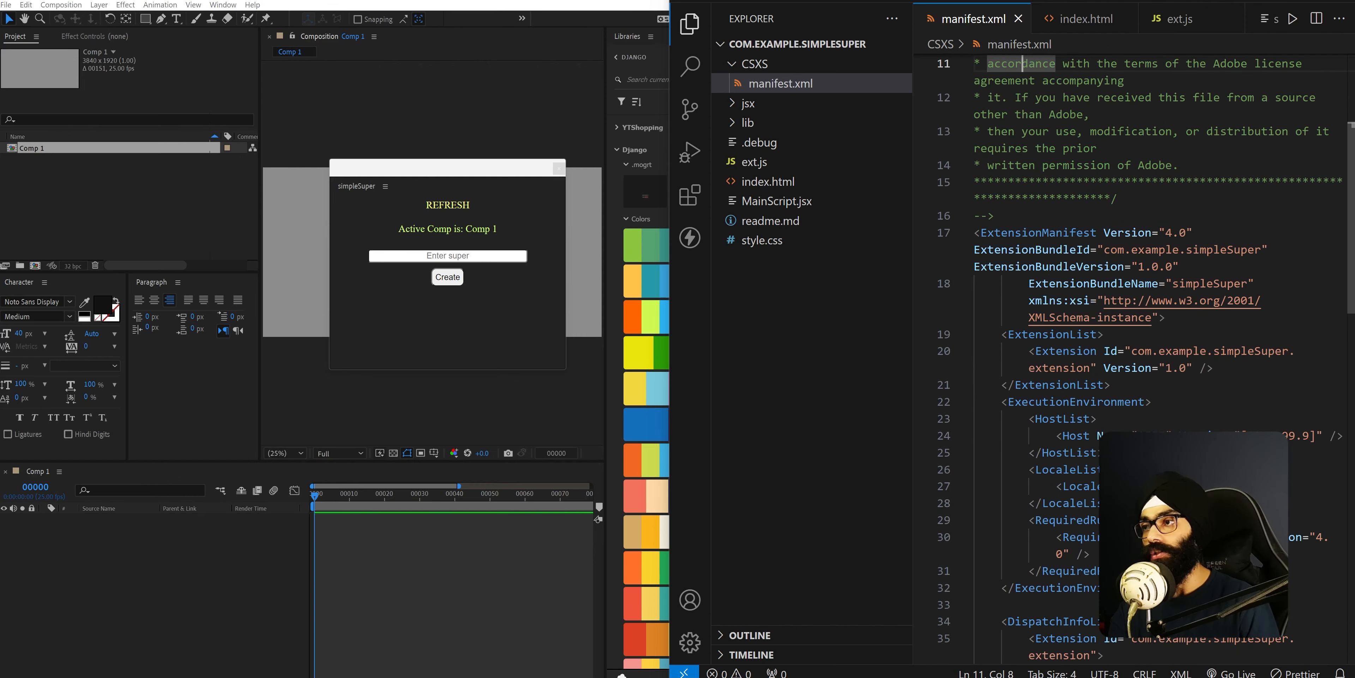
pyautogui.scroll(-3)
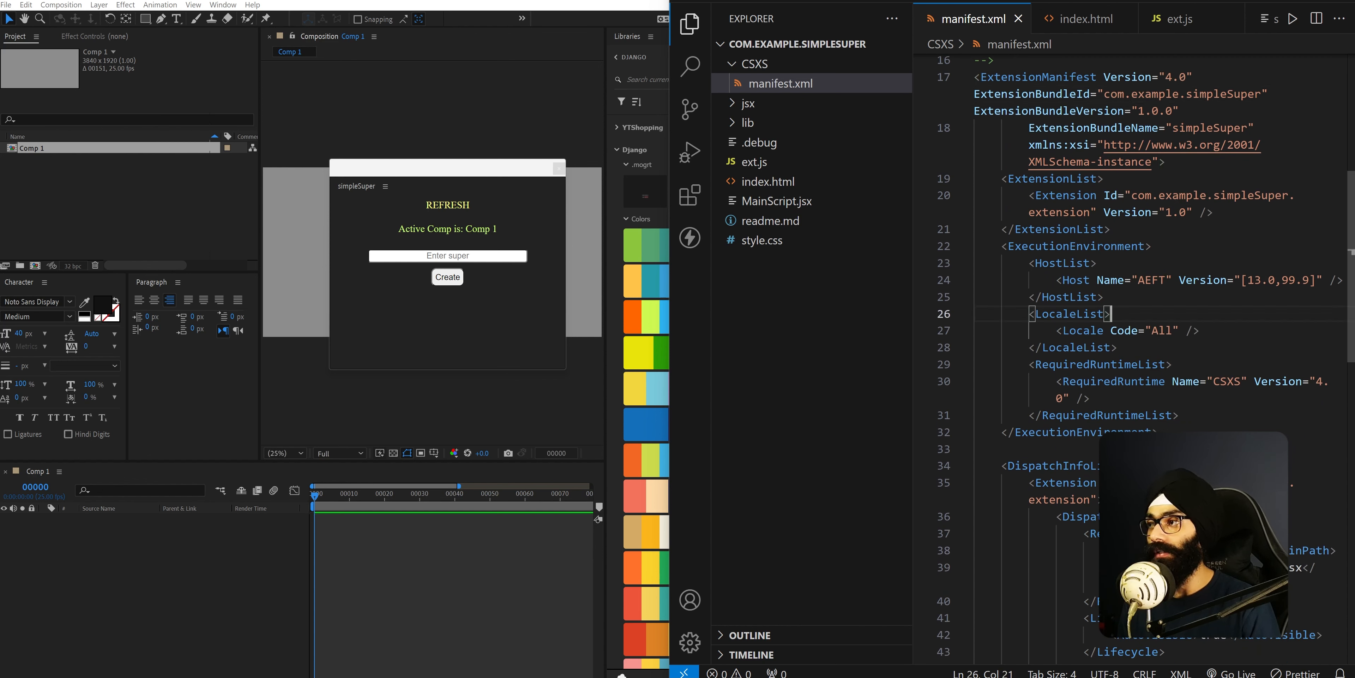
pyautogui.doubleClick(1274, 279)
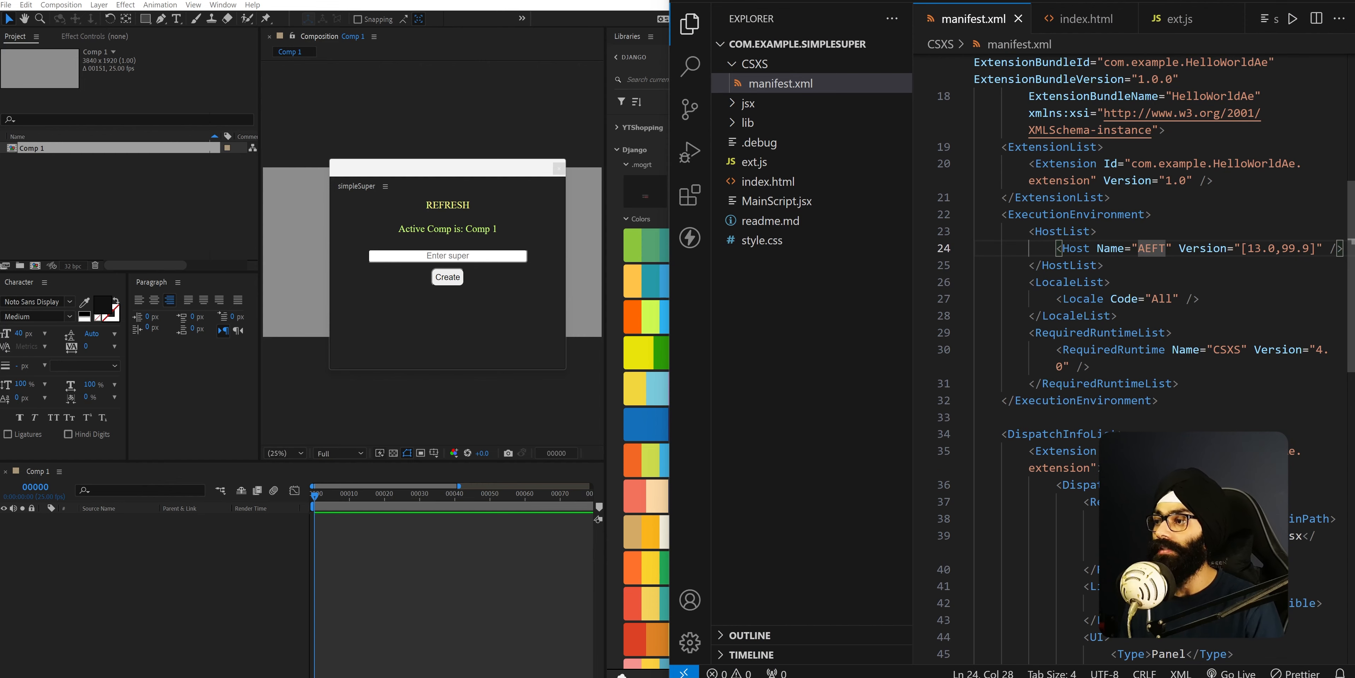
pyautogui.scroll(-3)
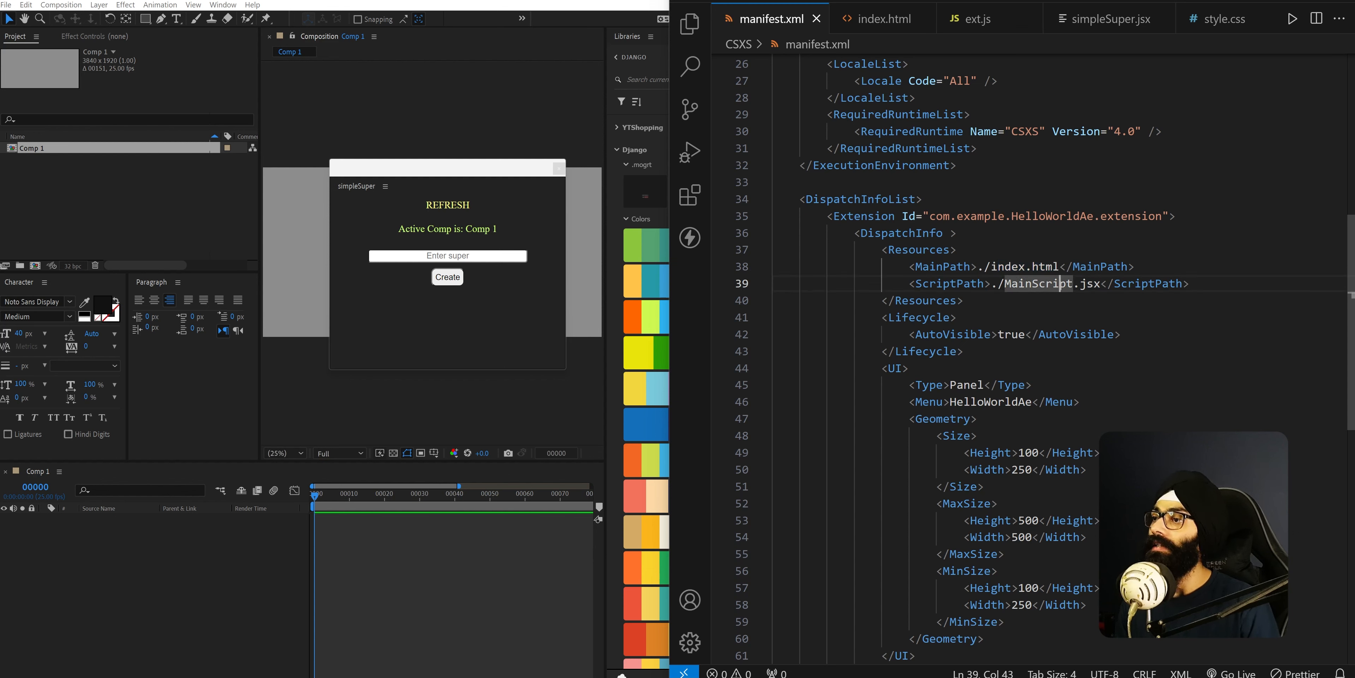
# Check the MainScript.jsx path in the manifest's ScriptPath tag, then switch to index.html
pyautogui.doubleClick(1044, 284)
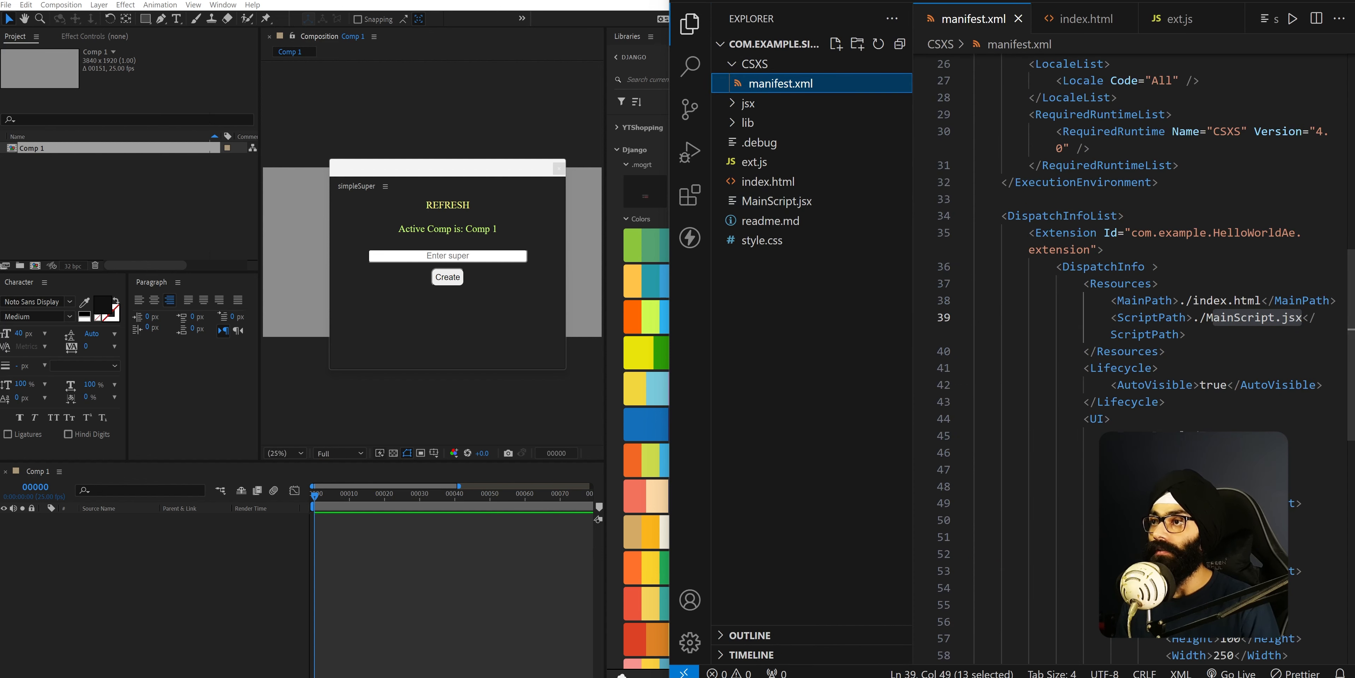
pyautogui.scroll(-3)
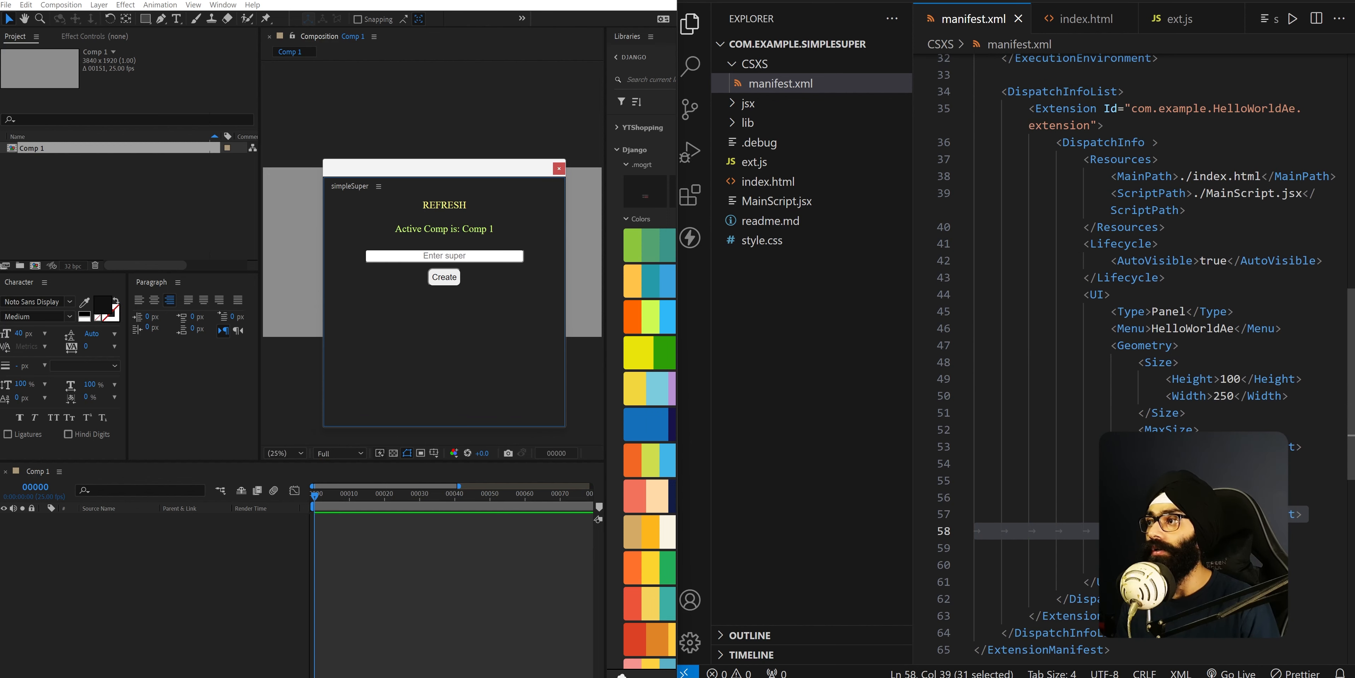
pyautogui.scroll(-3)
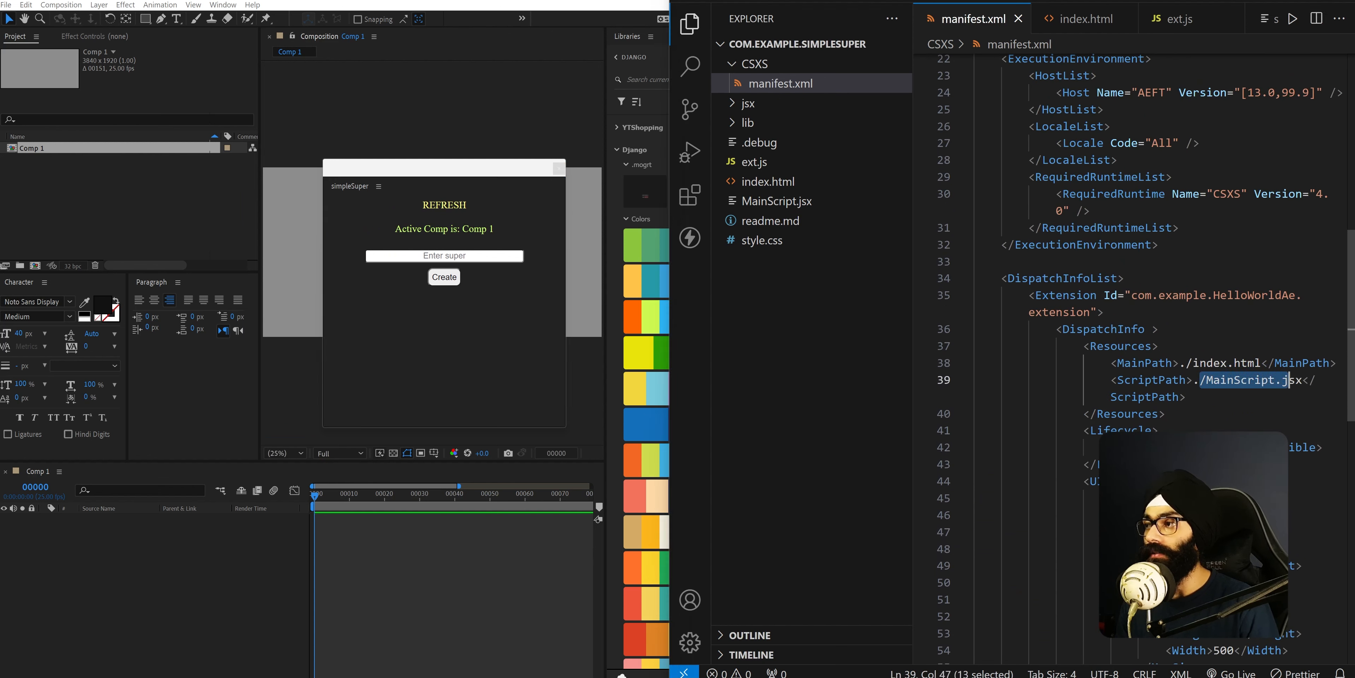
pyautogui.click(1226, 363)
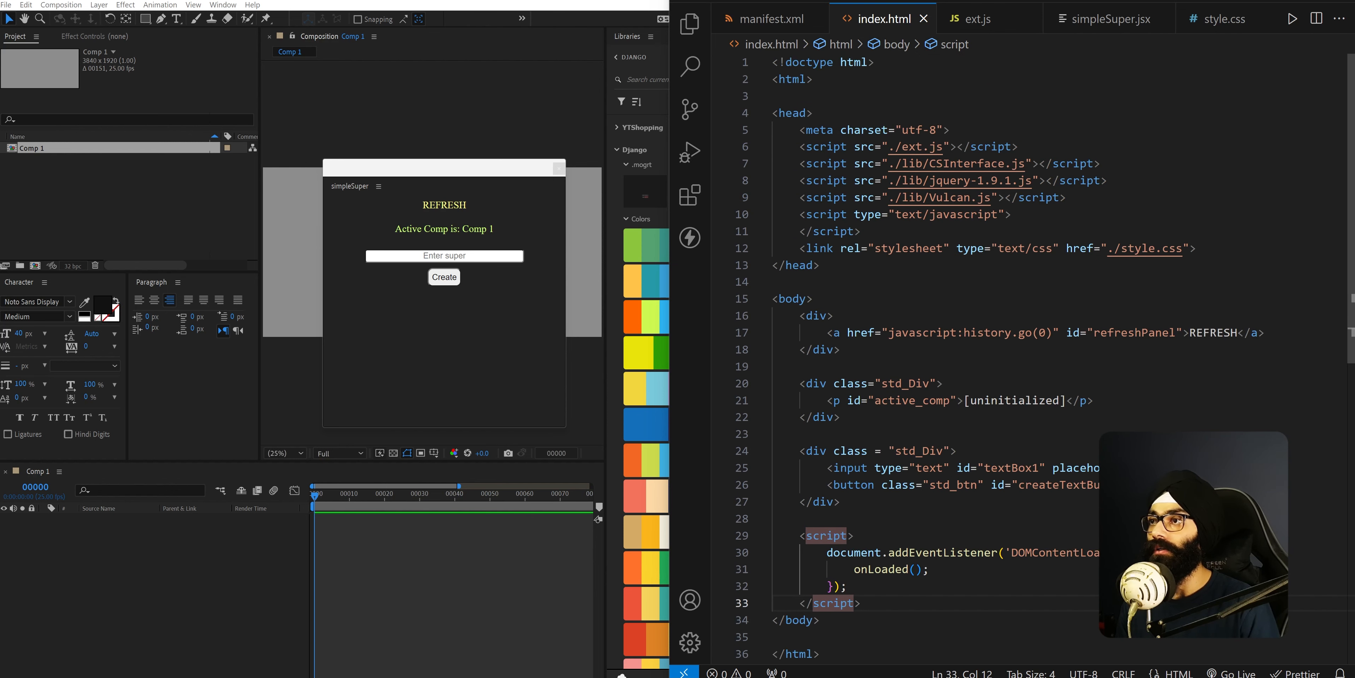
pyautogui.click(922, 146)
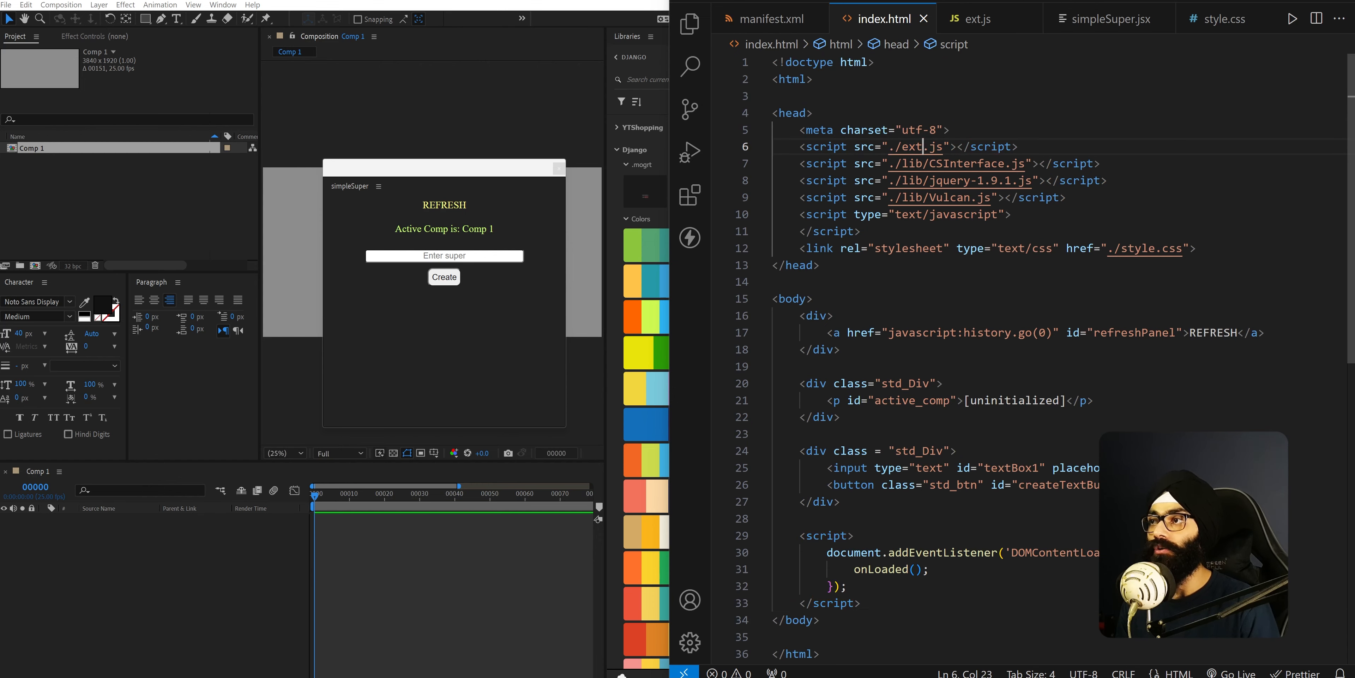
pyautogui.moveTo(915, 147)
pyautogui.write(':')
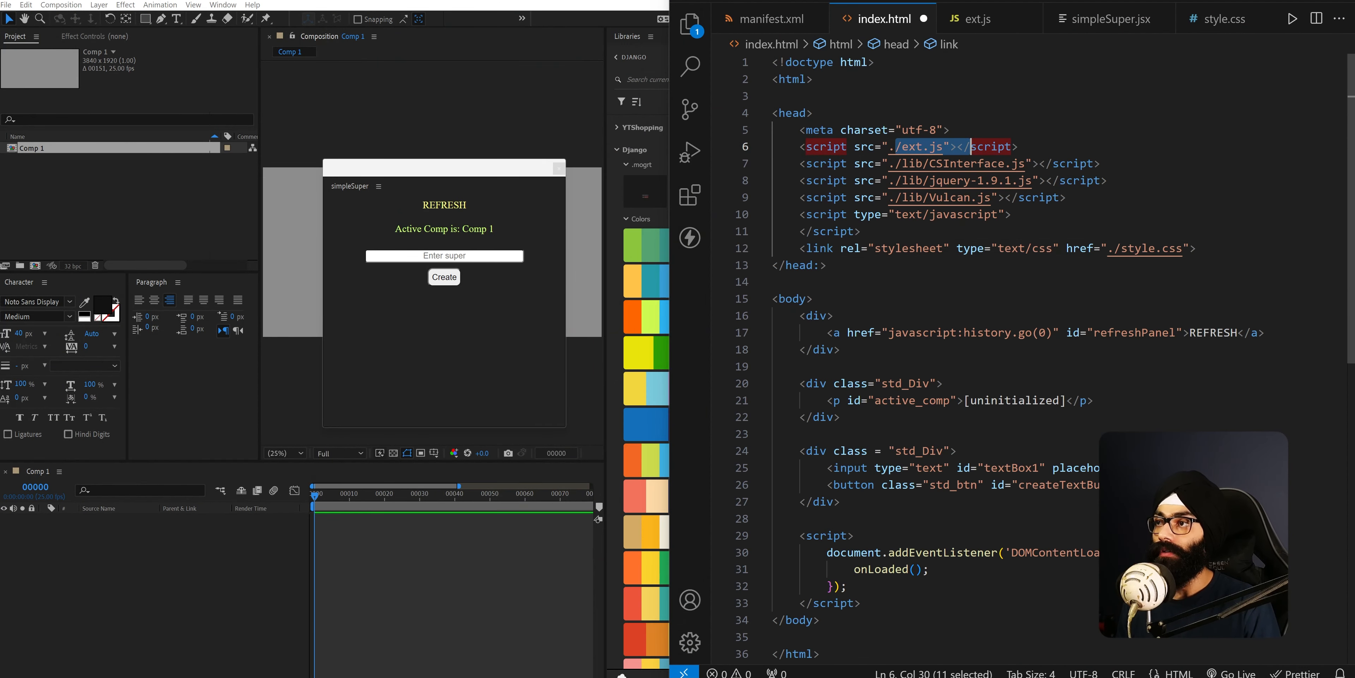
pyautogui.click(979, 19)
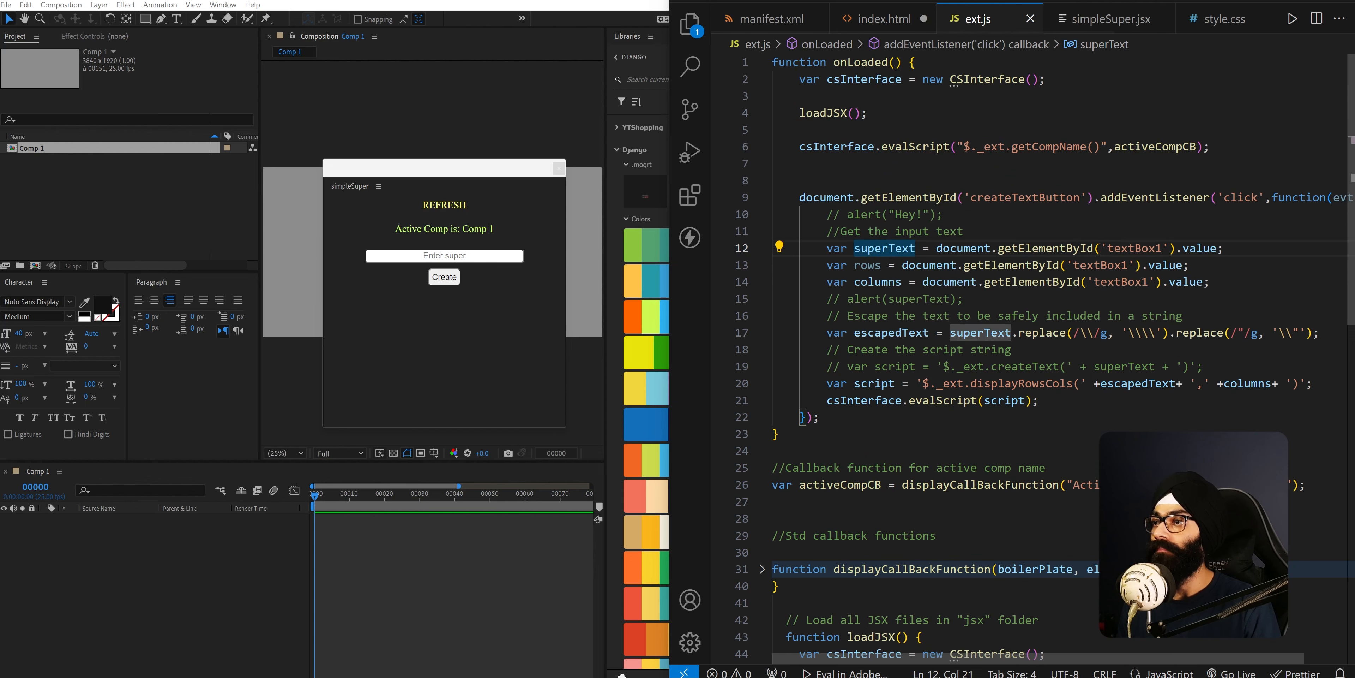
pyautogui.click(763, 62)
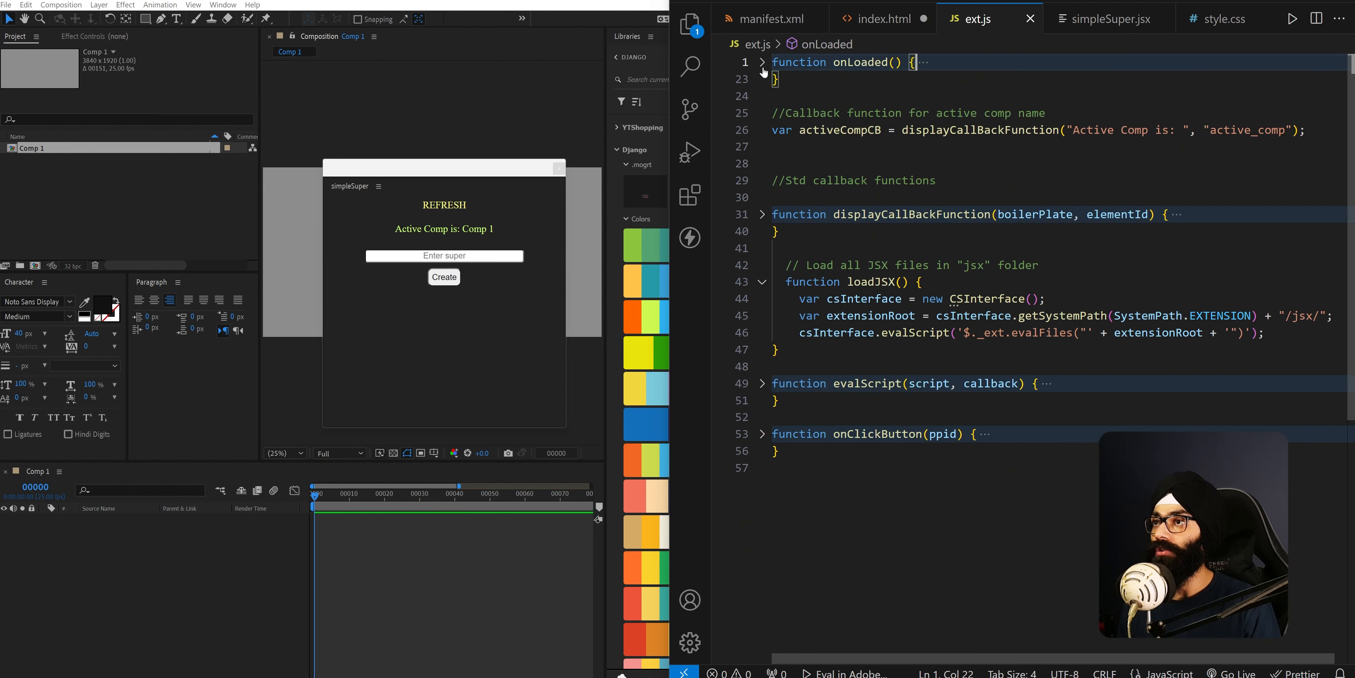
pyautogui.click(761, 62)
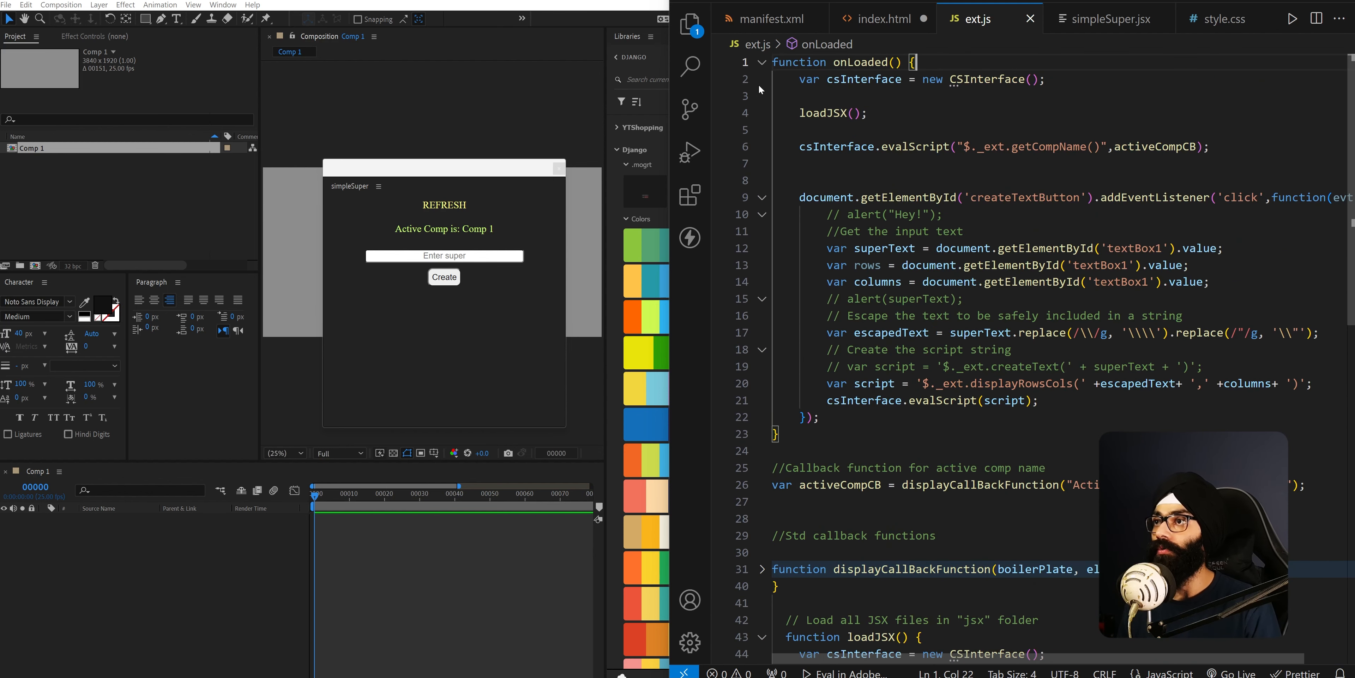
pyautogui.click(884, 18)
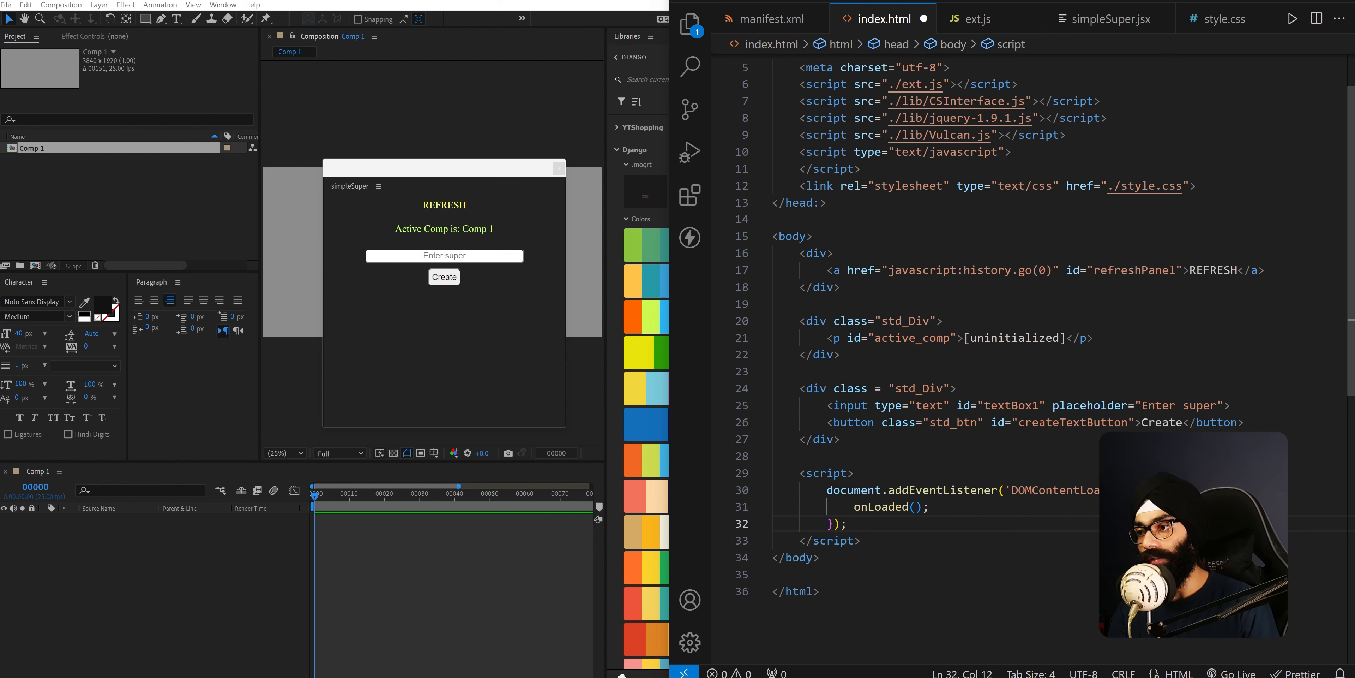
pyautogui.moveTo(827, 473); pyautogui.dragTo(860, 540)
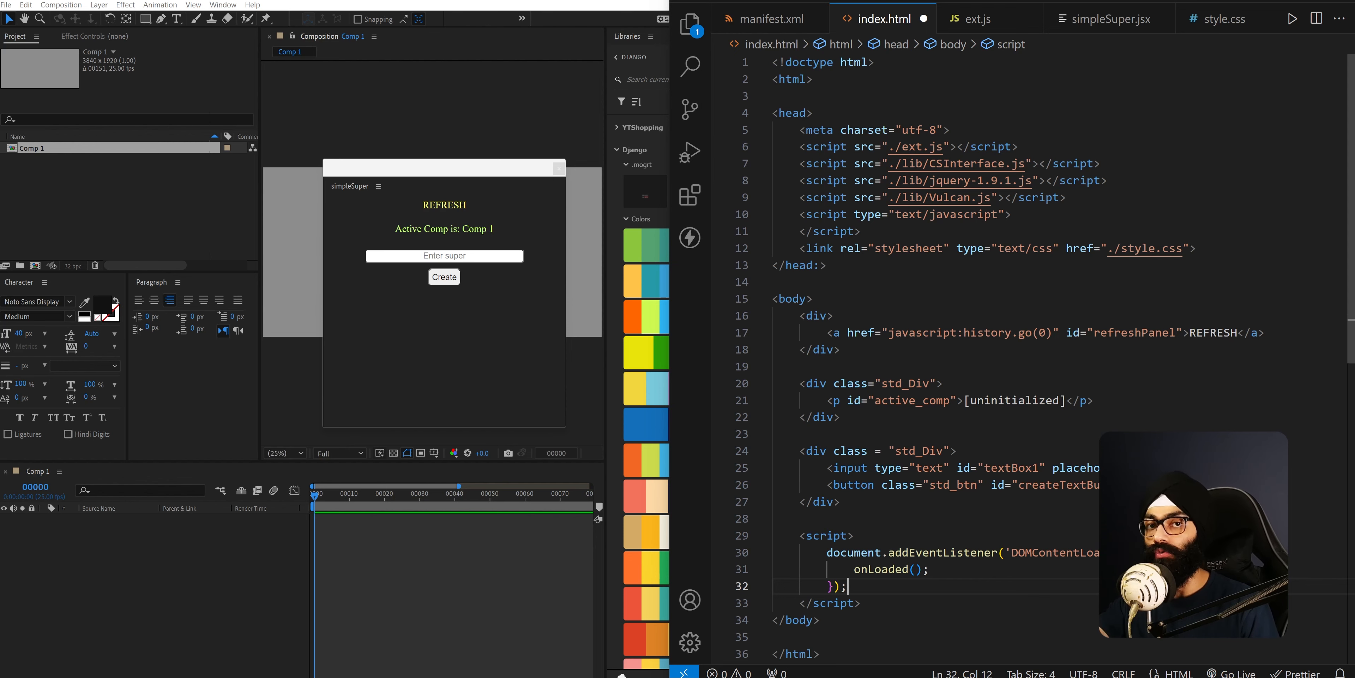
pyautogui.click(978, 19)
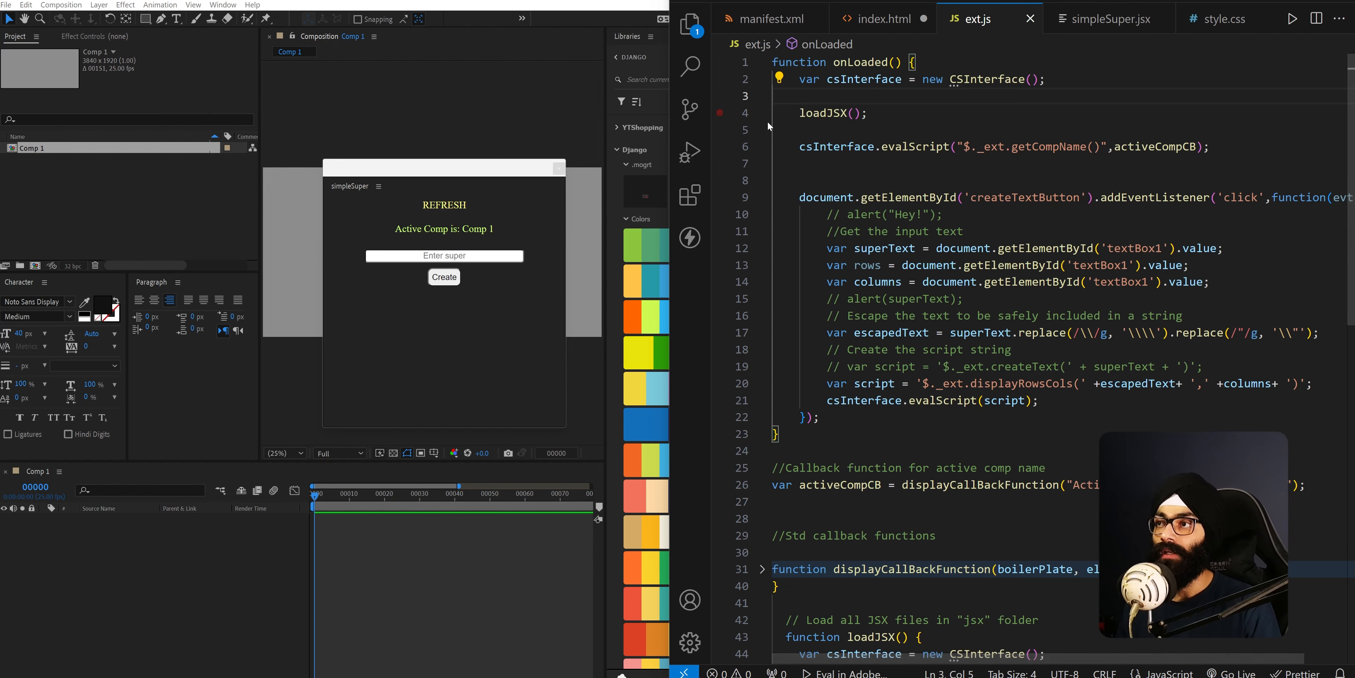
# Scroll ext.js down to its JSX-loading functions
pyautogui.scroll(-3)
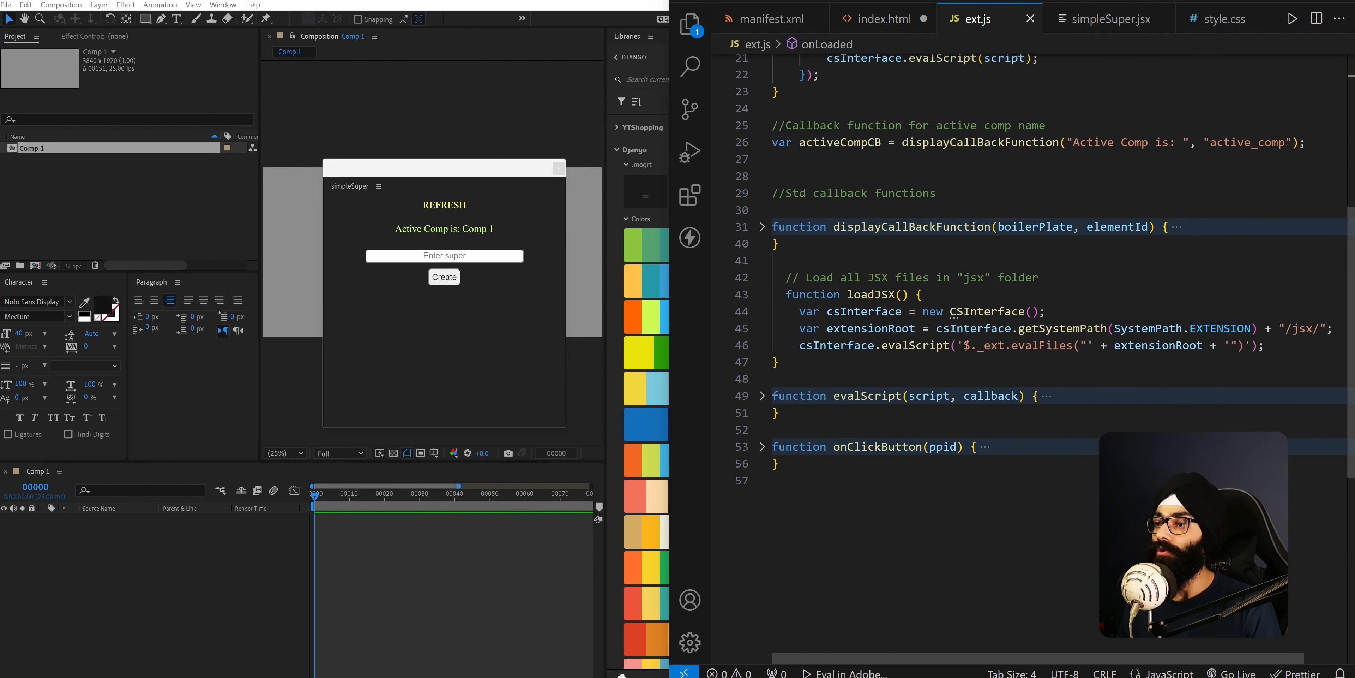
pyautogui.scroll(-3)
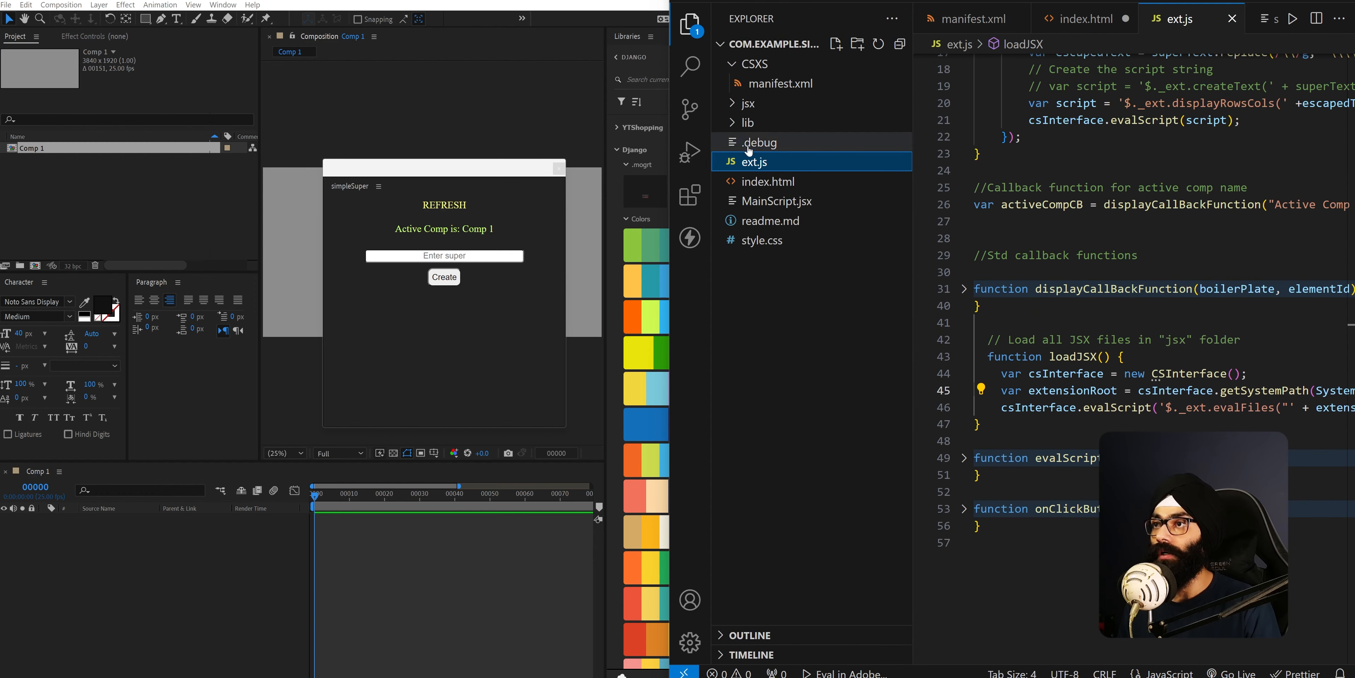
# Open simpleSuper.jsx from the Explorer's jsx folder
pyautogui.click(749, 103)
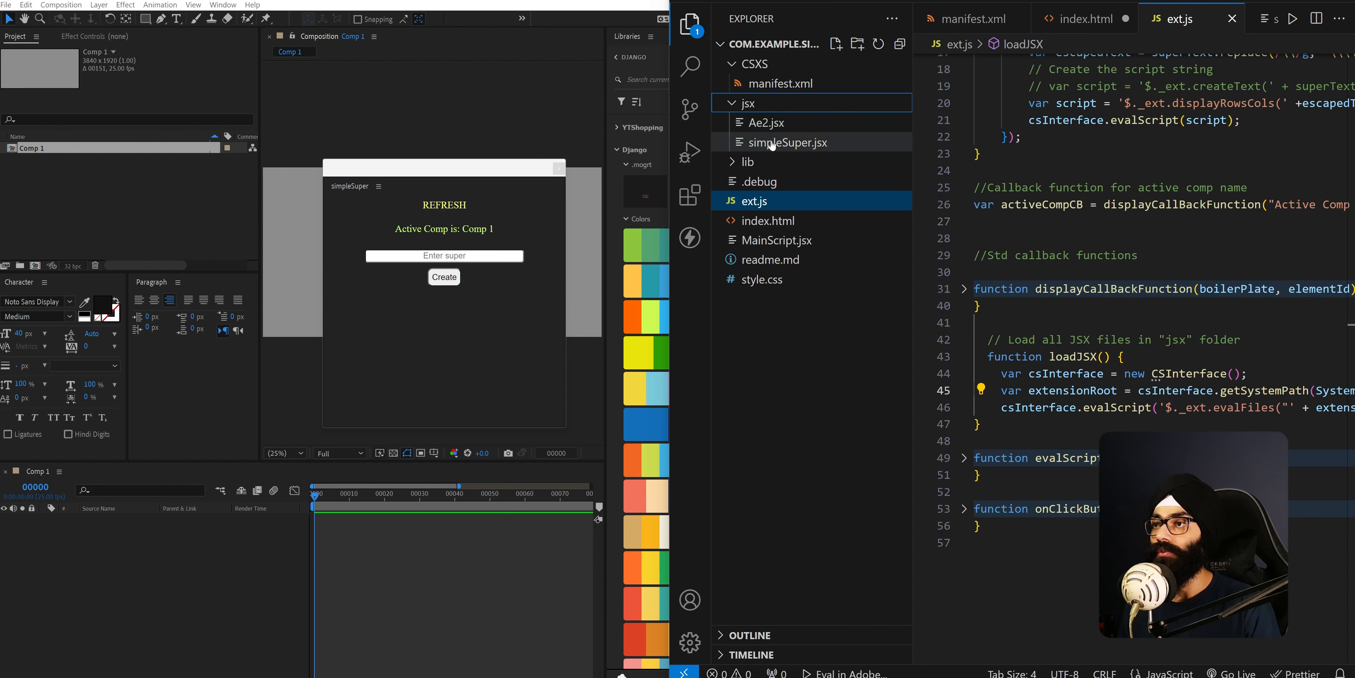
pyautogui.moveTo(770, 141)
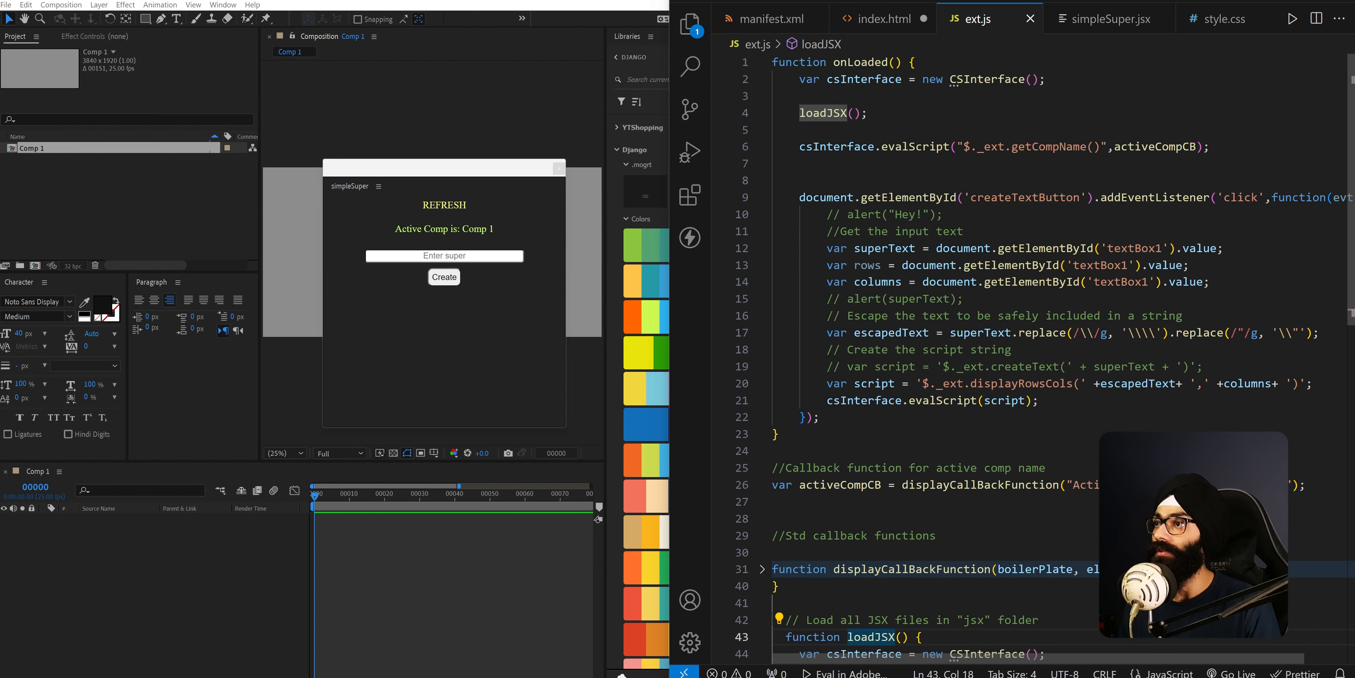
pyautogui.moveTo(458, 212)
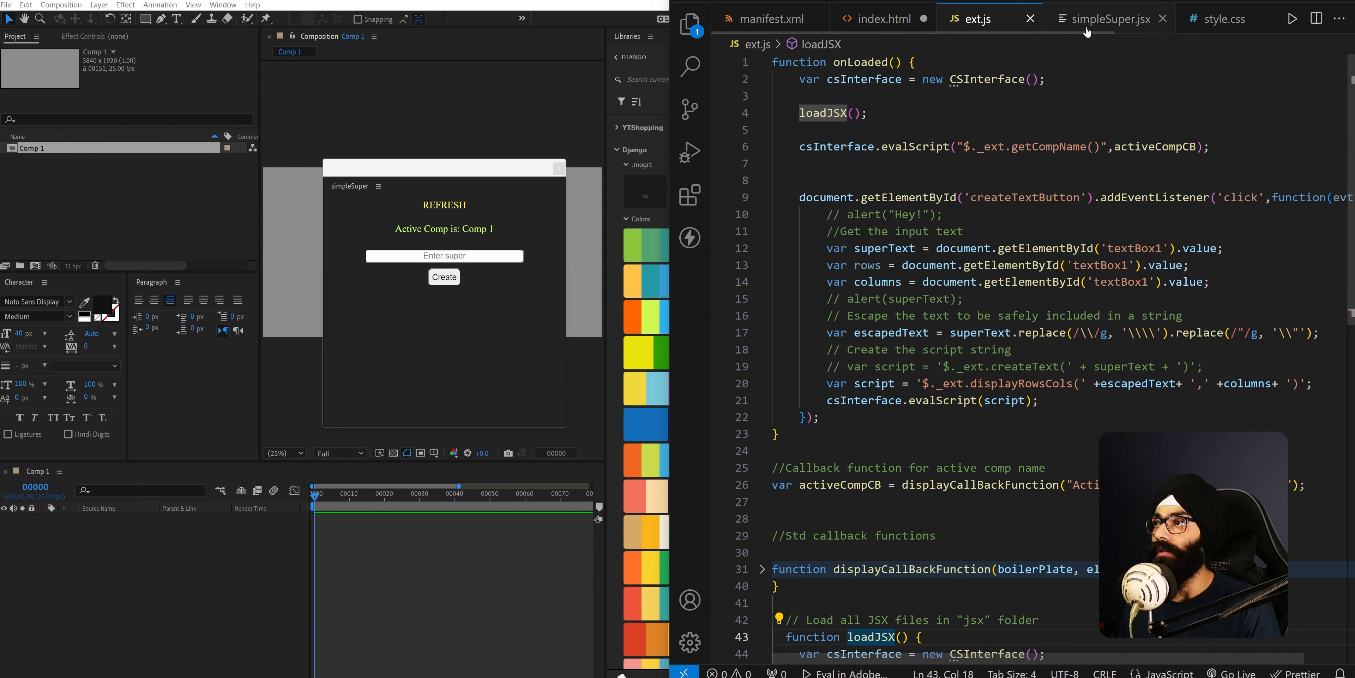
# Show index.html in the editor, then focus After Effects with Comp 1's Composition Settings
pyautogui.click(883, 19)
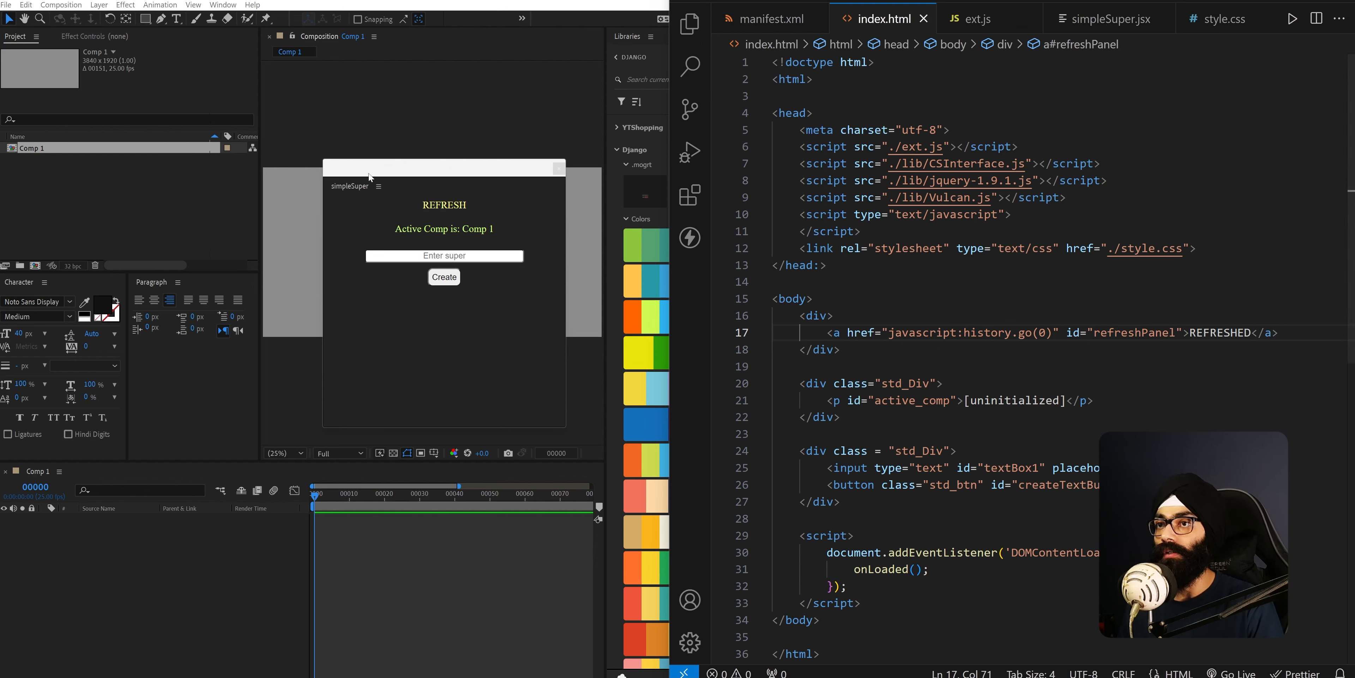
pyautogui.click(445, 205)
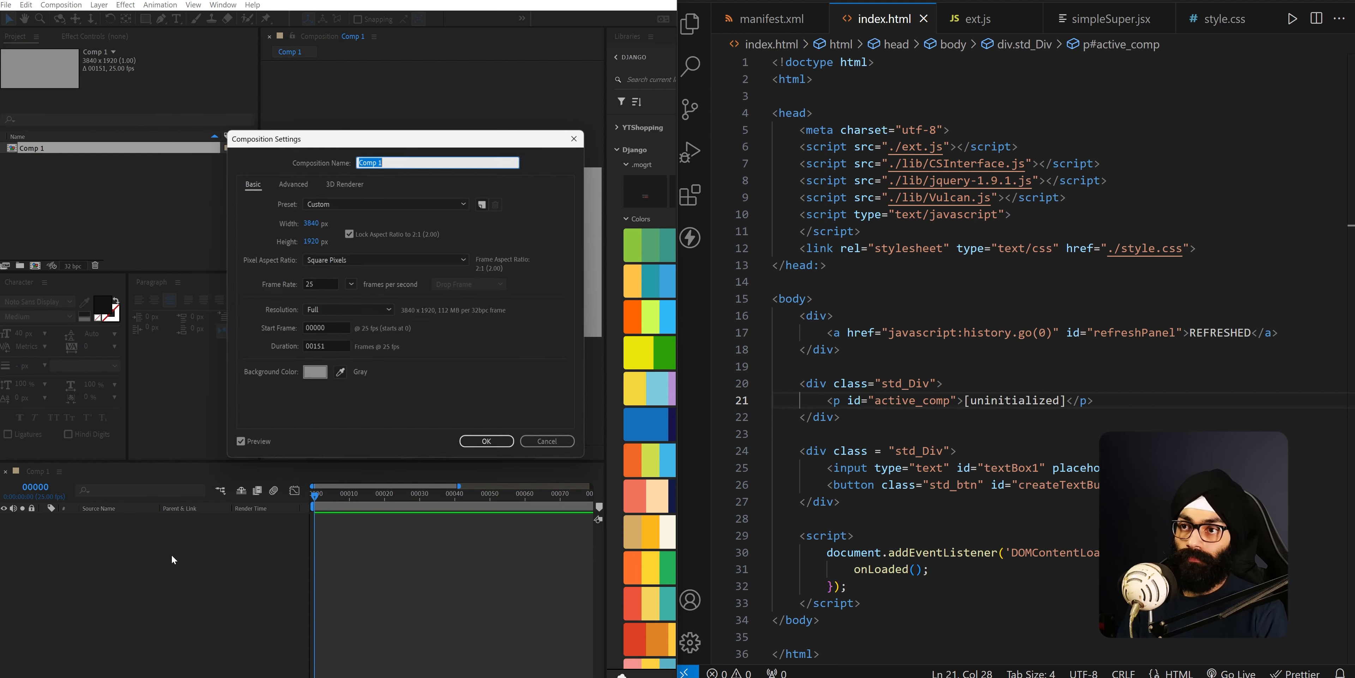
# Rename the composition to Test Comp and confirm the settings
pyautogui.write('Test')
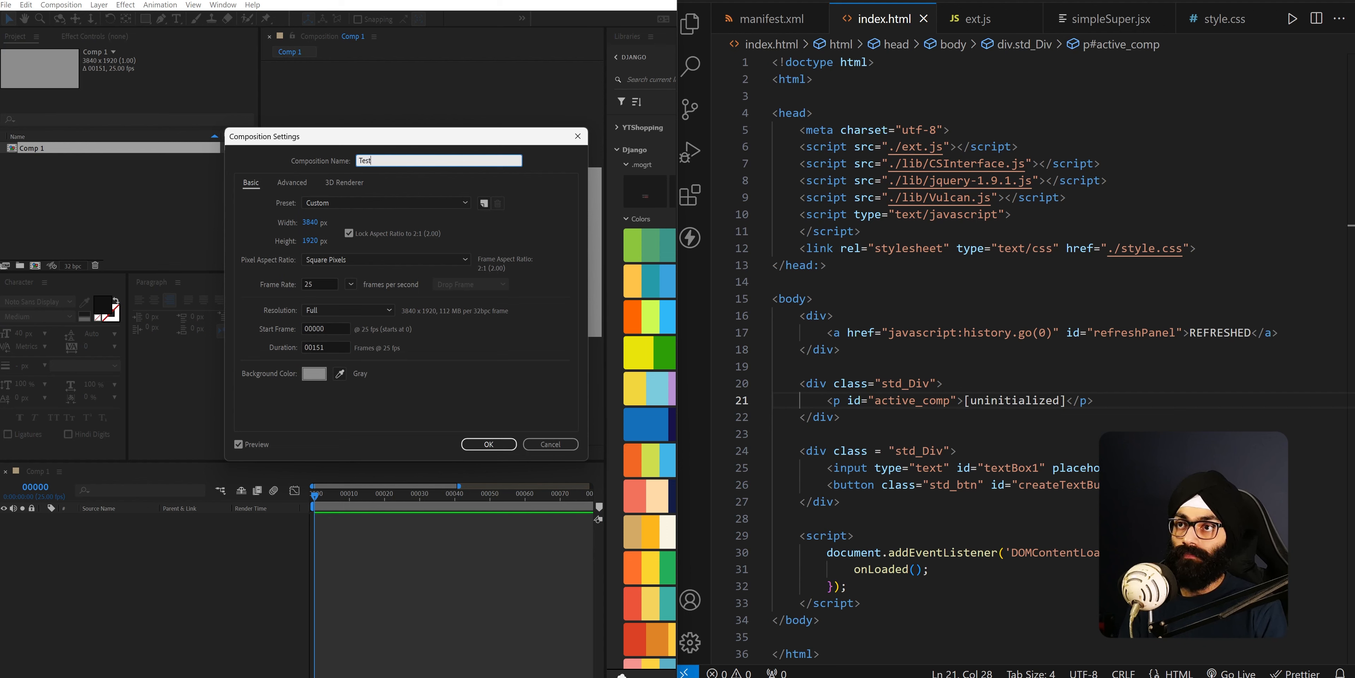
pyautogui.click(490, 444)
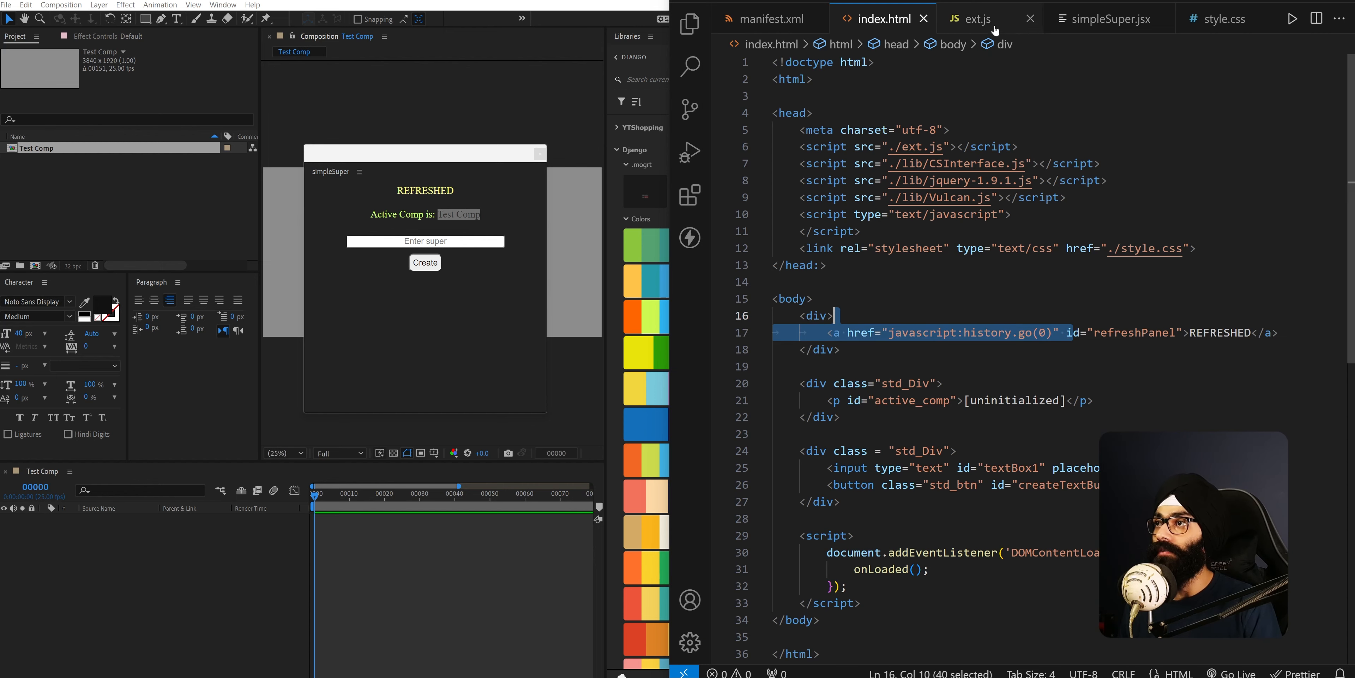
# Review the getCompName call in ext.js, then bring up simpleSuper.jsx's $._ext functions
pyautogui.click(978, 18)
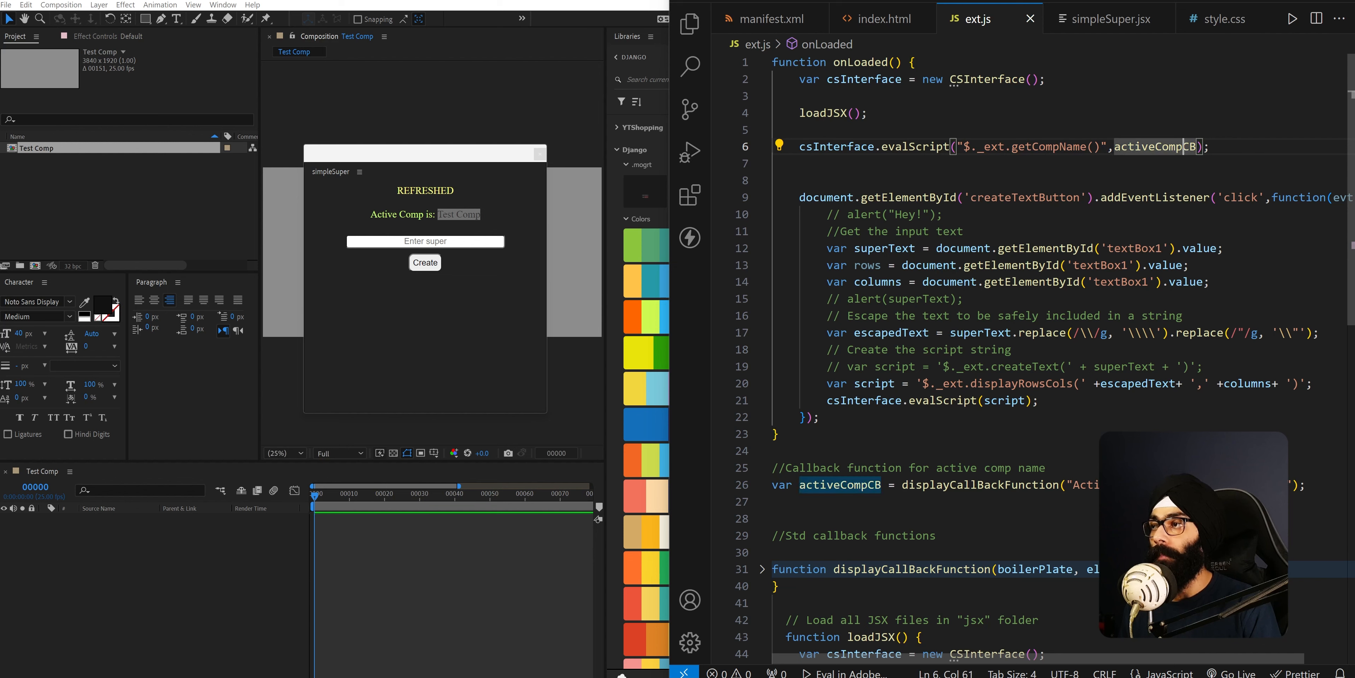
pyautogui.moveTo(1152, 210)
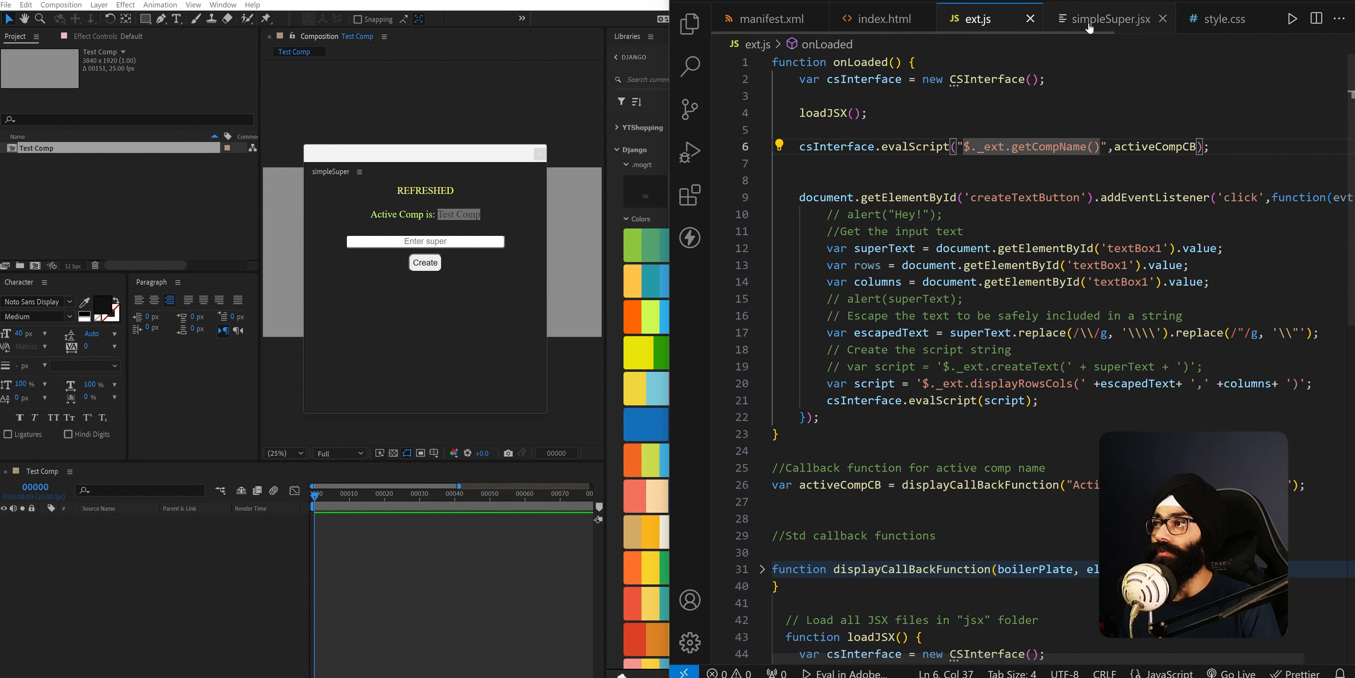
pyautogui.click(1110, 18)
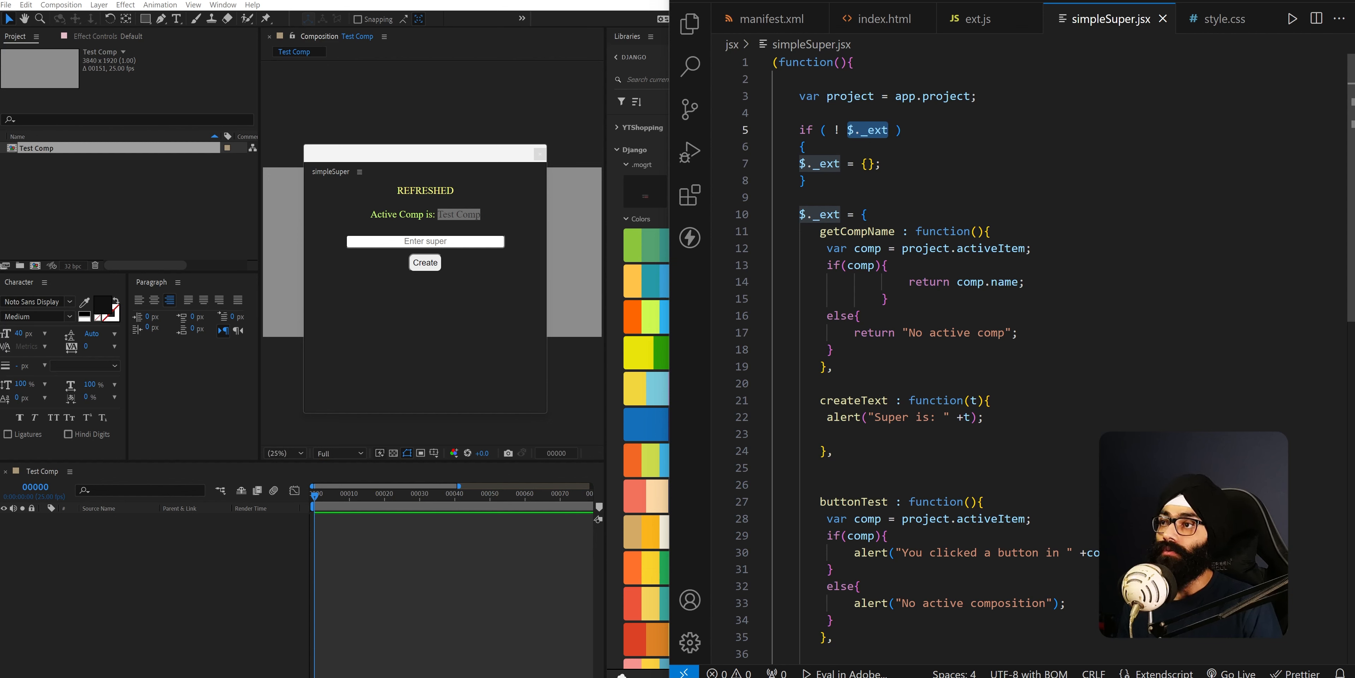
# Inspect the $._ext block and its project variable in simpleSuper.jsx, then return to ext.js
pyautogui.click(764, 215)
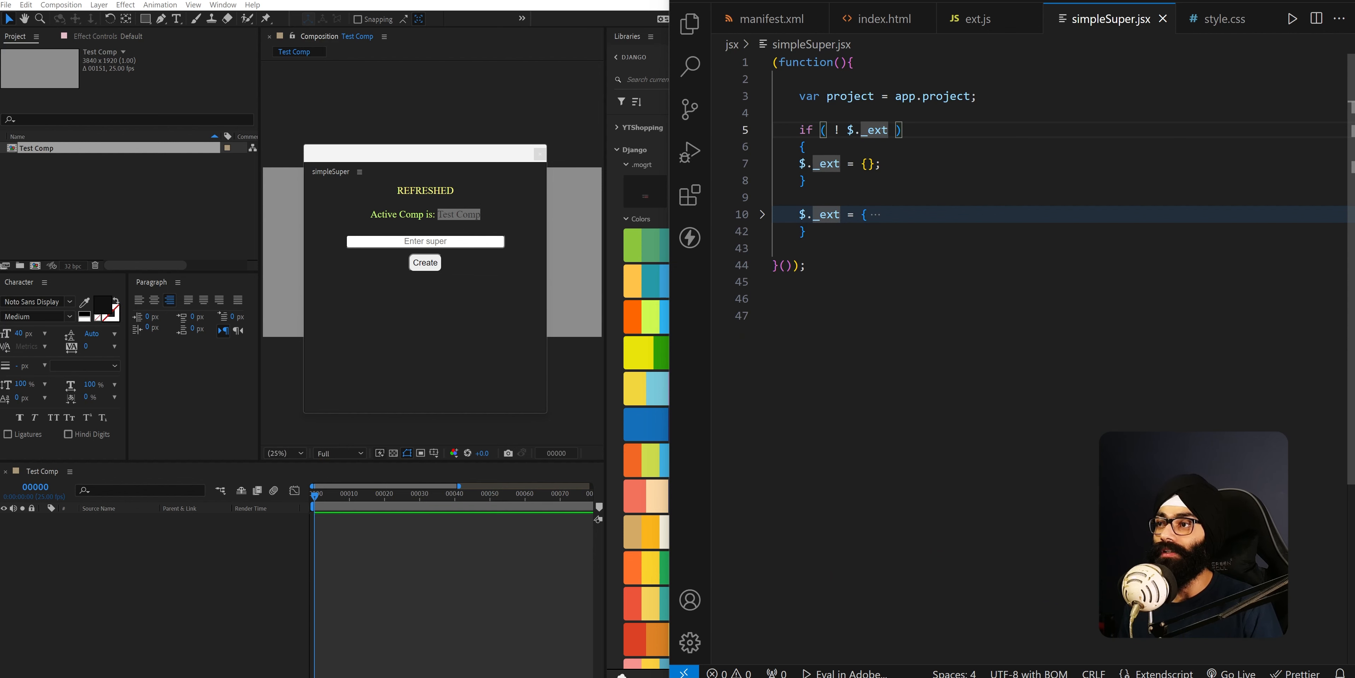
pyautogui.click(762, 214)
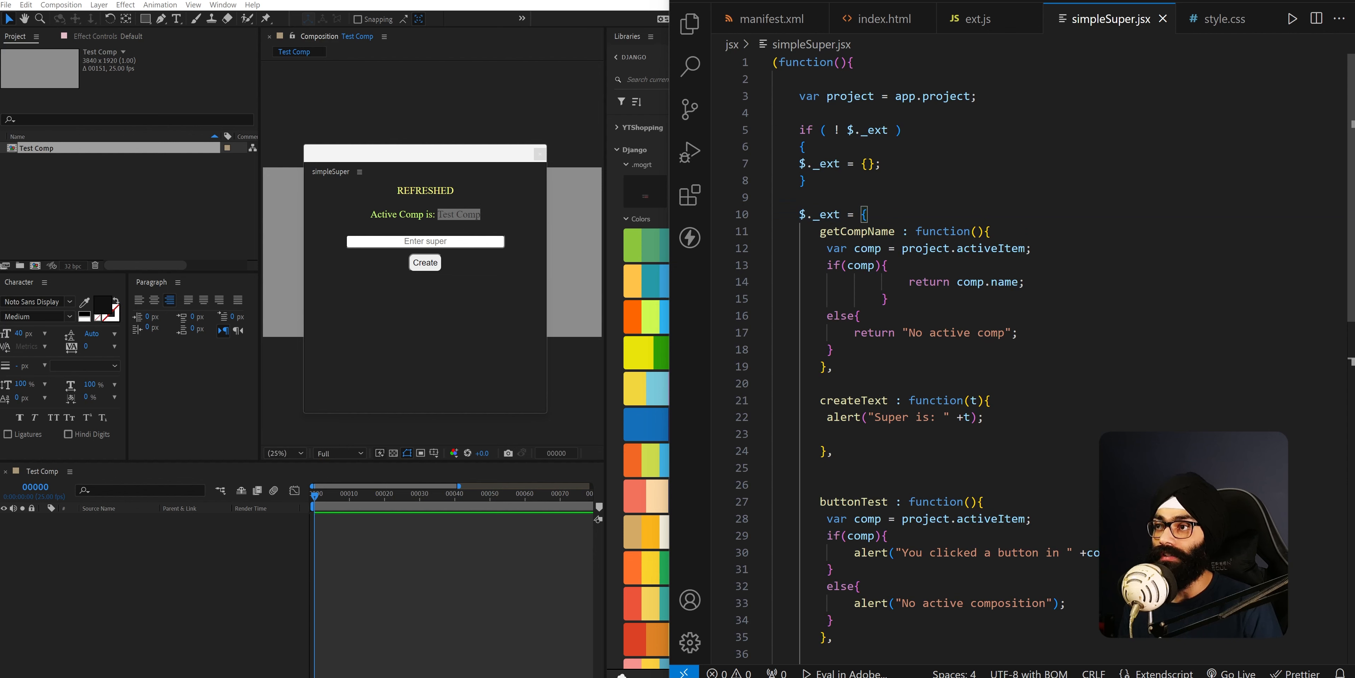
pyautogui.doubleClick(857, 231)
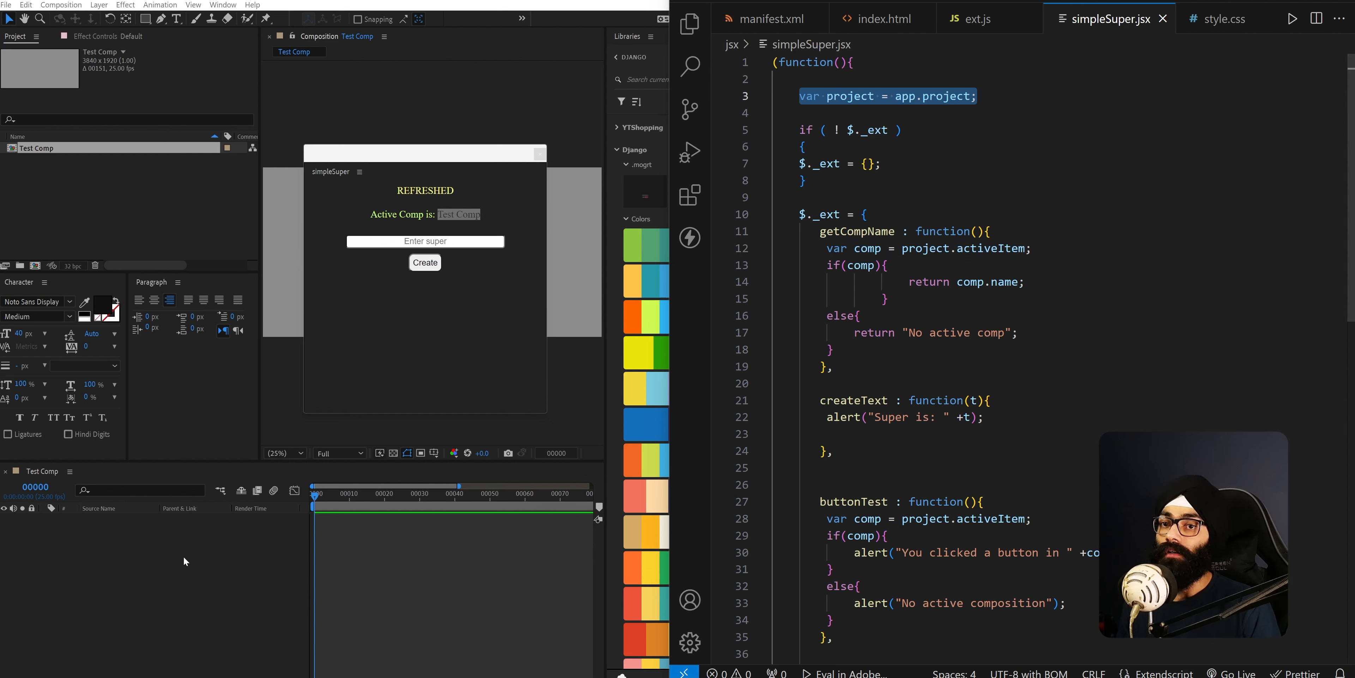
pyautogui.moveTo(213, 522)
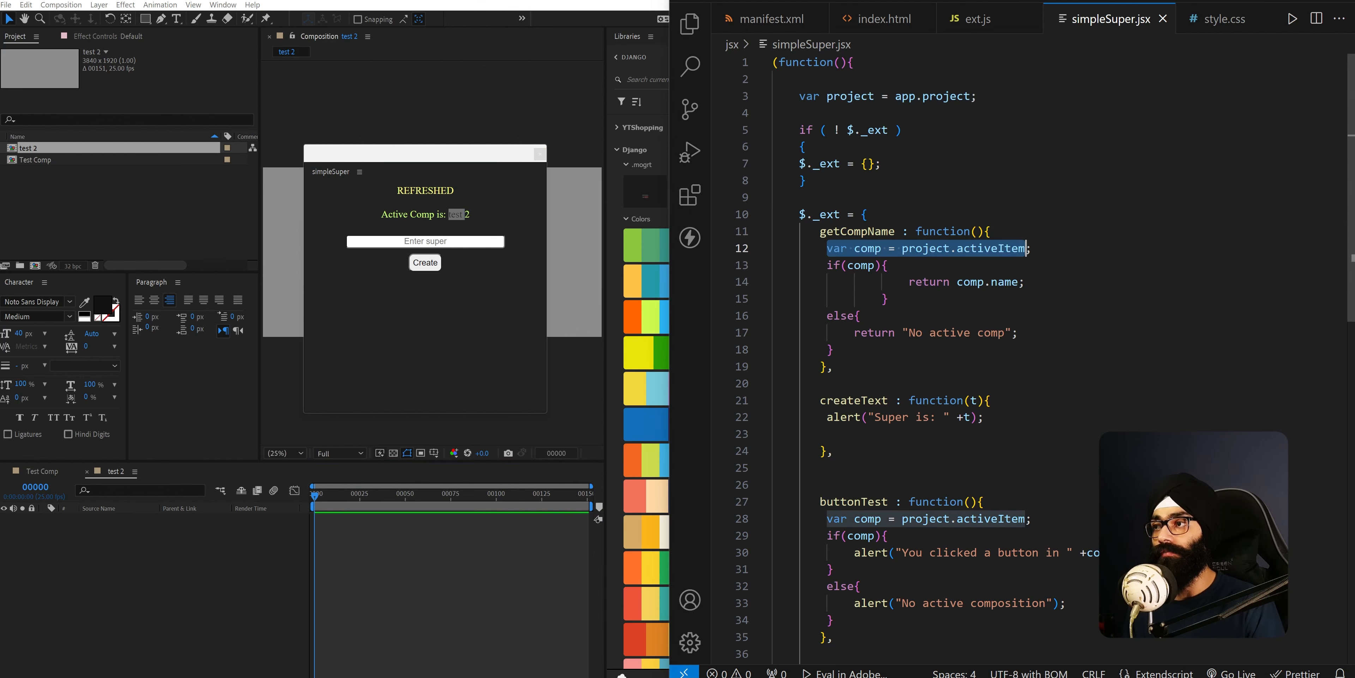
pyautogui.scroll(-3)
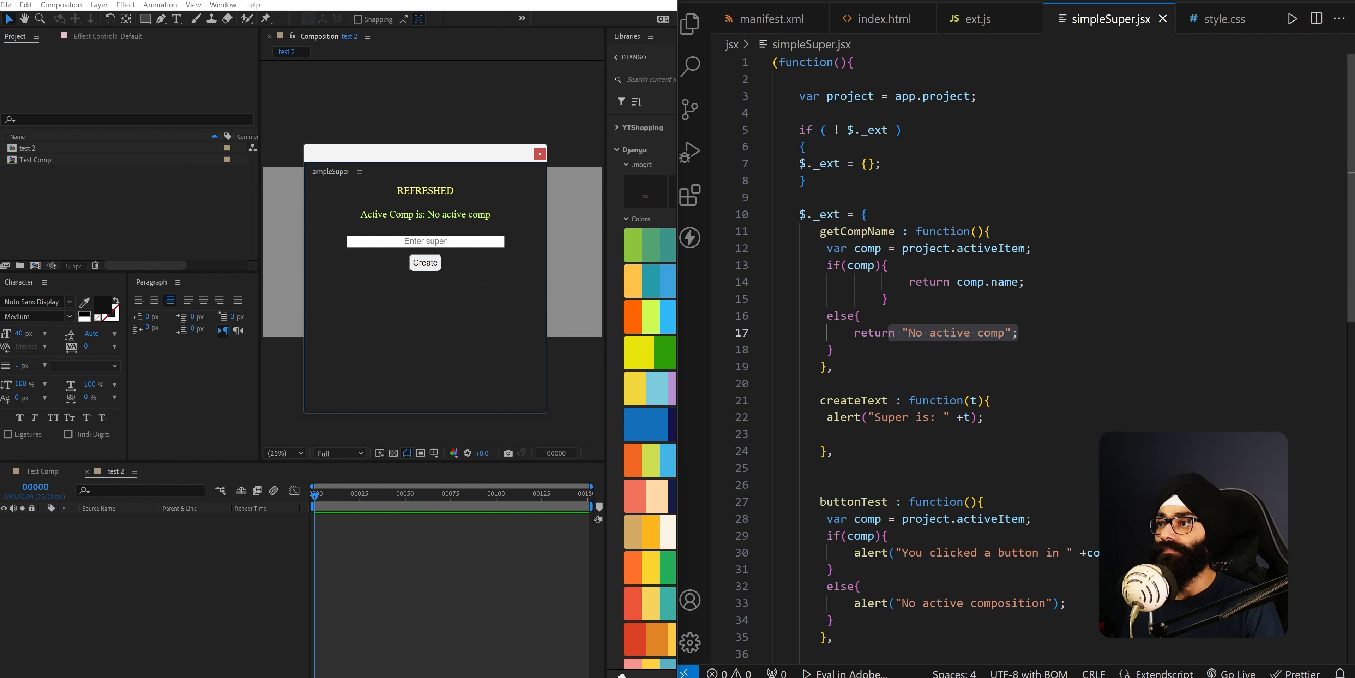
pyautogui.scroll(-3)
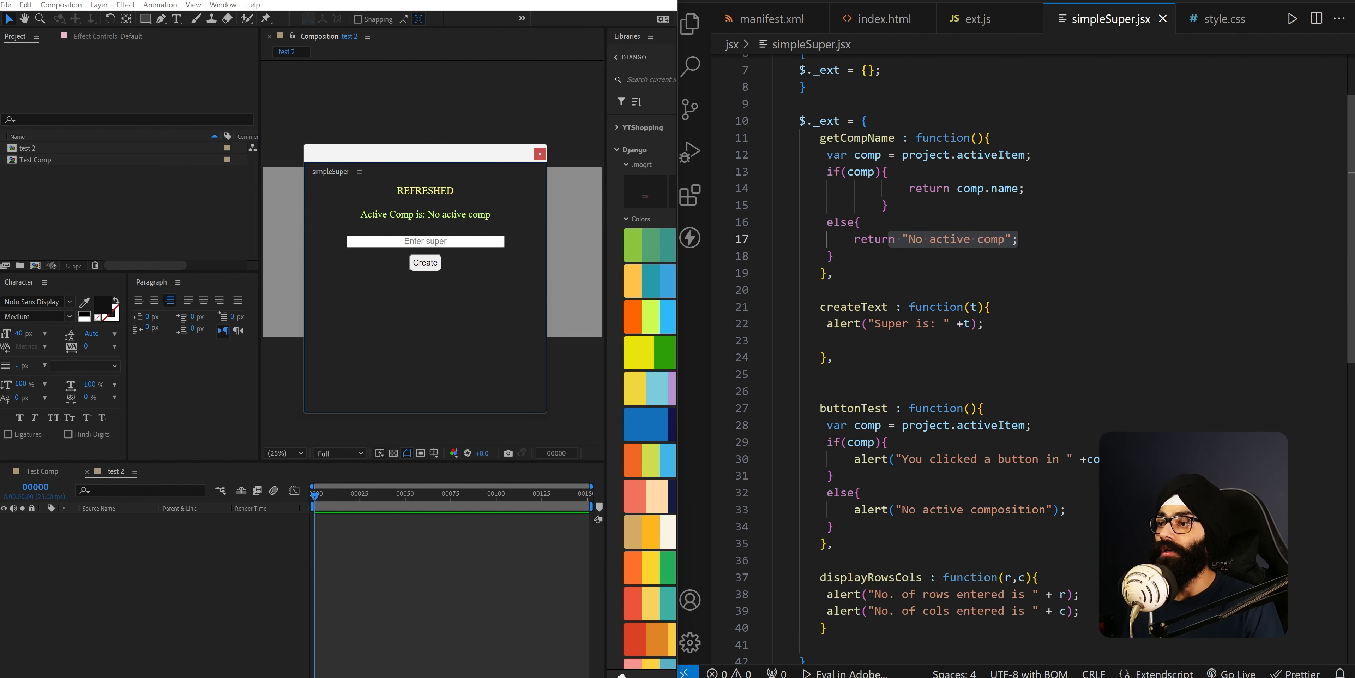
pyautogui.click(978, 19)
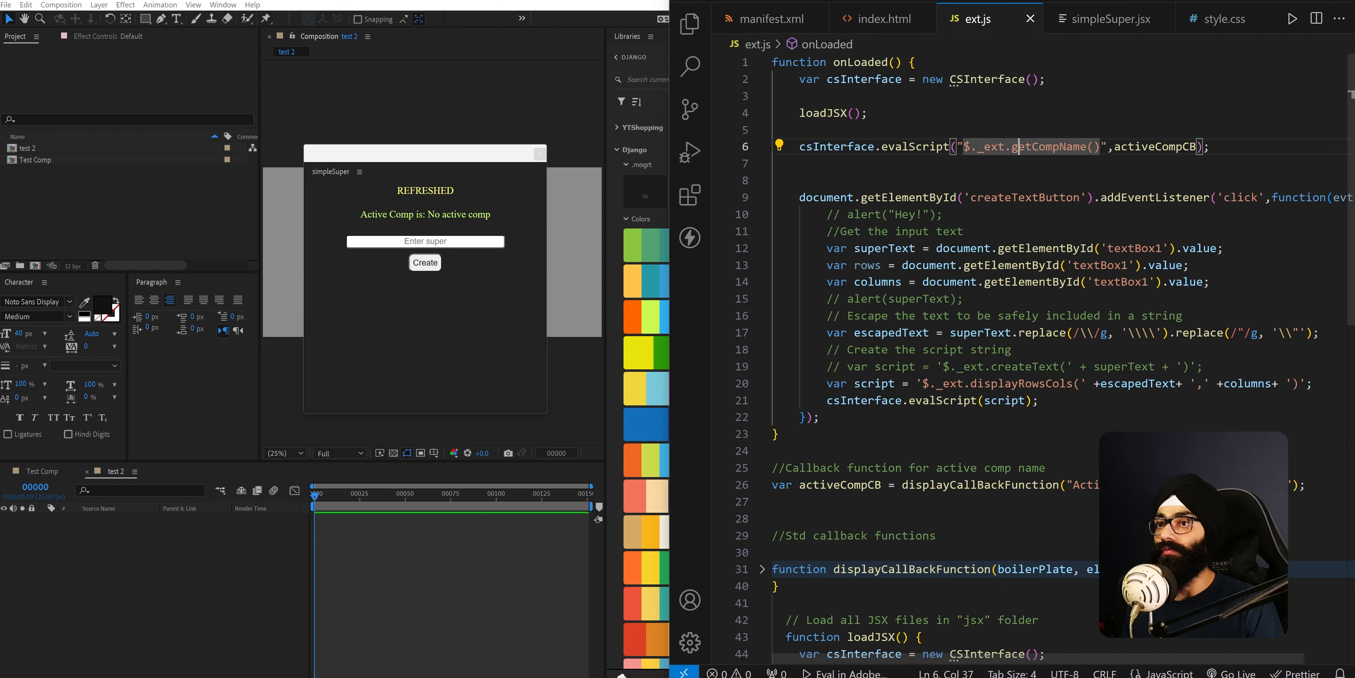
pyautogui.click(425, 241)
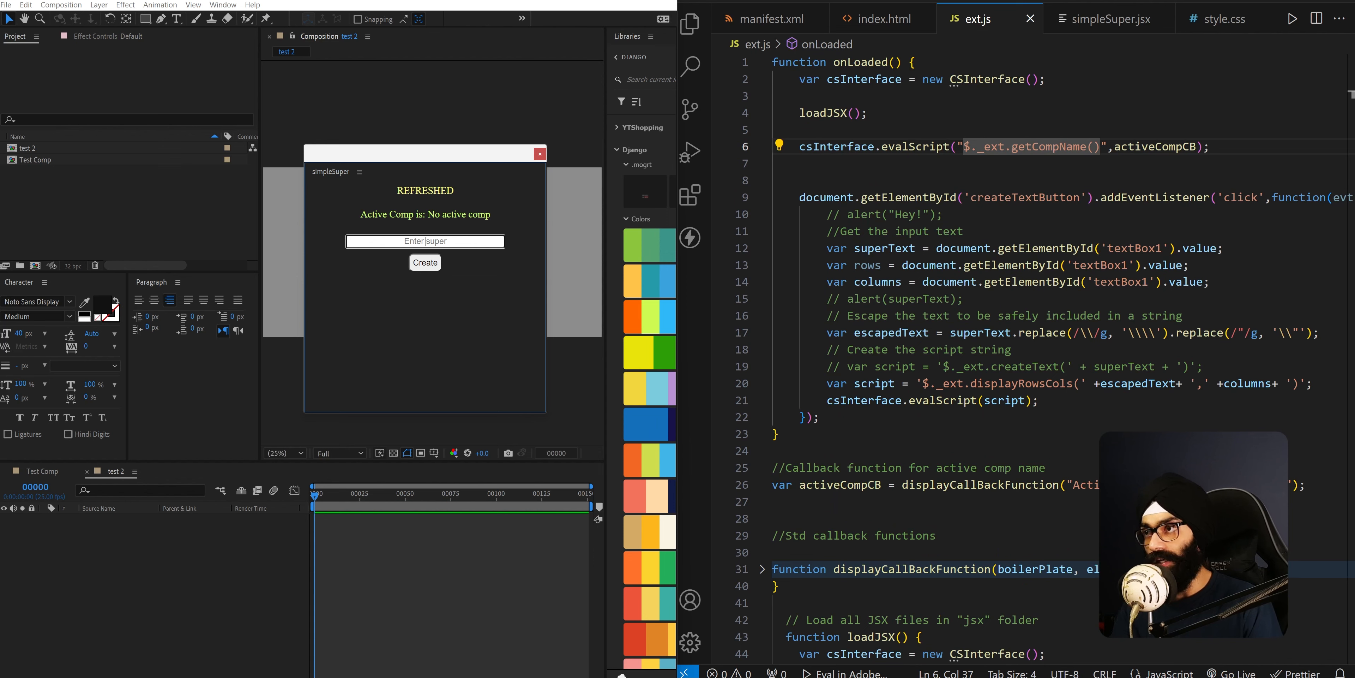
pyautogui.click(882, 18)
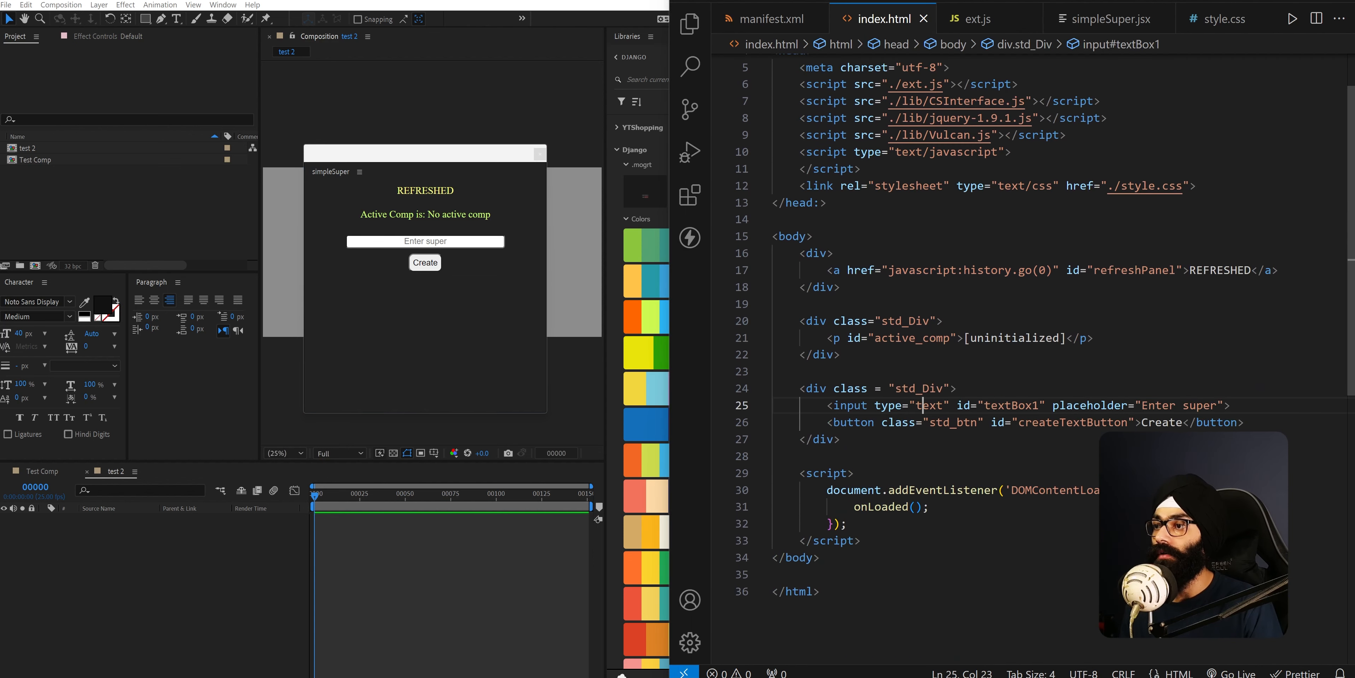
pyautogui.moveTo(828, 404); pyautogui.dragTo(1002, 405)
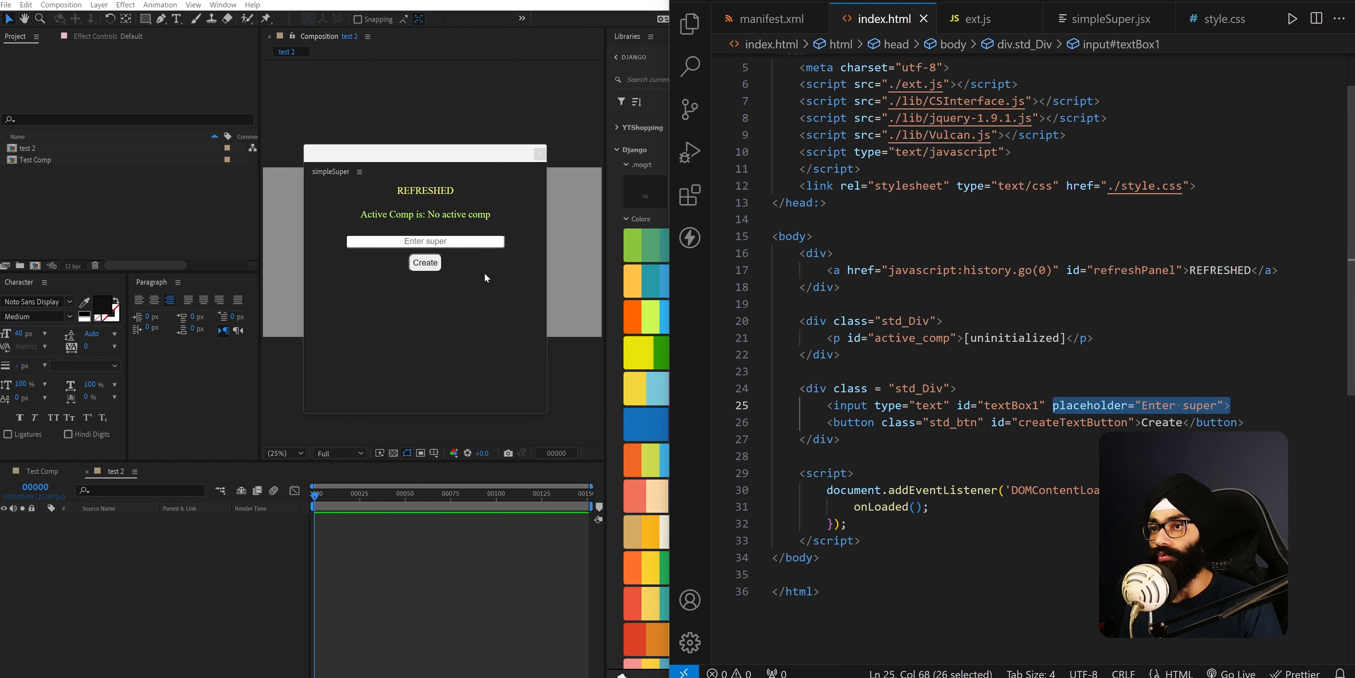
pyautogui.click(425, 241)
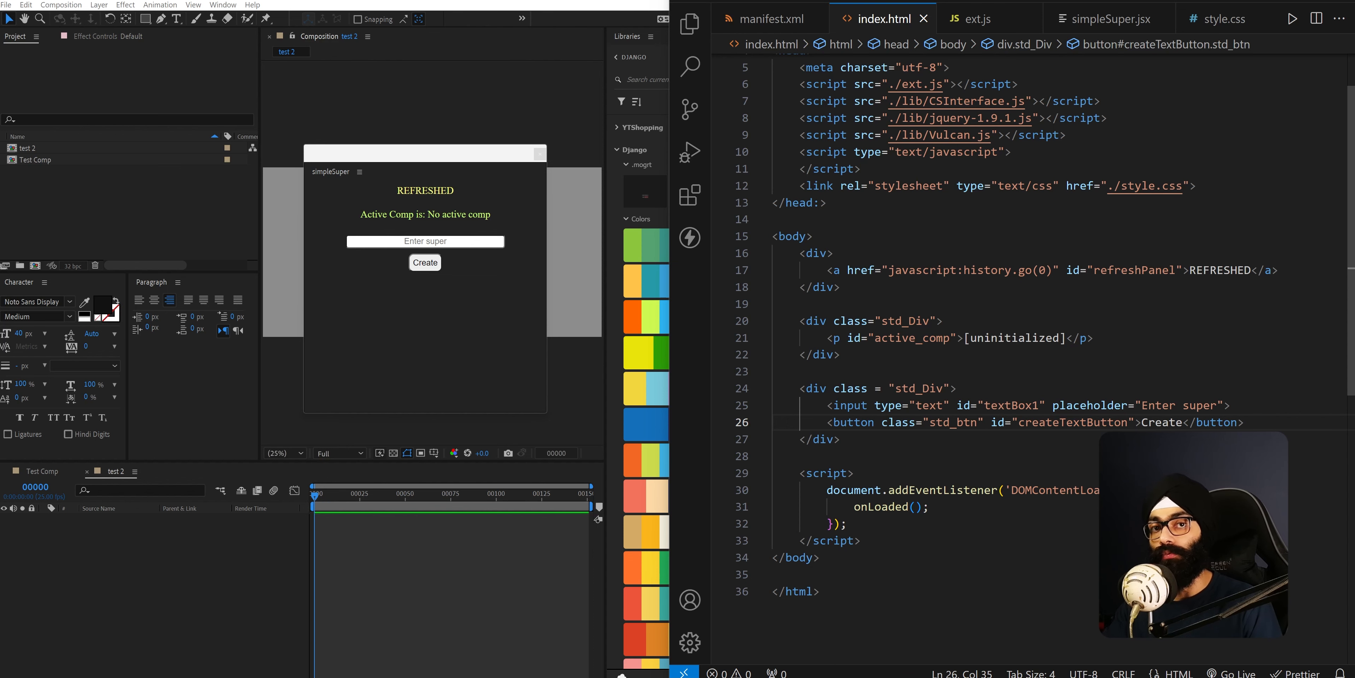
pyautogui.click(978, 18)
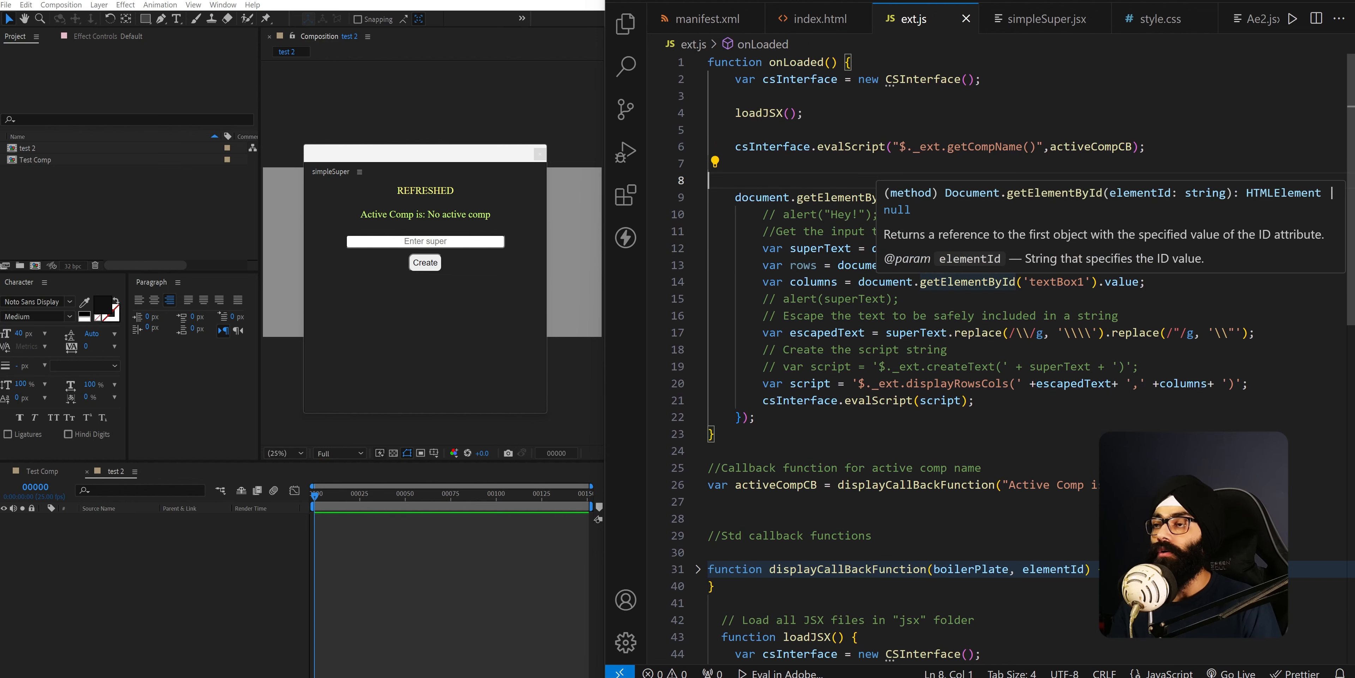
# Review the createTextButton click handler and its escapedText script string in ext.js
pyautogui.write("document.getElementById('createTextButton').addEventListener('click',function(evt){")
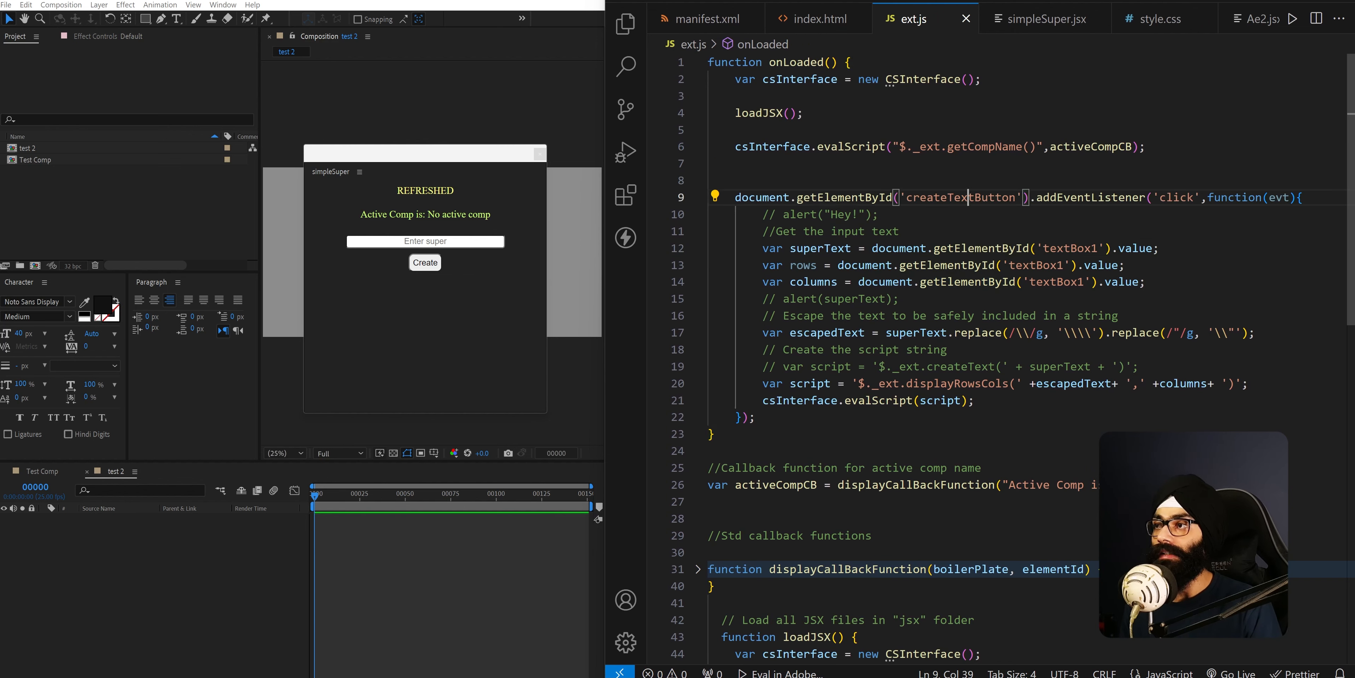
pyautogui.doubleClick(960, 198)
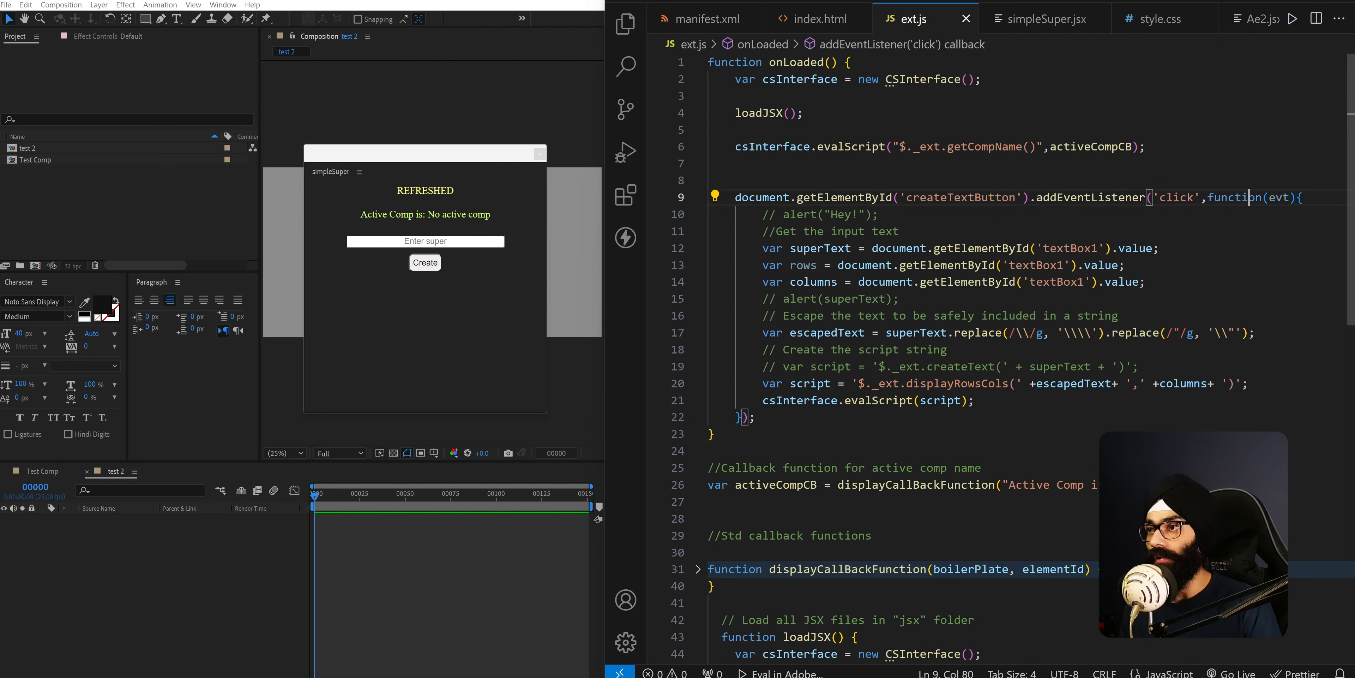
pyautogui.moveTo(472, 259)
pyautogui.write('Sample Text')
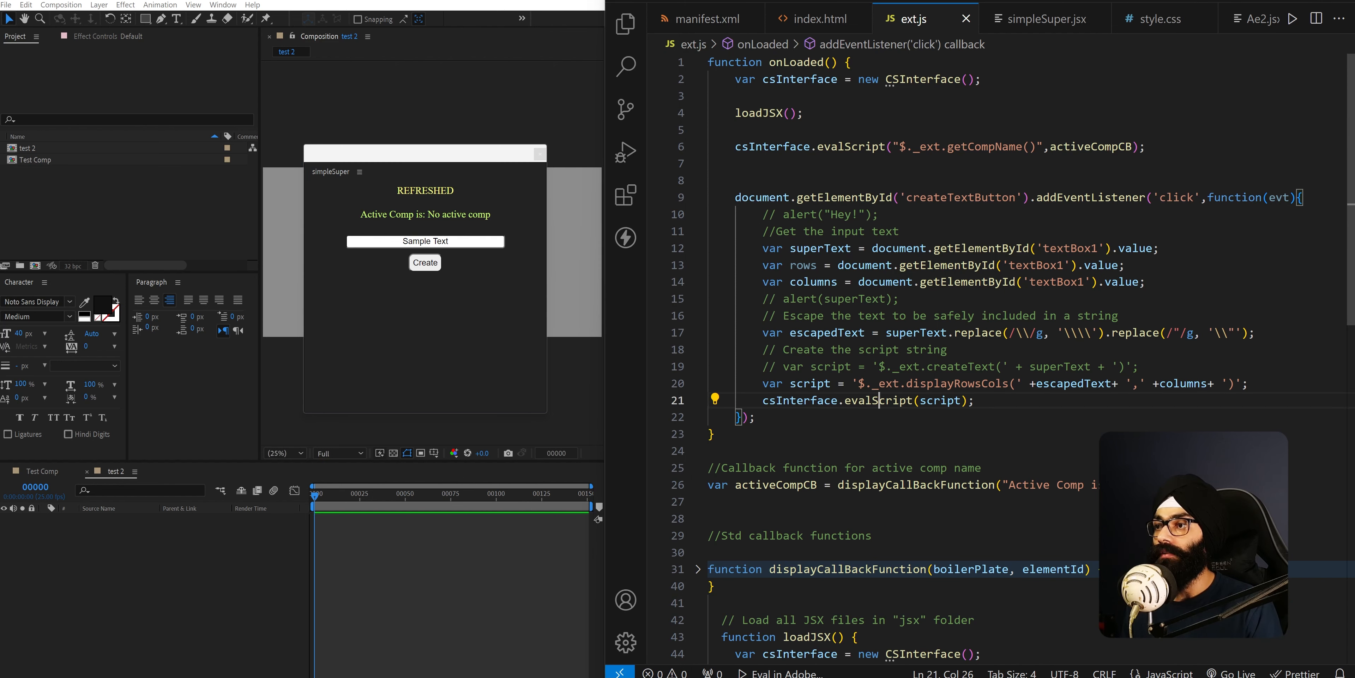
pyautogui.doubleClick(878, 383)
pyautogui.write('row')
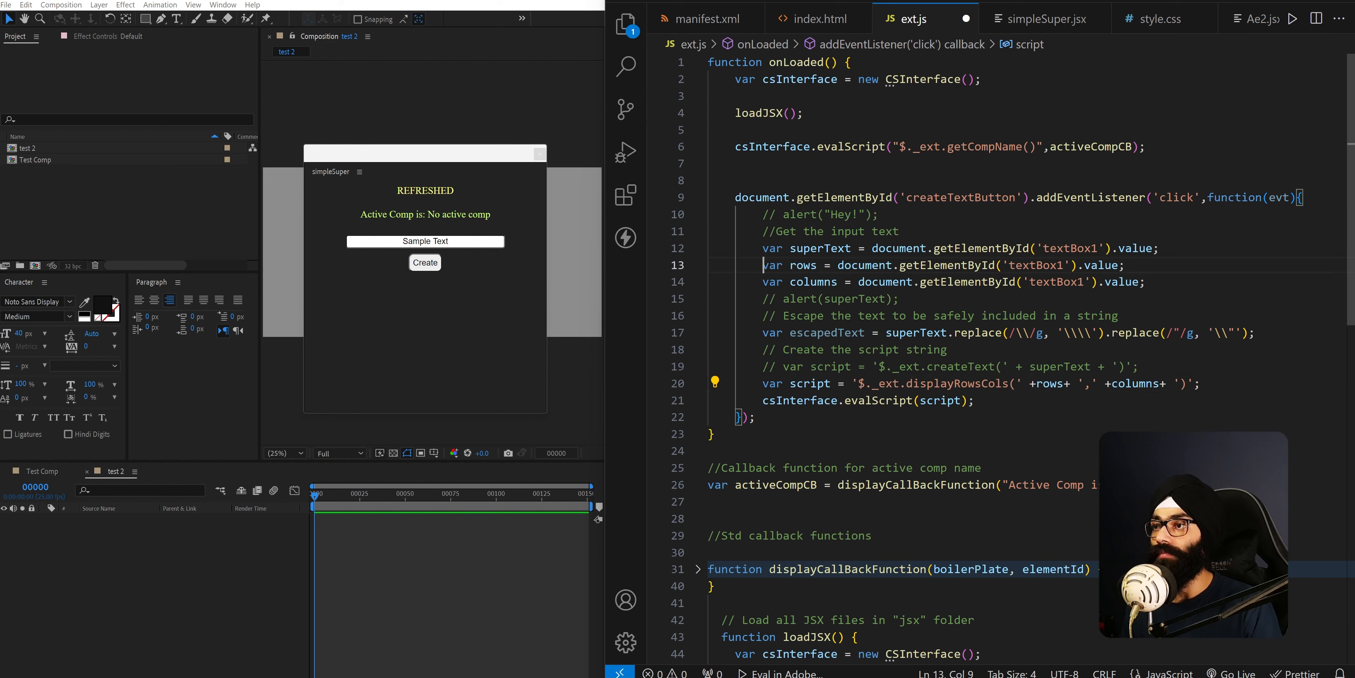
pyautogui.moveTo(761, 265); pyautogui.dragTo(1145, 281)
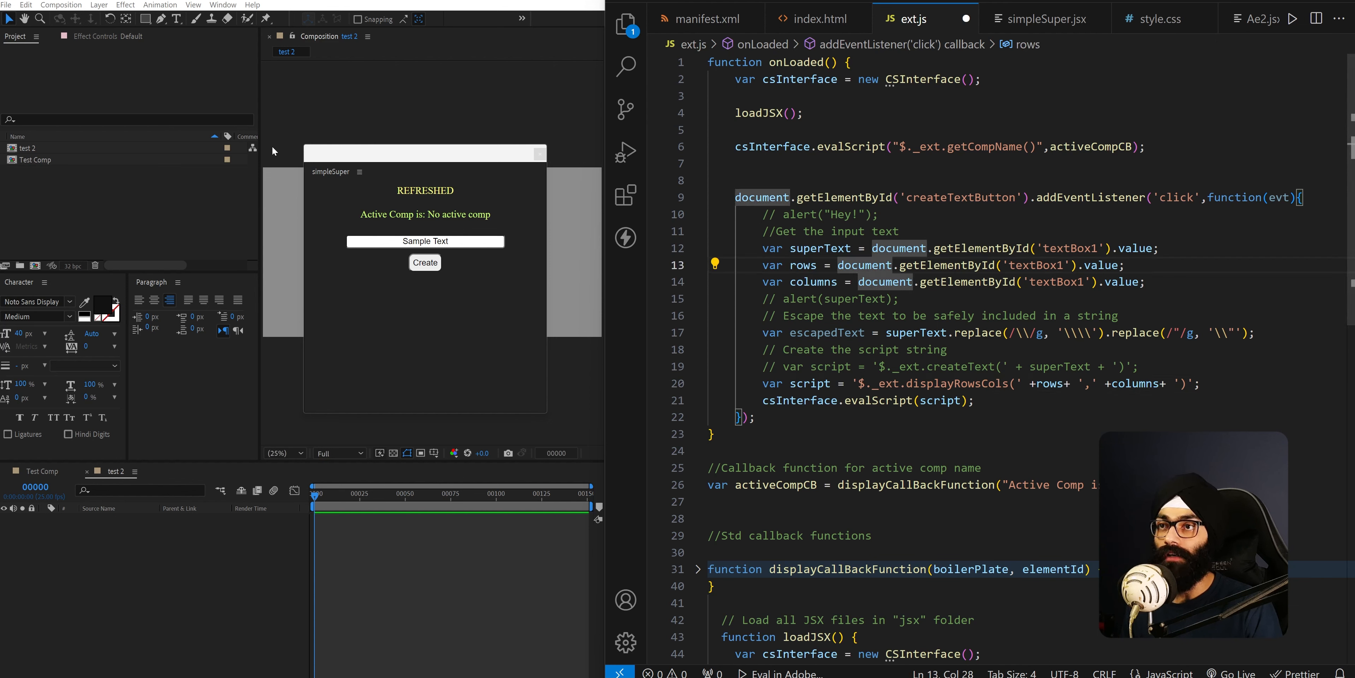
pyautogui.click(222, 4)
pyautogui.write('12')
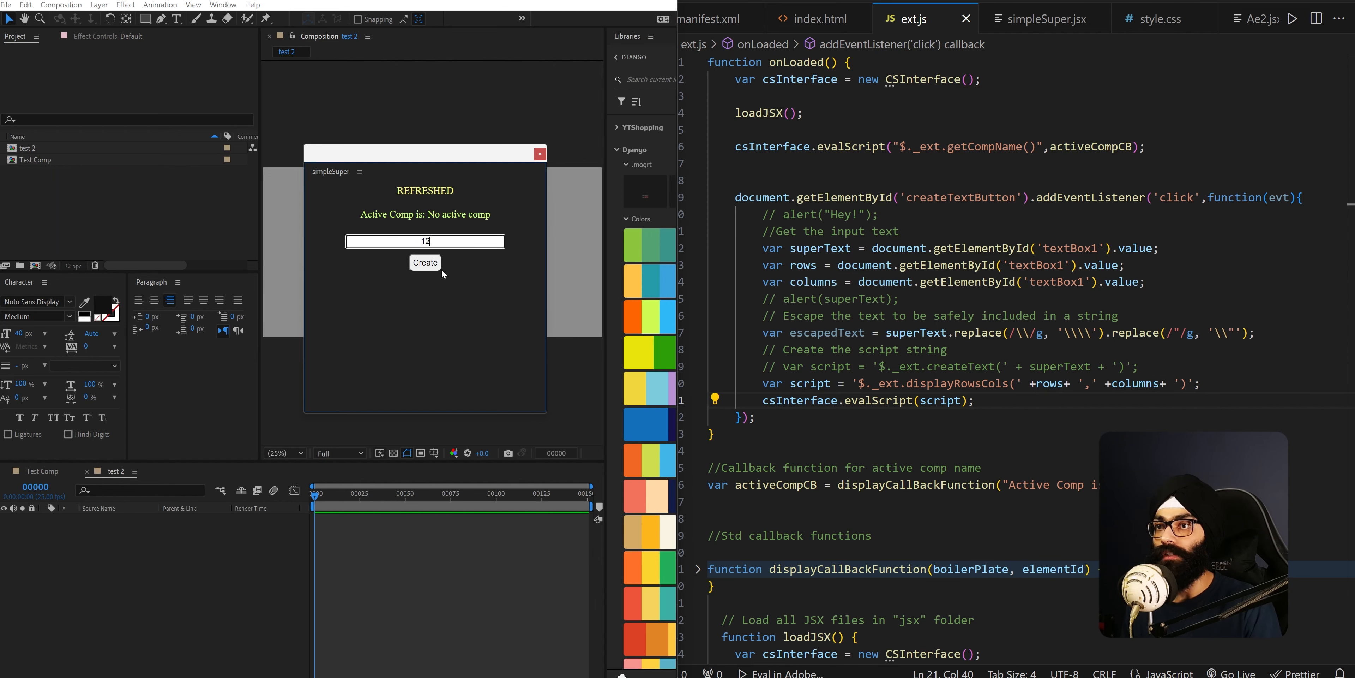
# Test the panel's Create button, dismiss the rows alert, then run it again with 135467
pyautogui.click(425, 263)
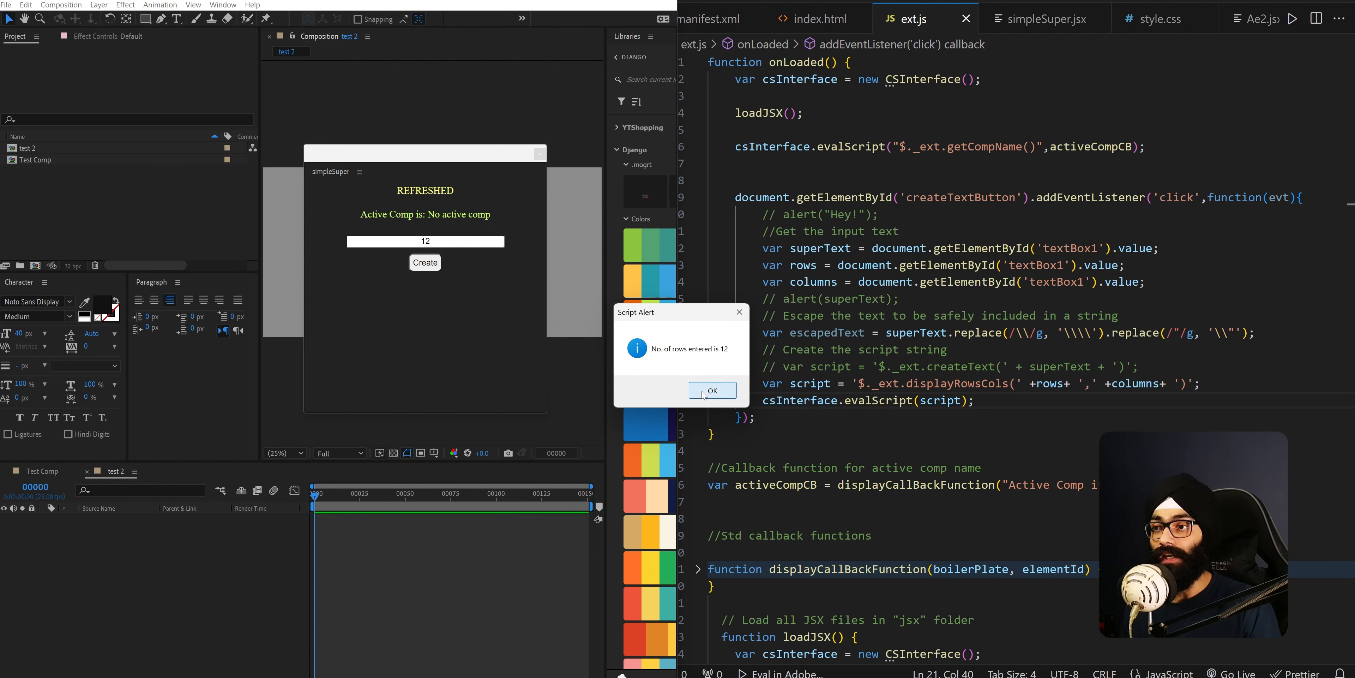
pyautogui.click(713, 390)
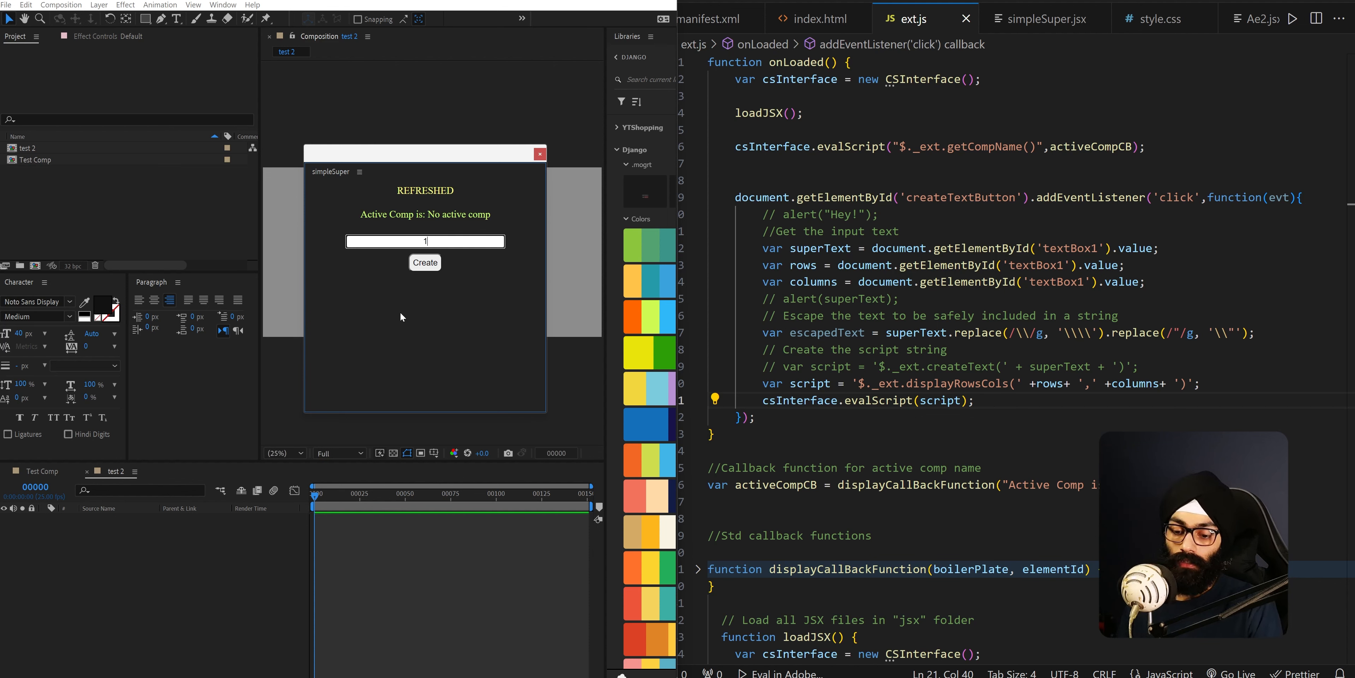
pyautogui.write('135467')
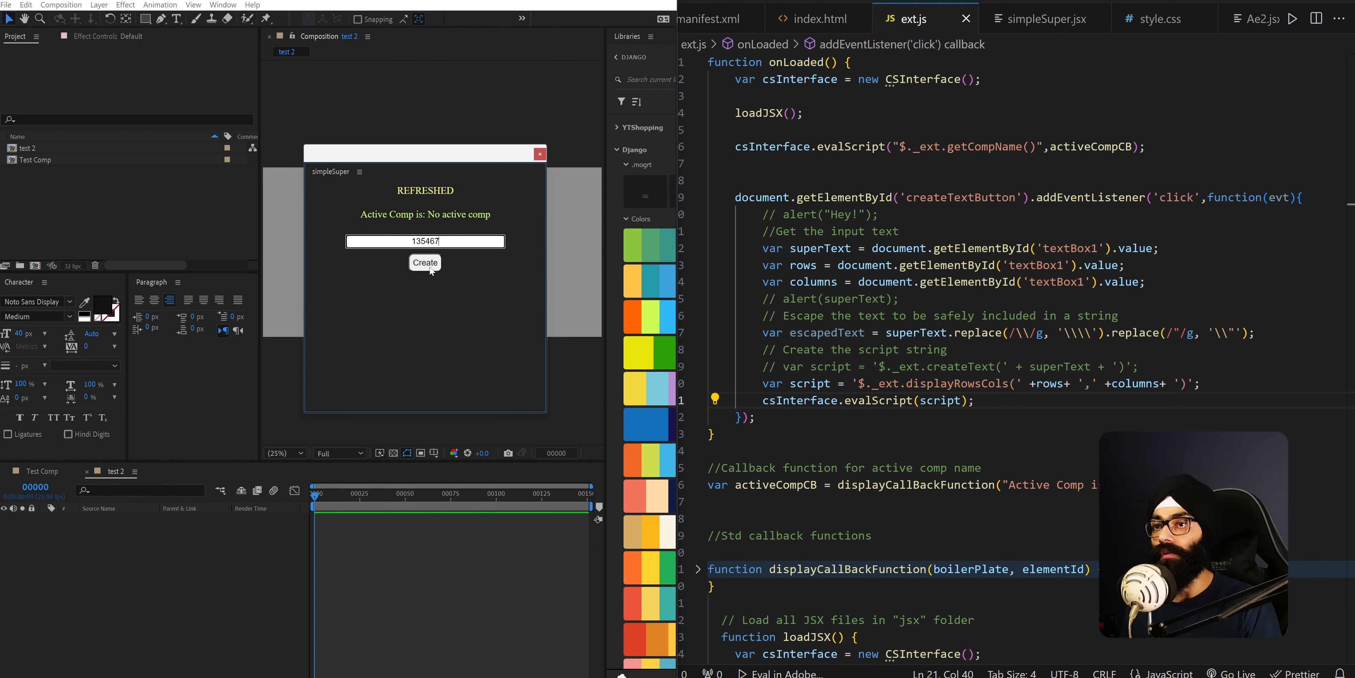
pyautogui.click(425, 263)
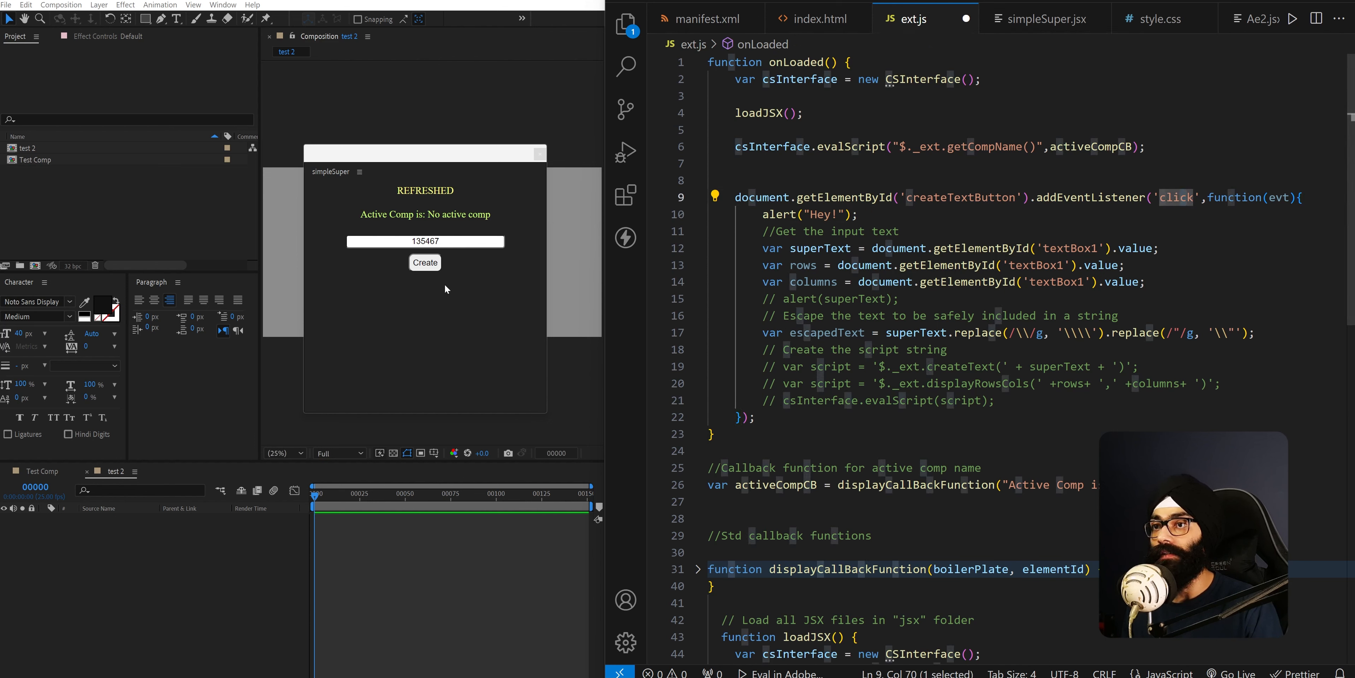
# Run Create, dismiss the error, then re-comment the Hey alert and restore the displayRowsCols and evalScript lines
pyautogui.click(425, 262)
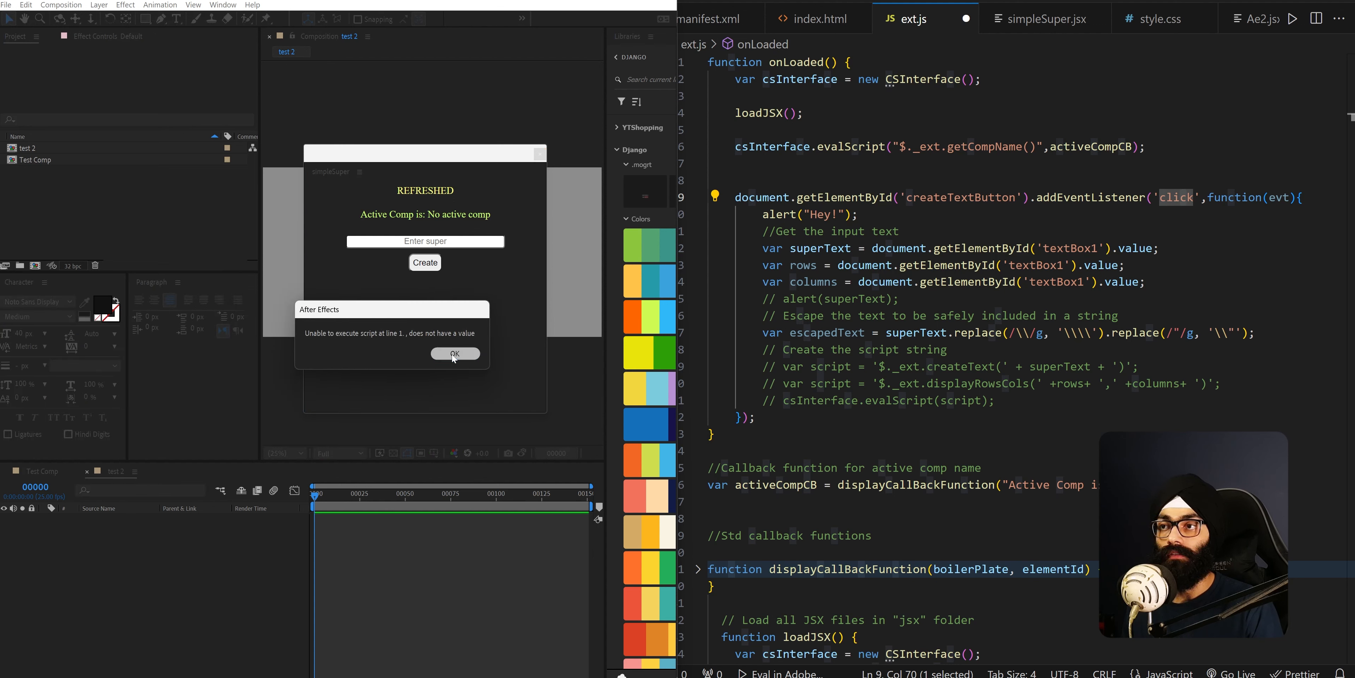
pyautogui.click(455, 352)
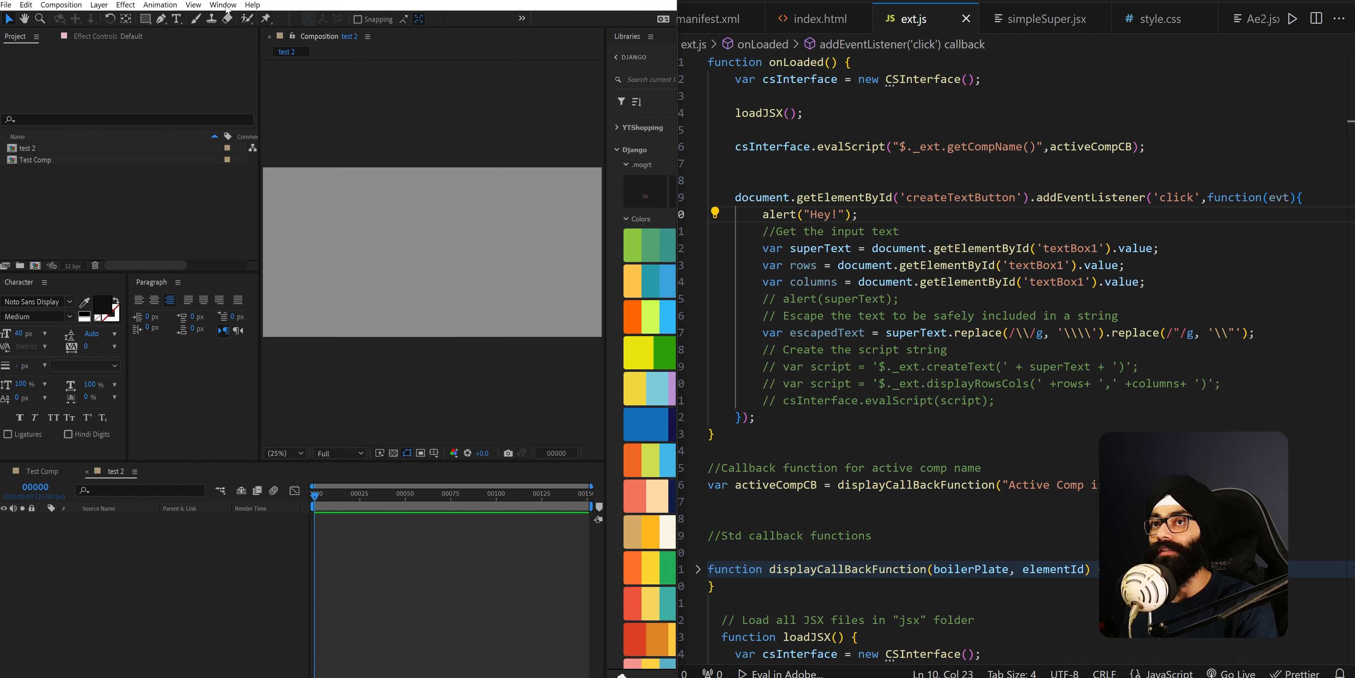
pyautogui.click(223, 4)
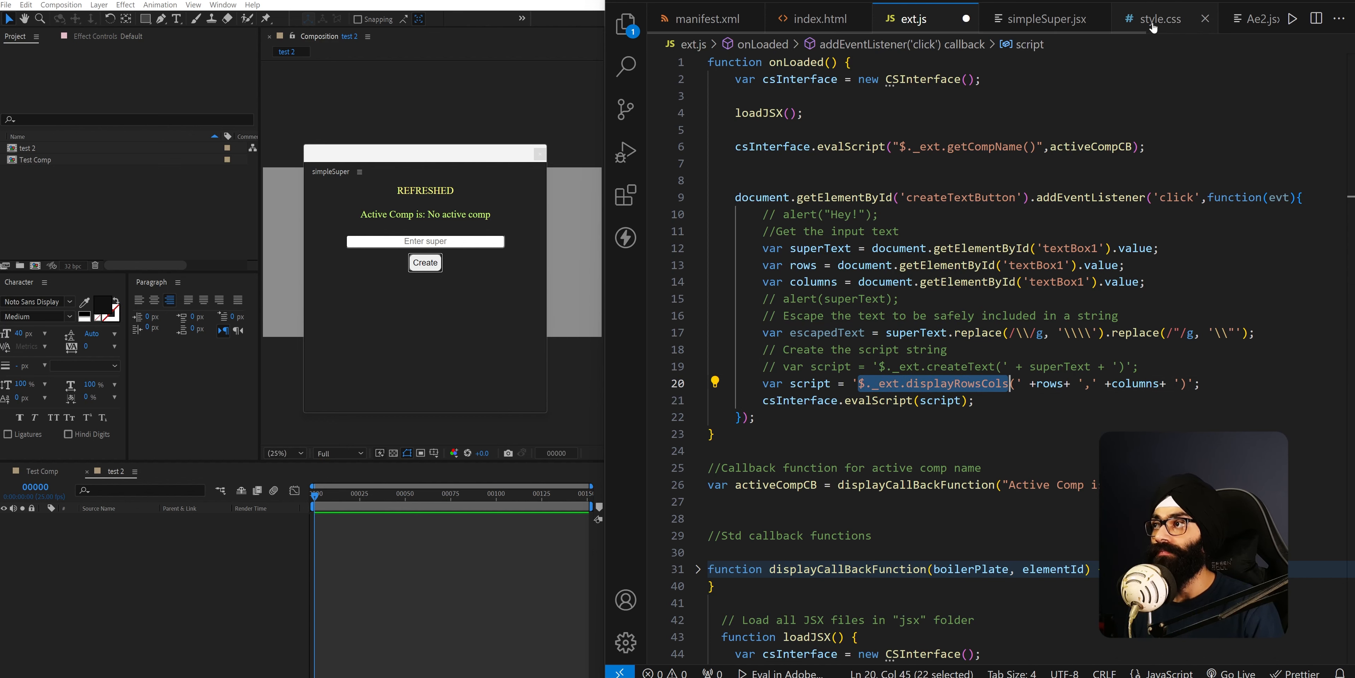
# Check simpleSuper.jsx, then comment out the displayRowsCols line and restore the createText script line
pyautogui.click(1047, 19)
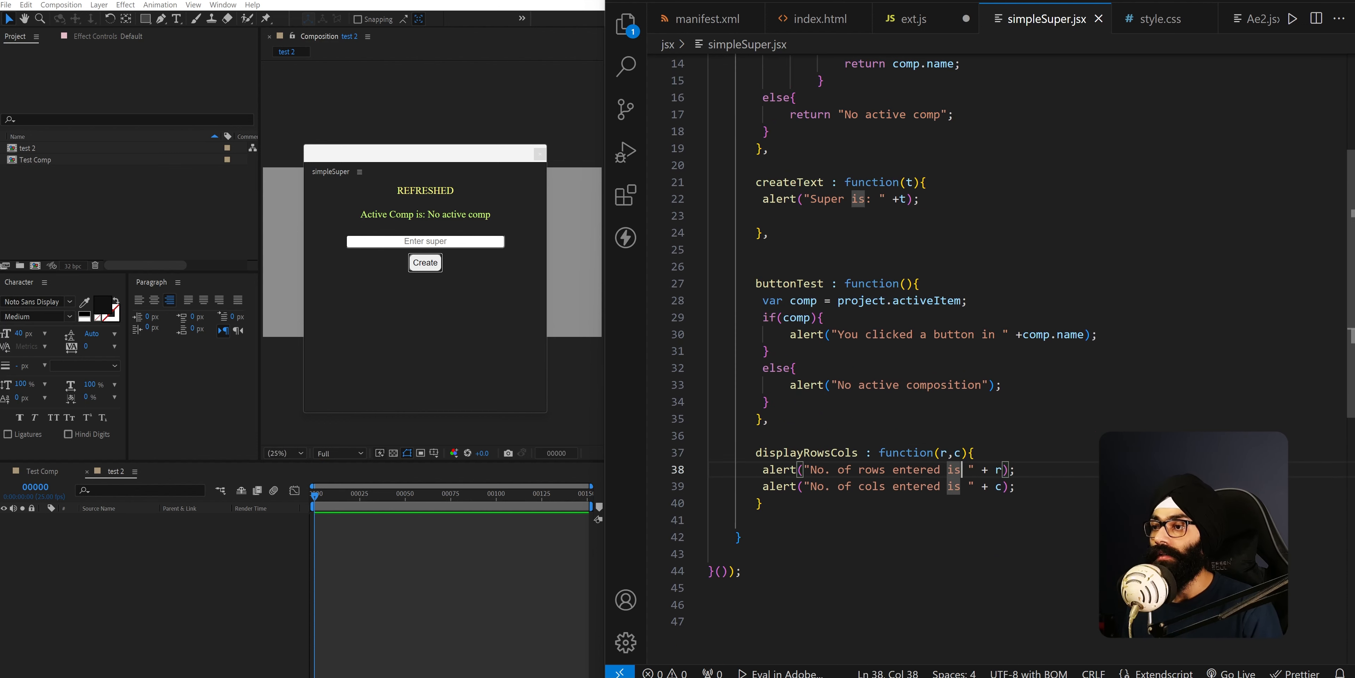
pyautogui.doubleClick(871, 469)
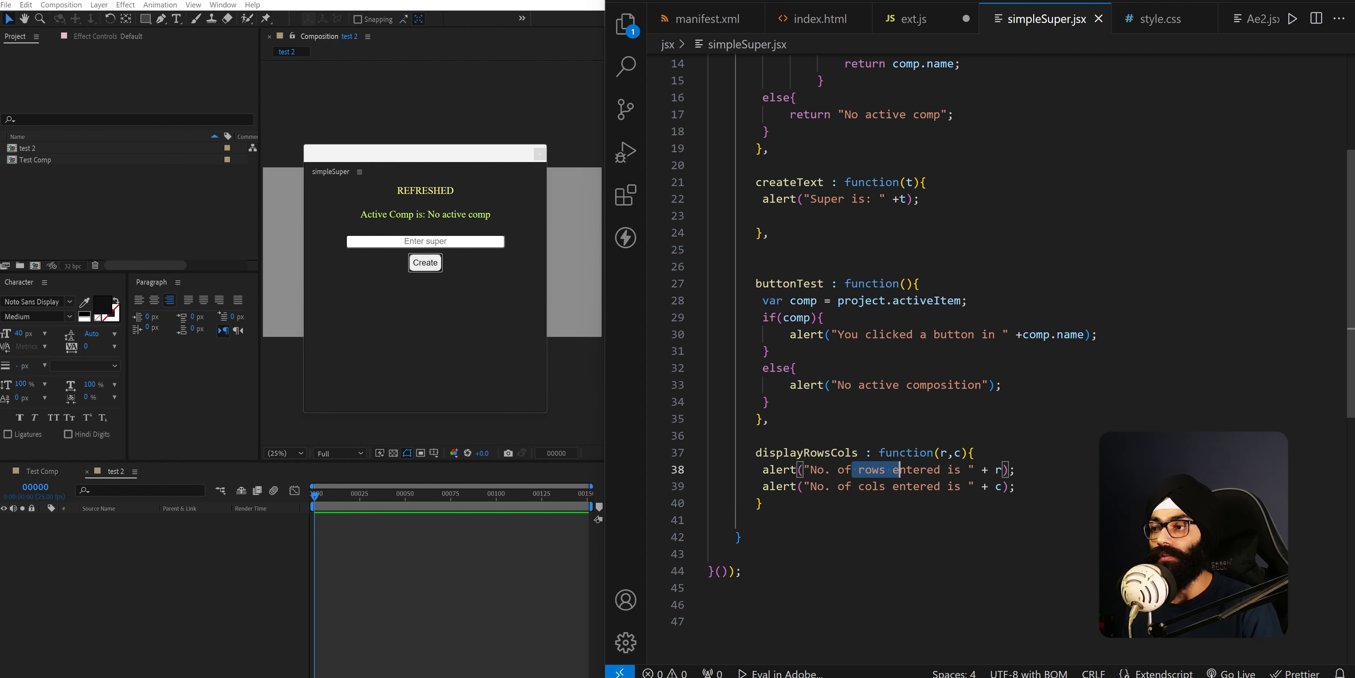
pyautogui.click(913, 18)
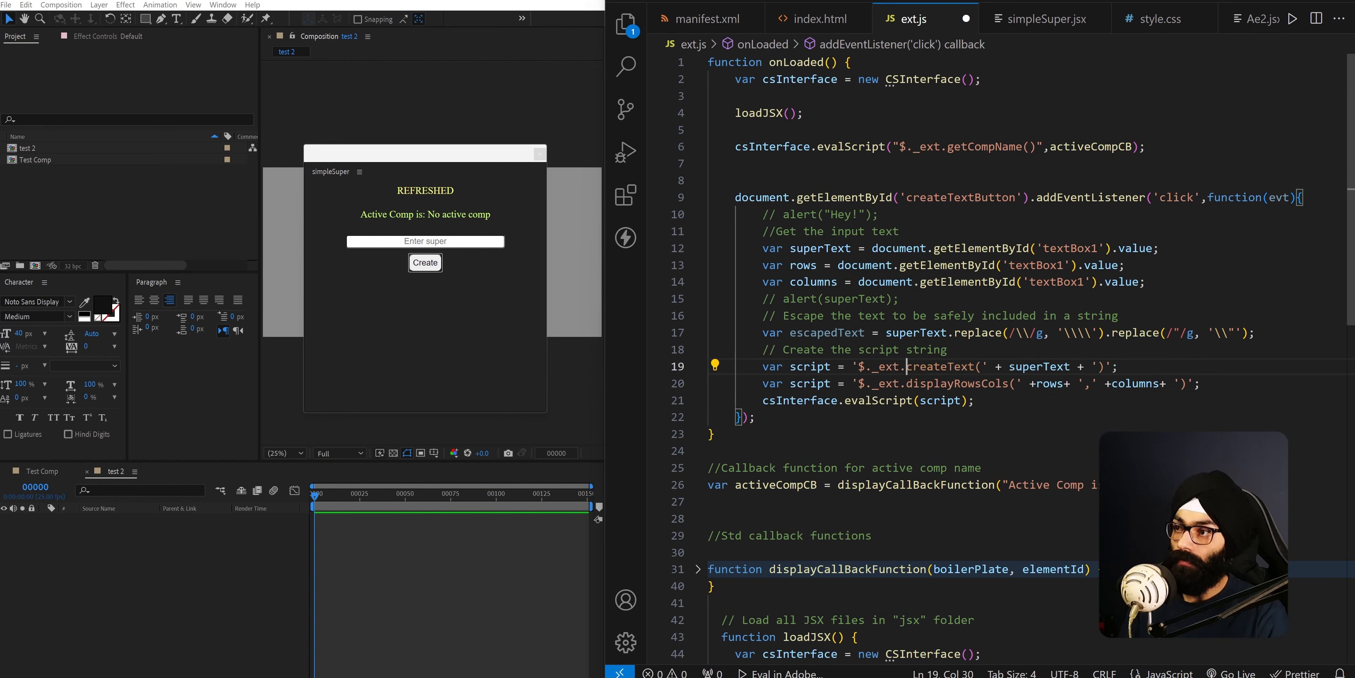
pyautogui.write('//')
pyautogui.click(426, 242)
pyautogui.write('Sample')
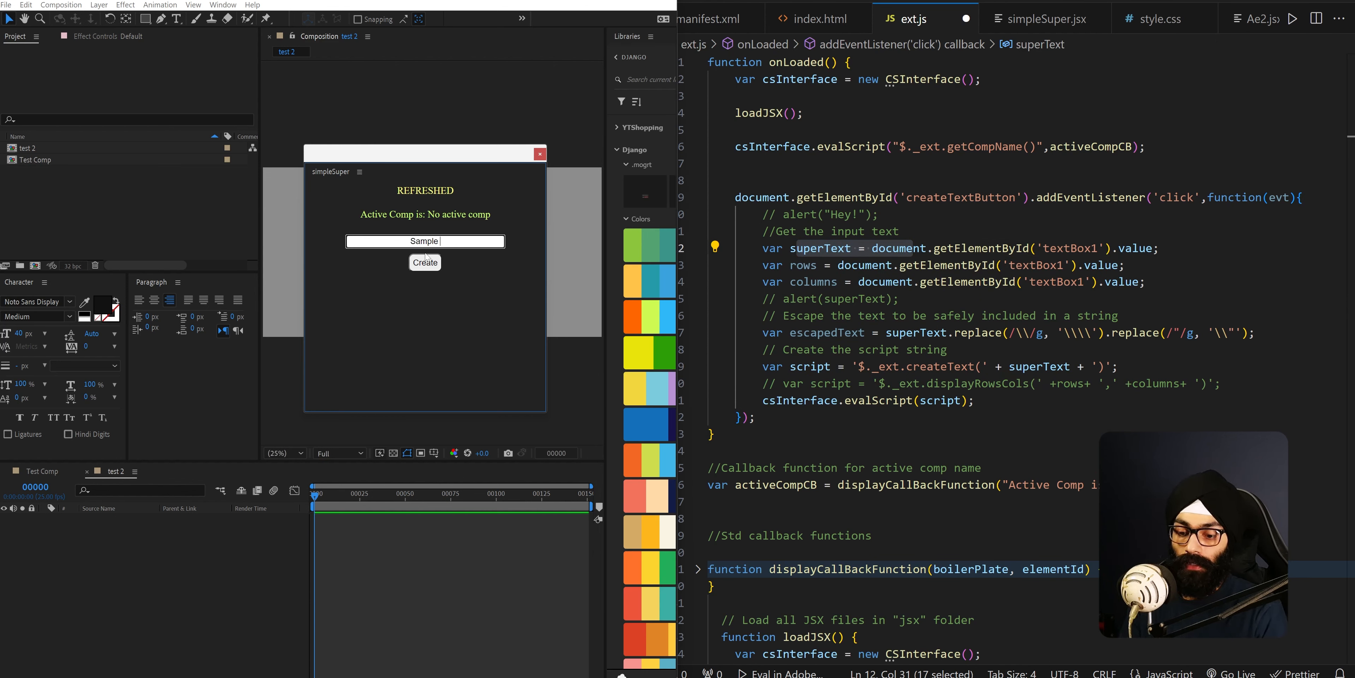
pyautogui.write('12')
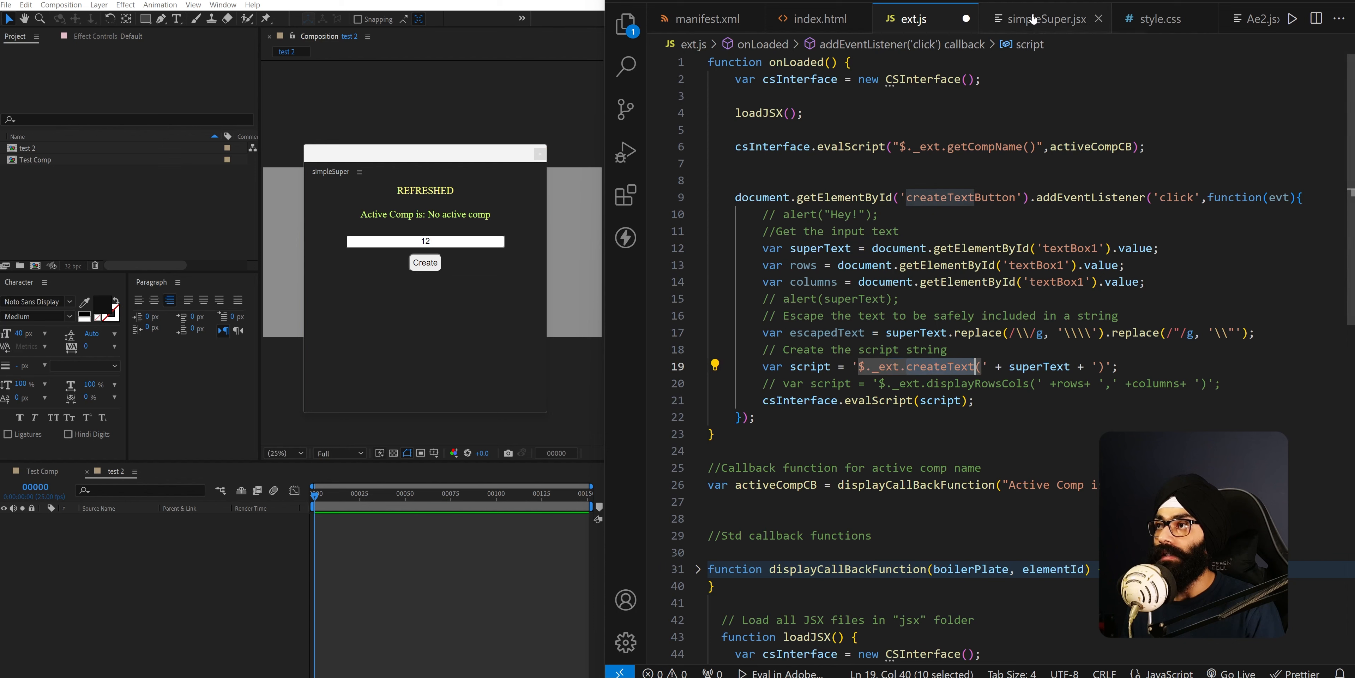
# Verify createText in the JSX file and review the superText escape and columns lookup lines in ext.js
pyautogui.click(1047, 19)
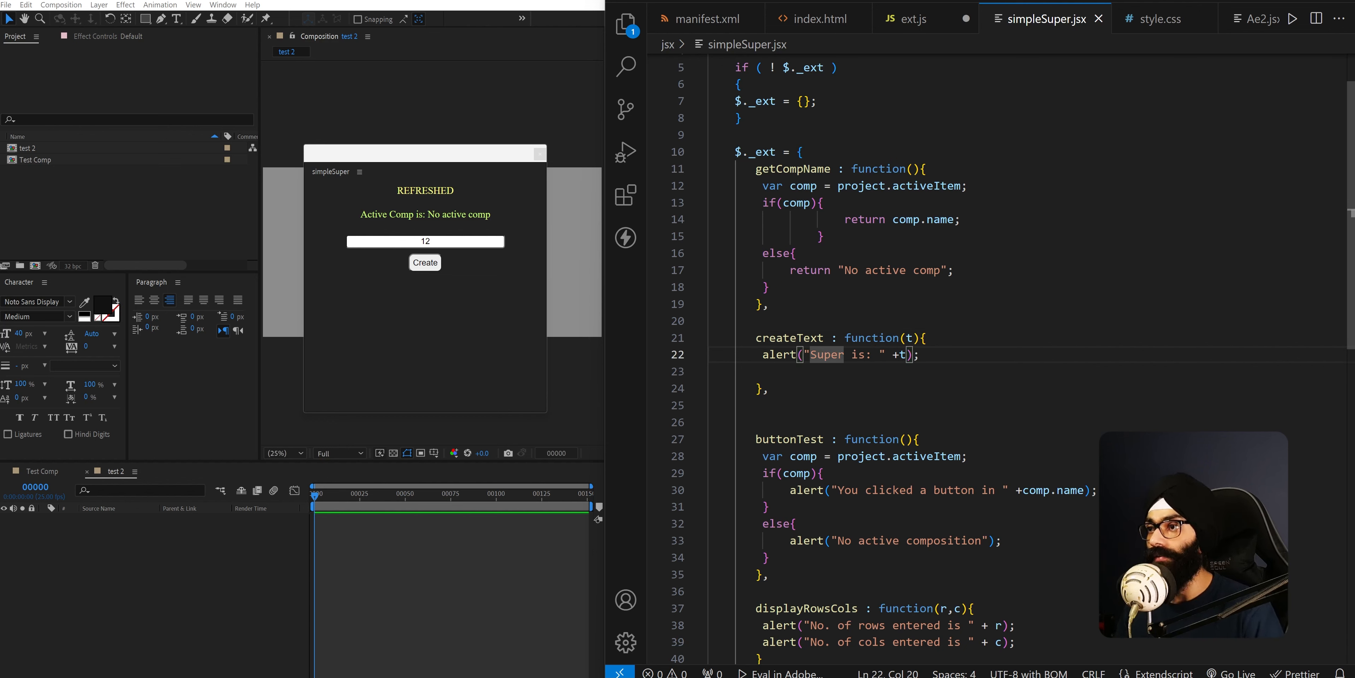
pyautogui.click(915, 19)
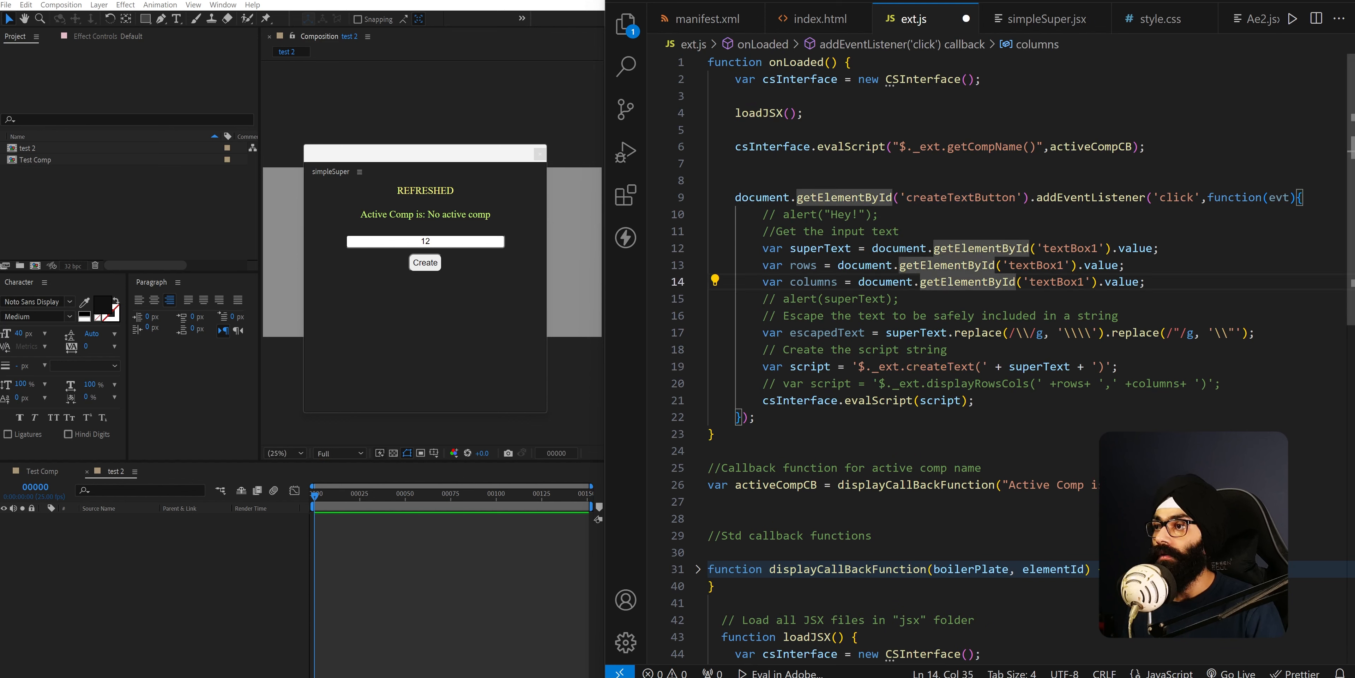
pyautogui.click(934, 332)
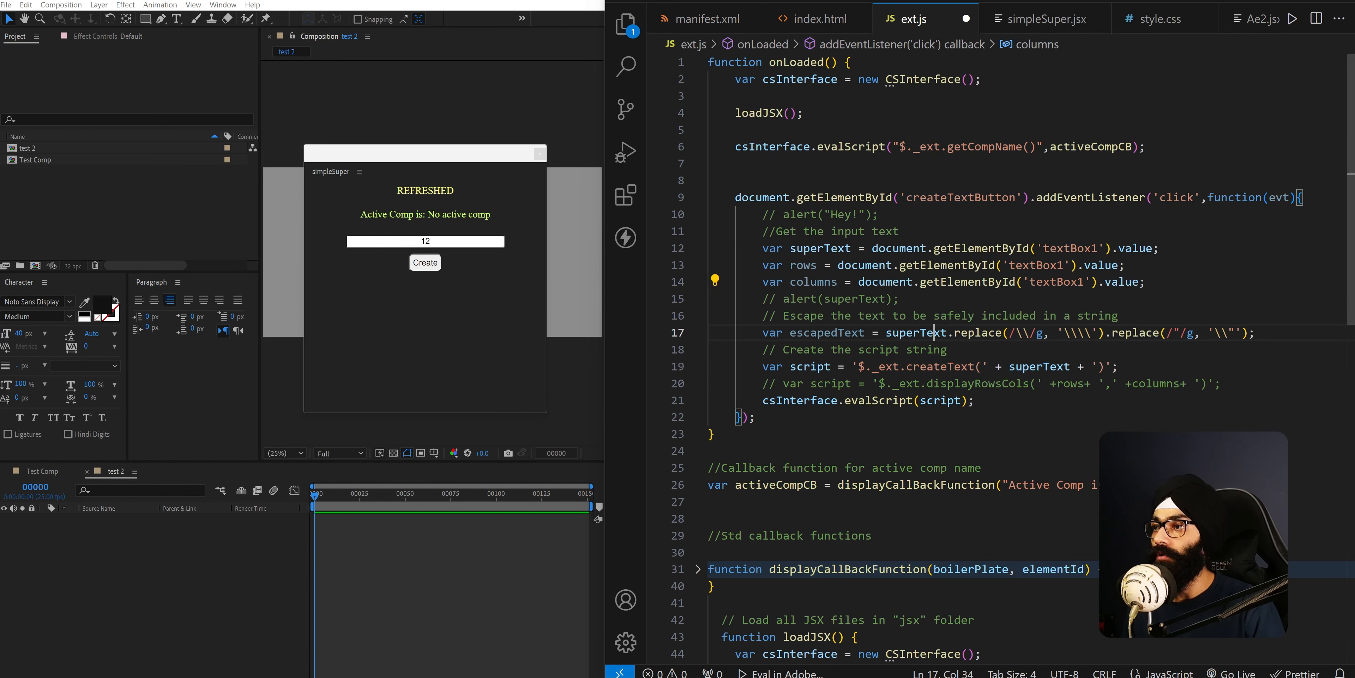
pyautogui.doubleClick(820, 249)
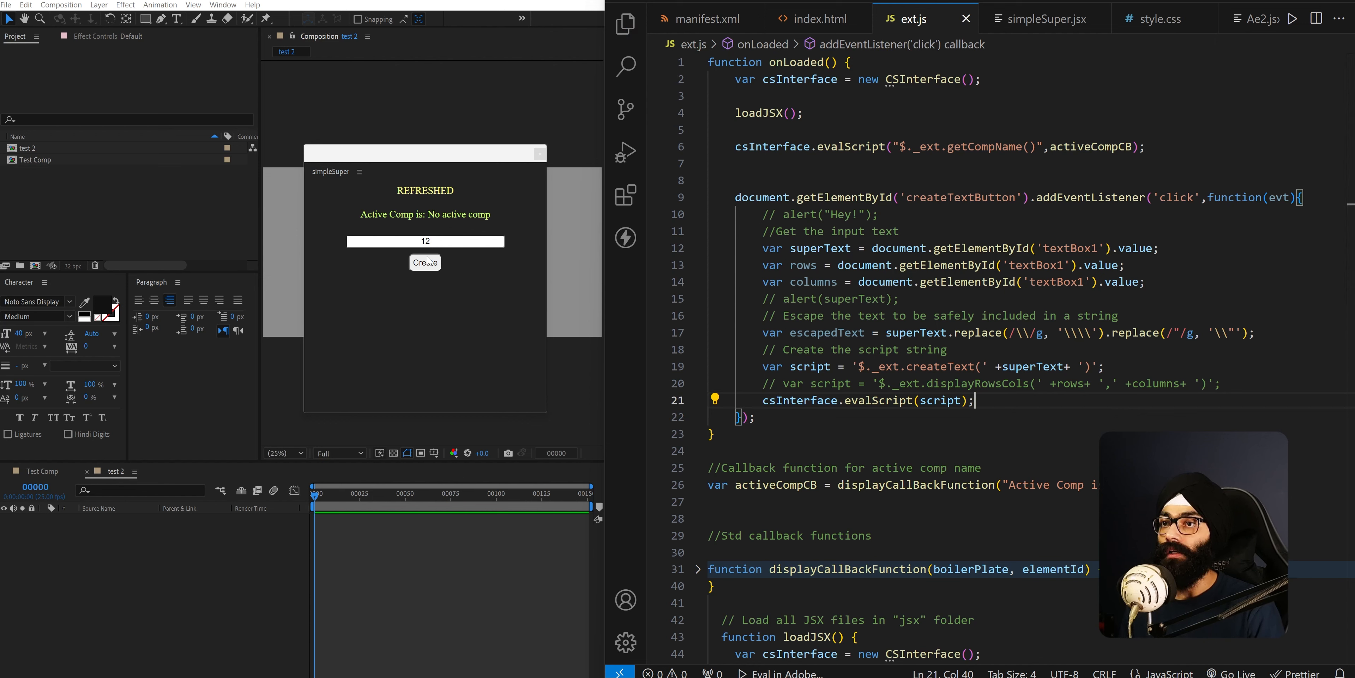
# Run Create twice on the empty field, dismissing the Hey and Super-is-undefined alerts
pyautogui.click(425, 263)
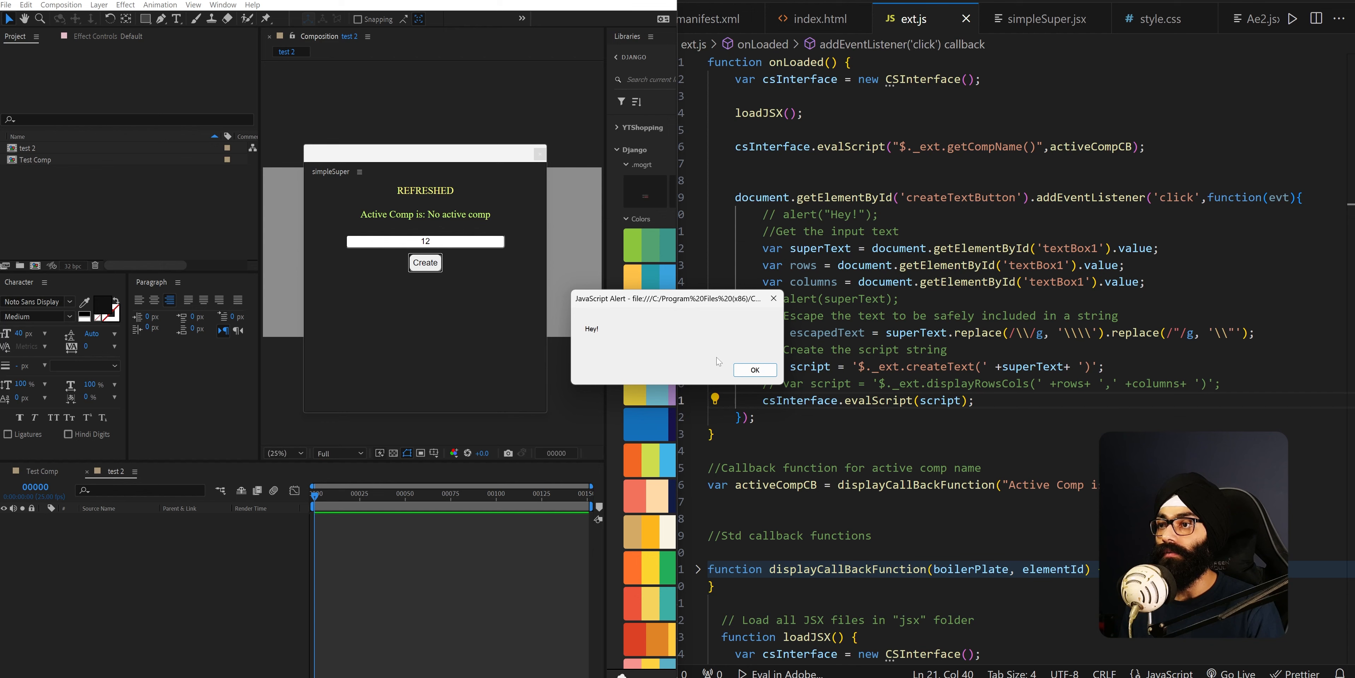
pyautogui.click(223, 4)
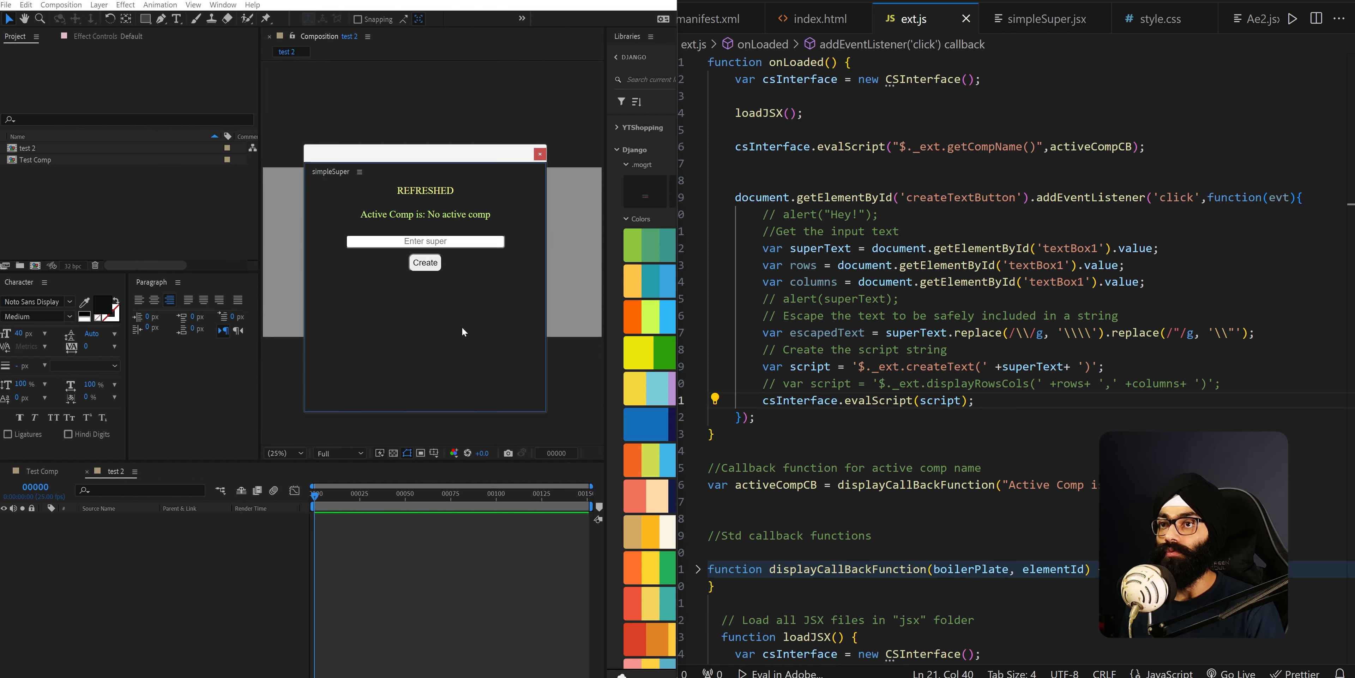
pyautogui.click(425, 263)
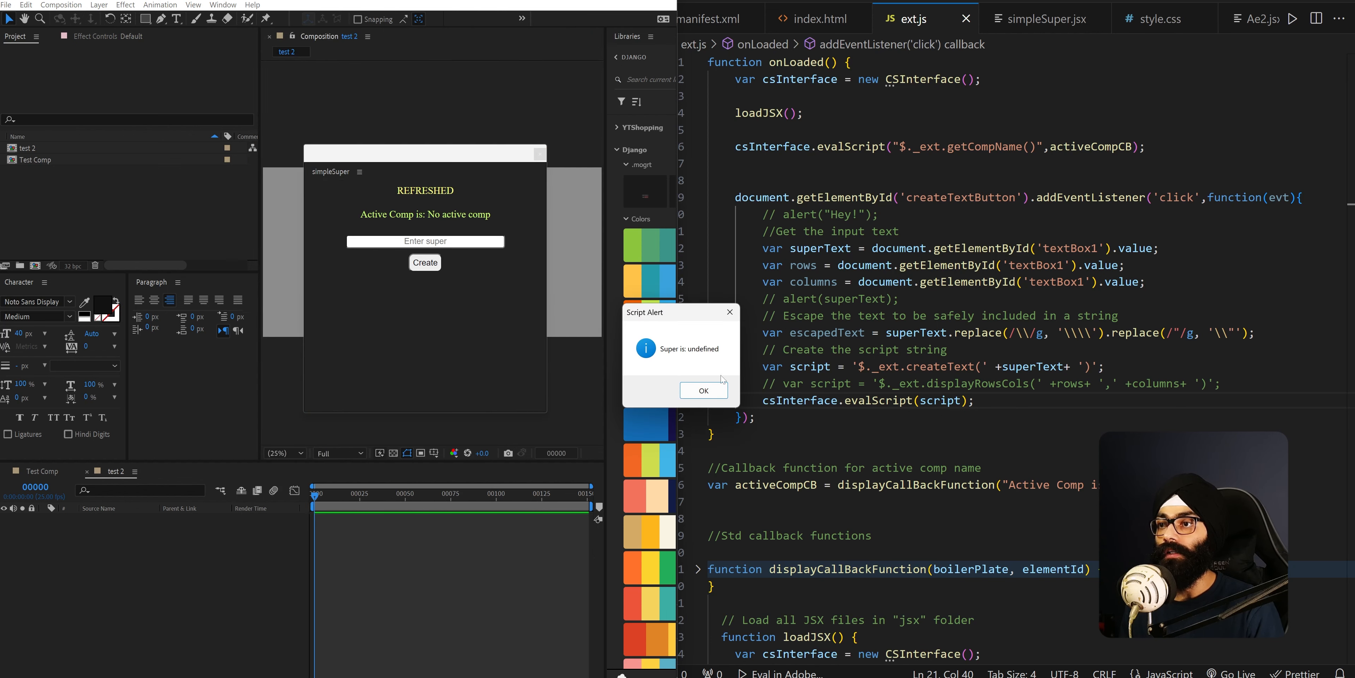
pyautogui.click(704, 390)
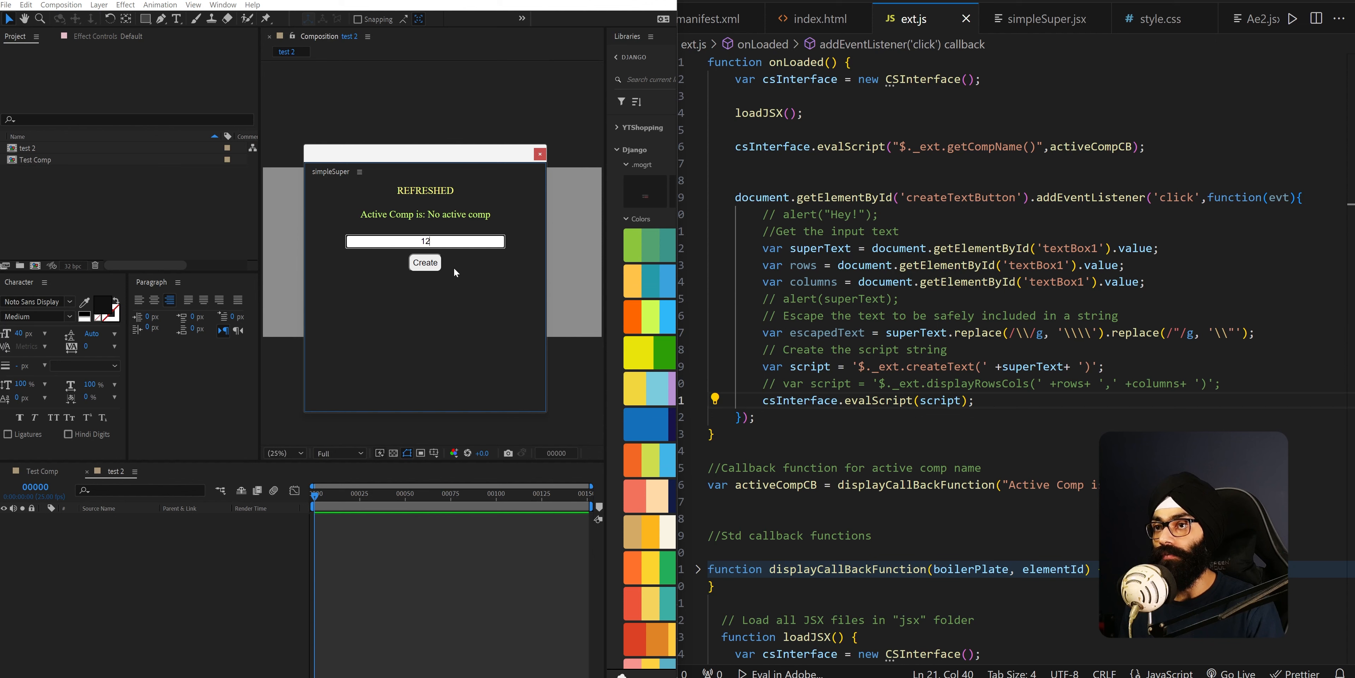
# Enter 'Sample Text' in the panel field and run Create, which raises an 'Expected: )' script error
pyautogui.click(425, 263)
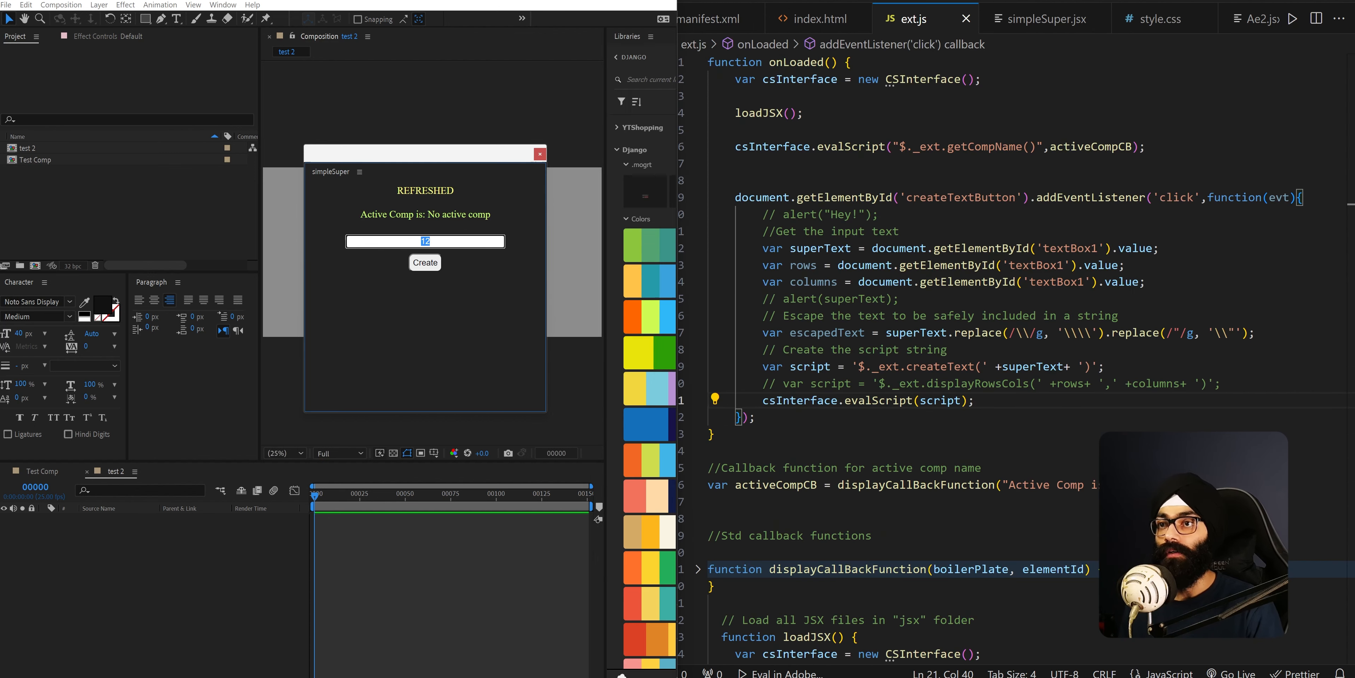
pyautogui.write('Sample Text')
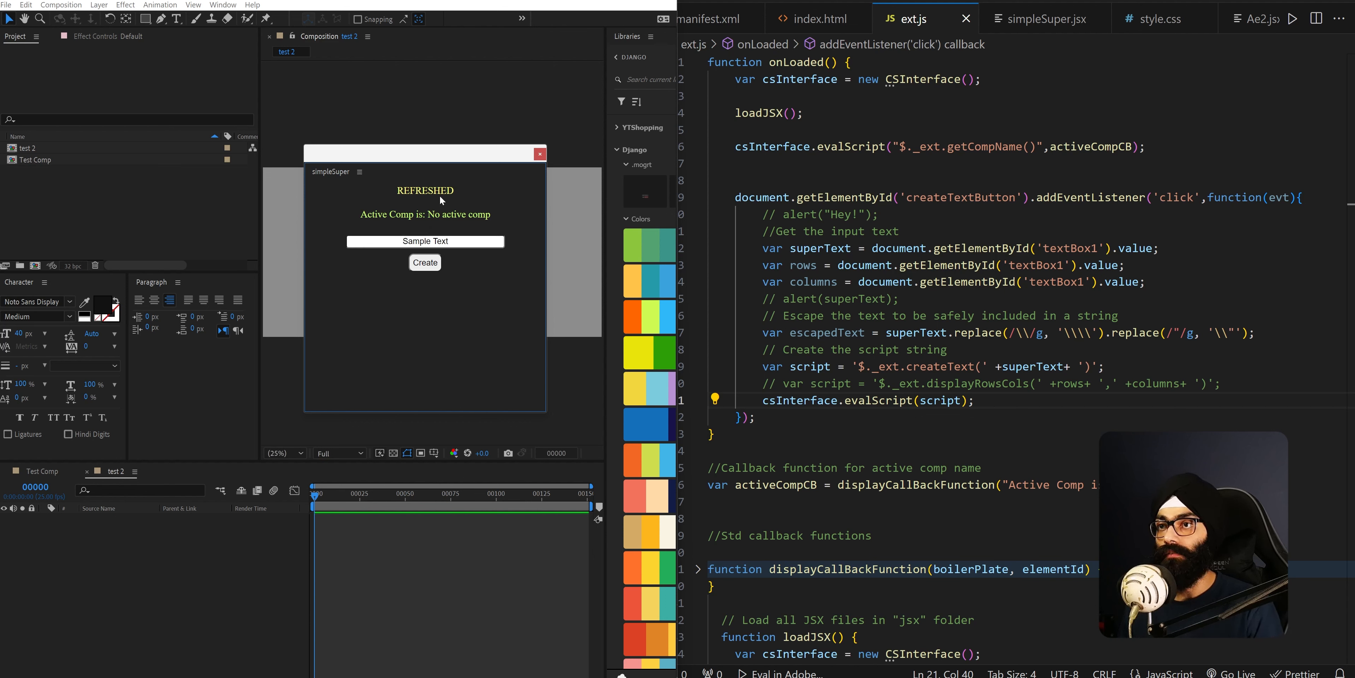
pyautogui.write('Sam')
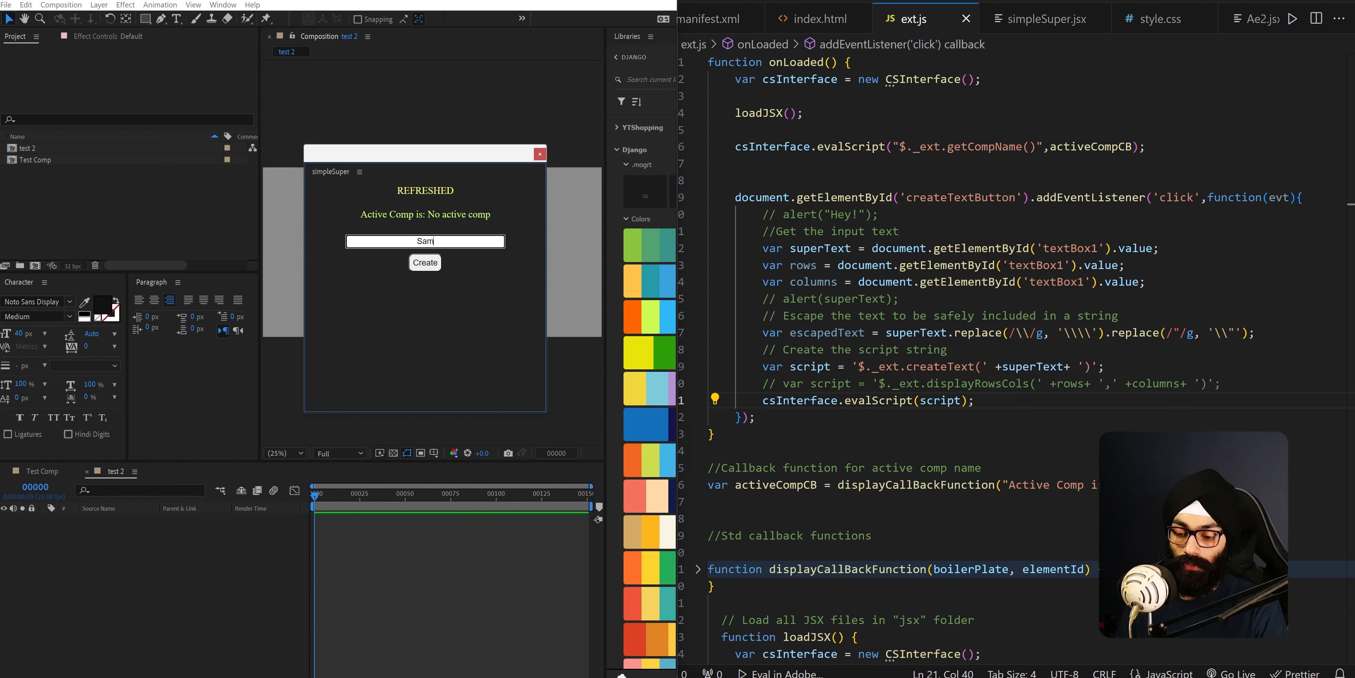
pyautogui.write('Sample Text')
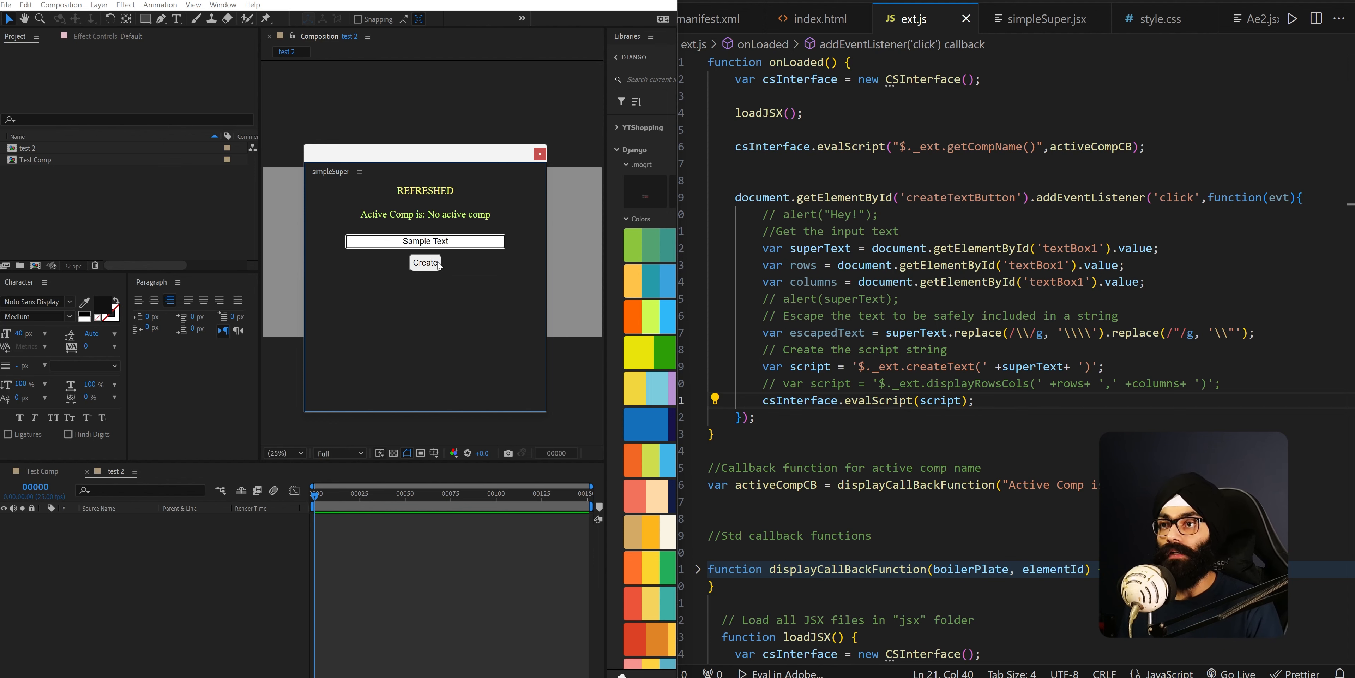
pyautogui.click(425, 262)
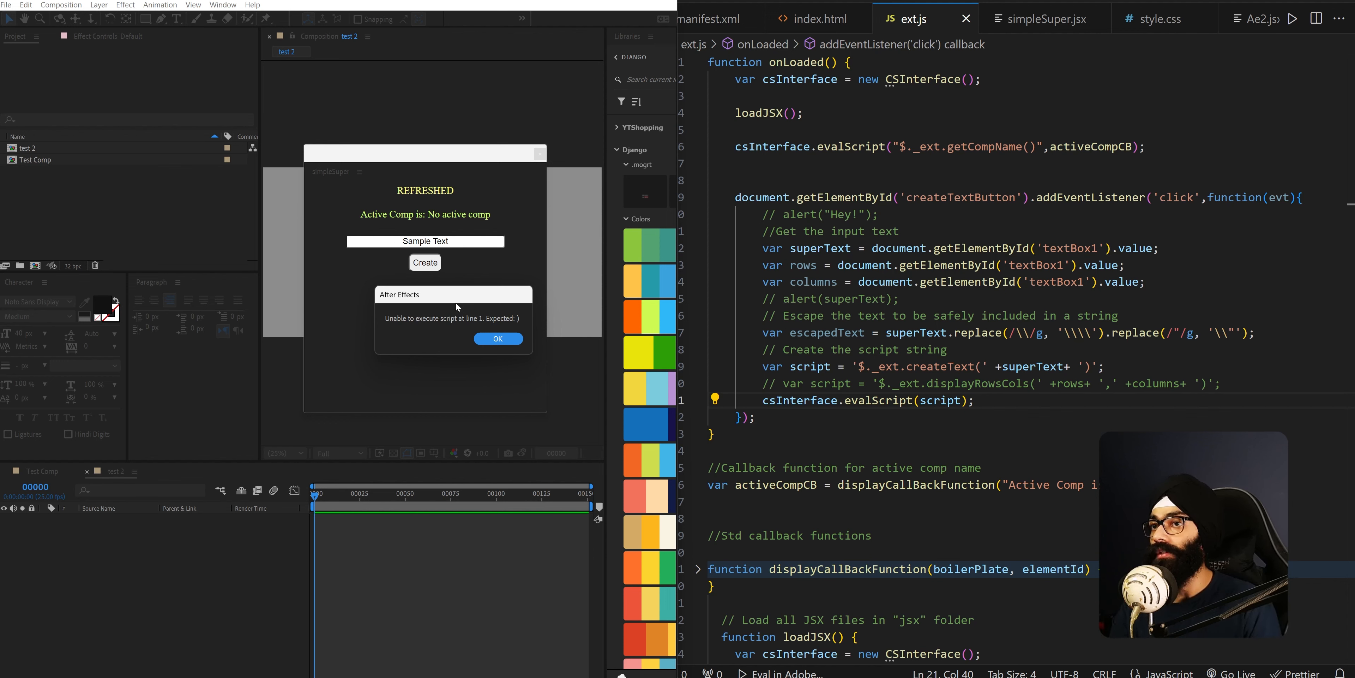
pyautogui.click(499, 339)
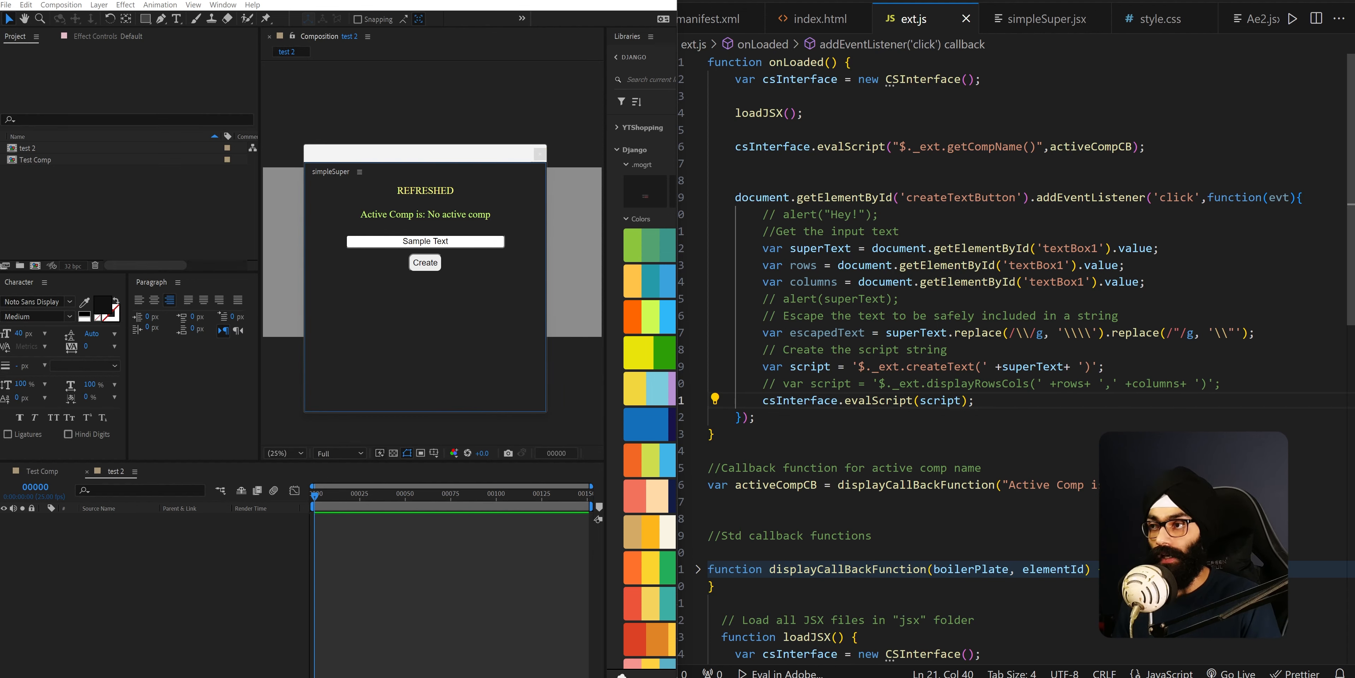